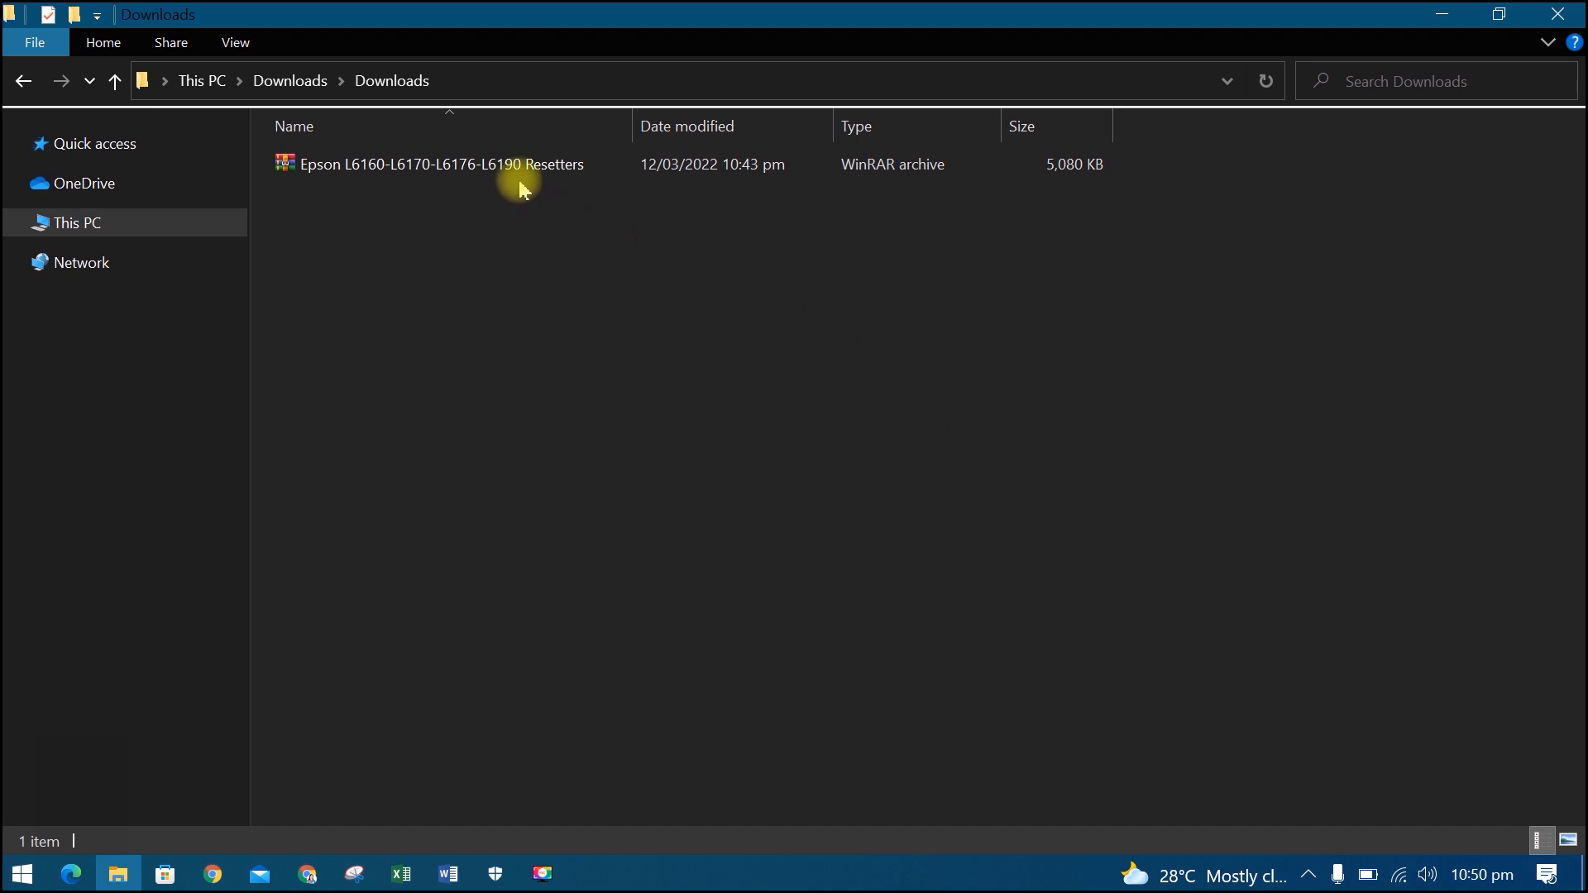
mouse_move(516, 164)
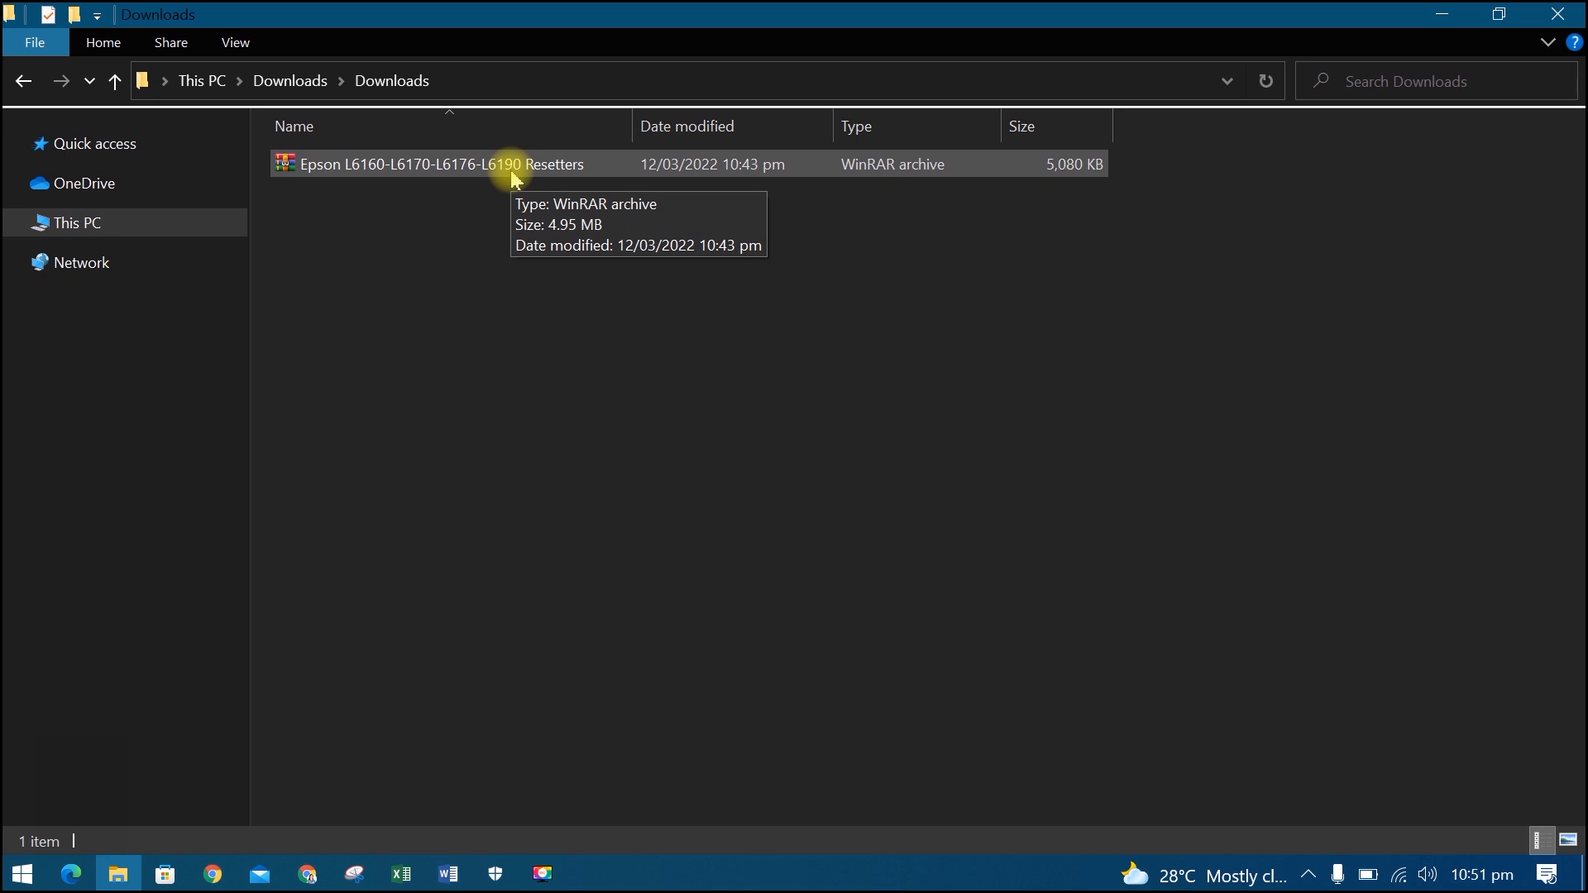
Step: Extract the password-protected Epson L6160-L6190 Resetters RAR into a same-named folder in Downloads
right_click(512, 164)
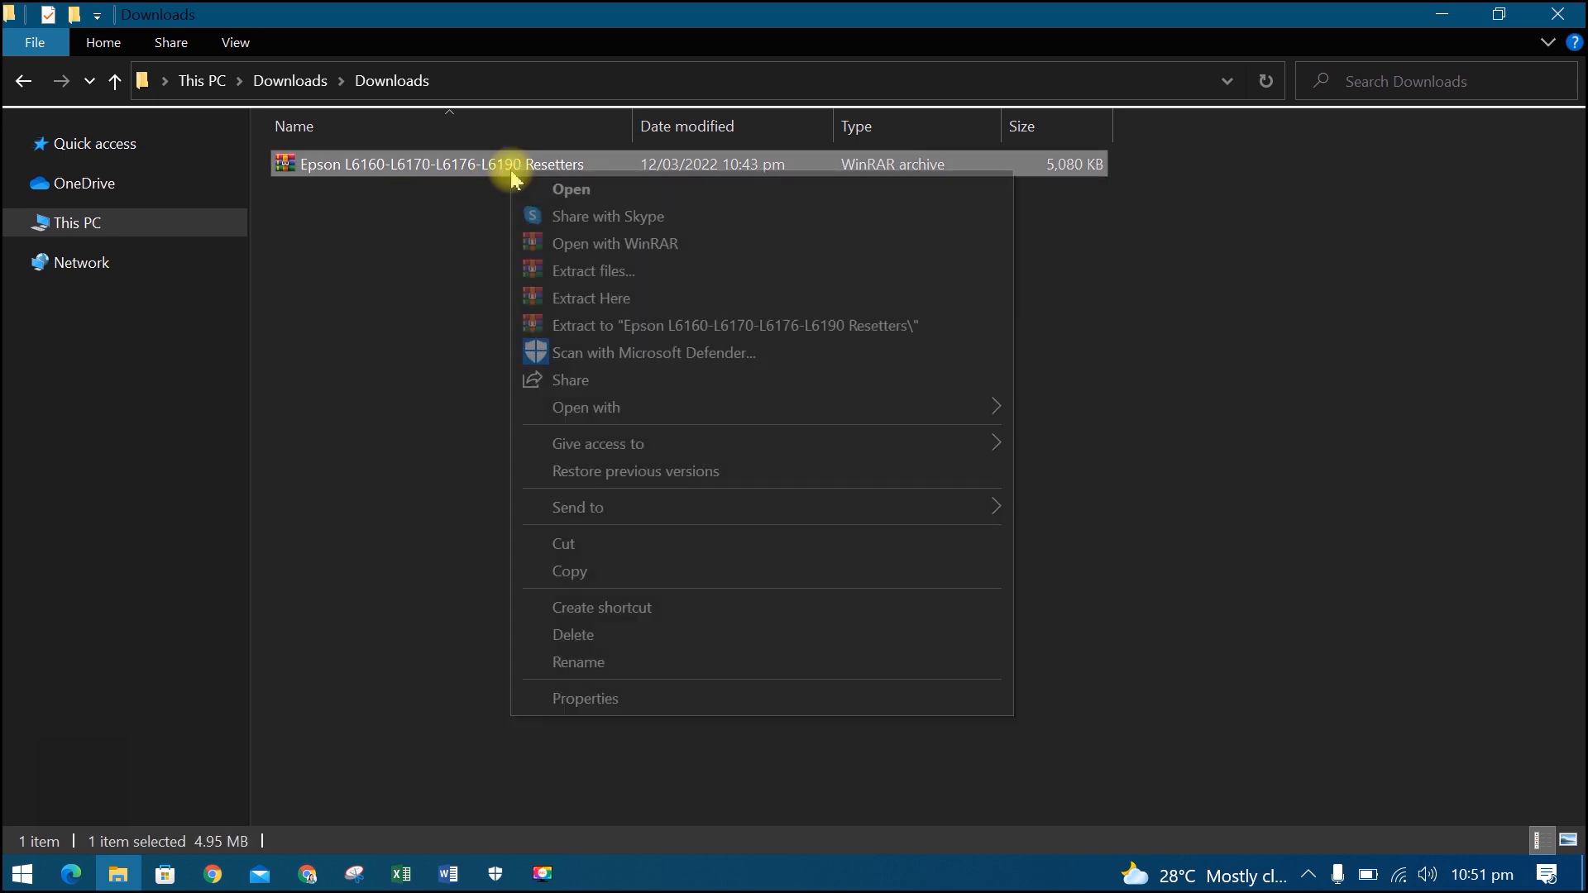
mouse_move(629, 326)
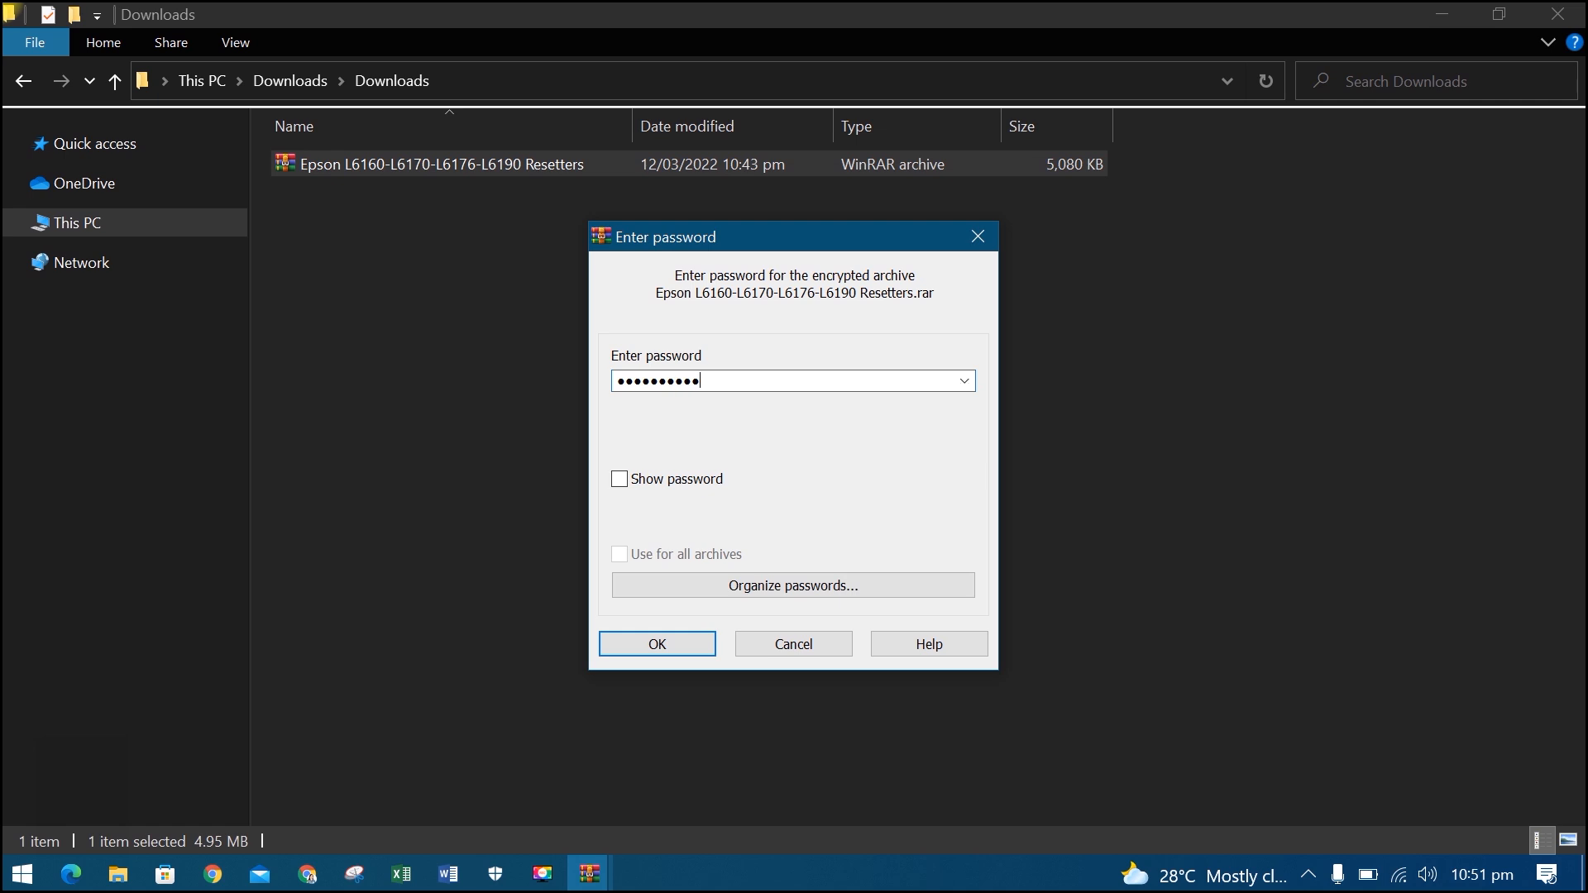
left_click(657, 644)
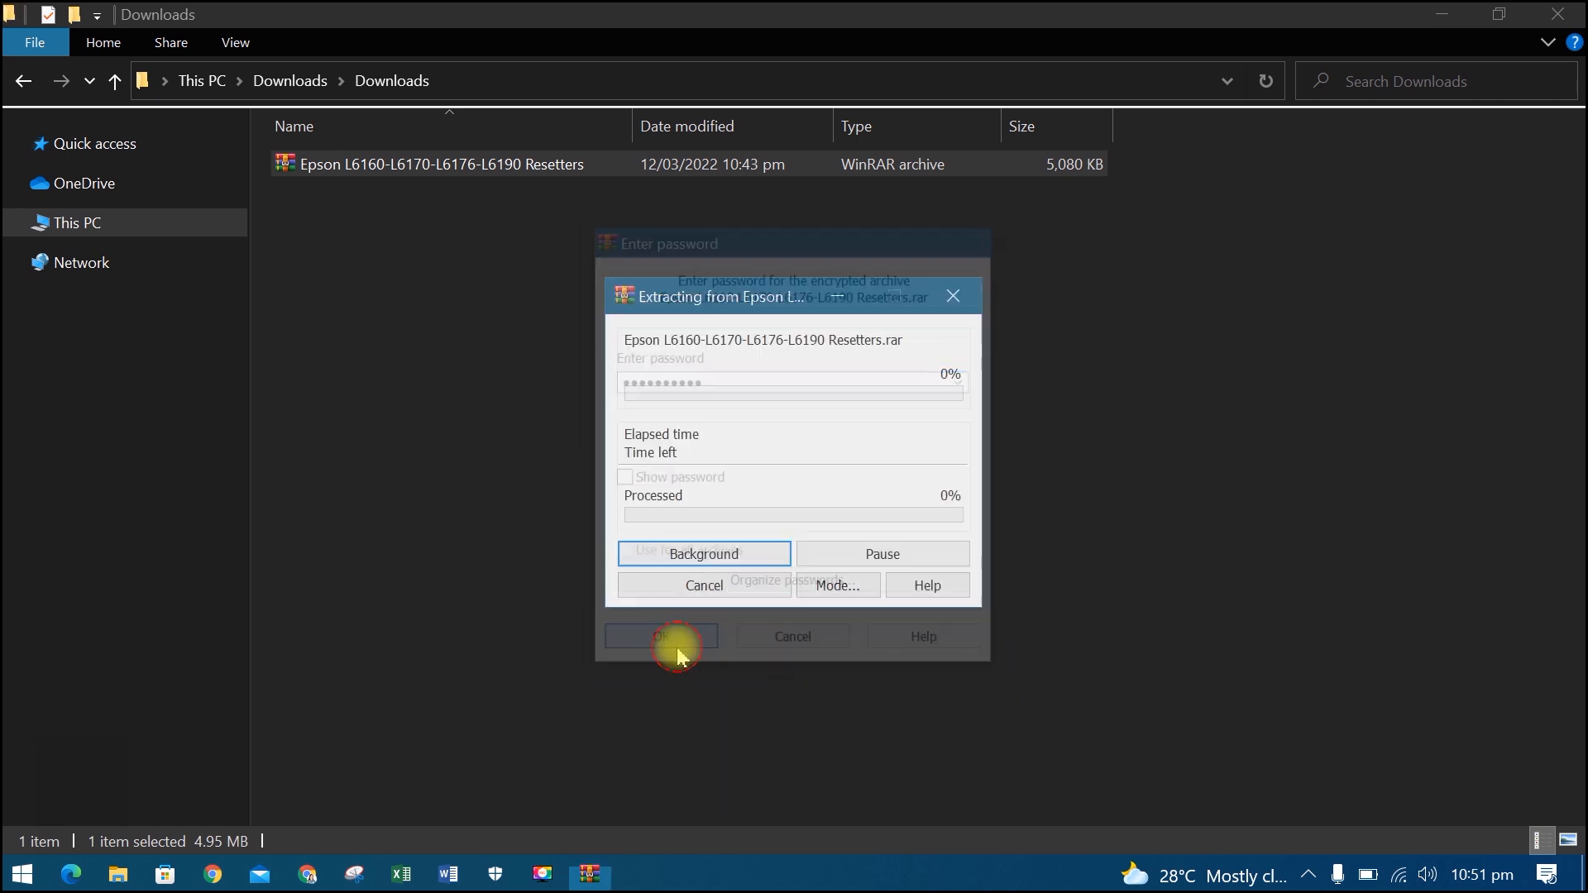
left_click(662, 635)
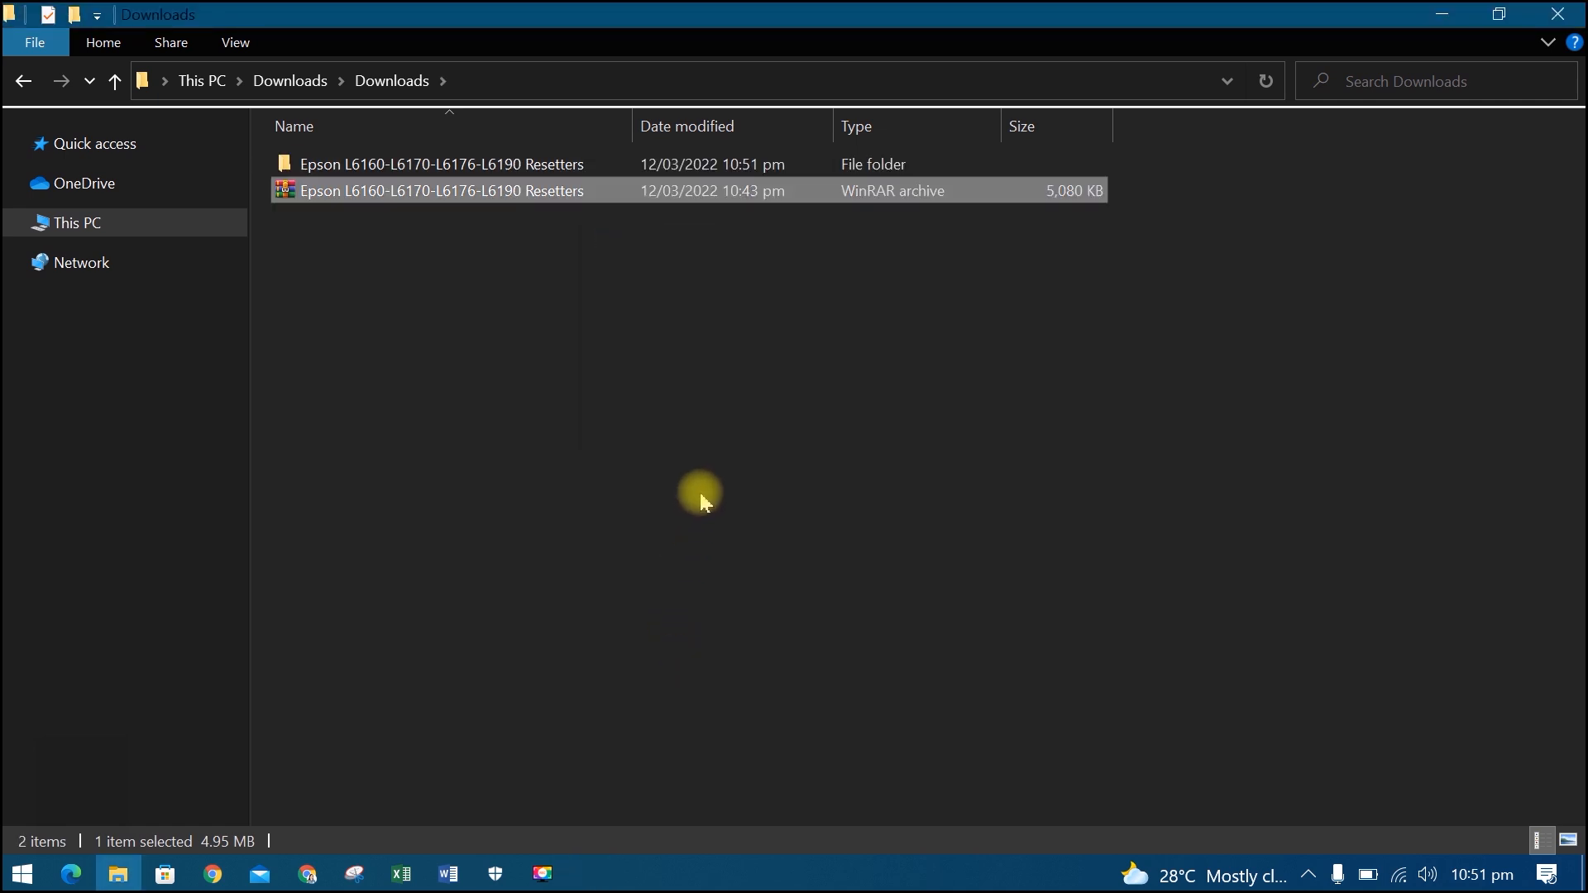
left_click(486, 164)
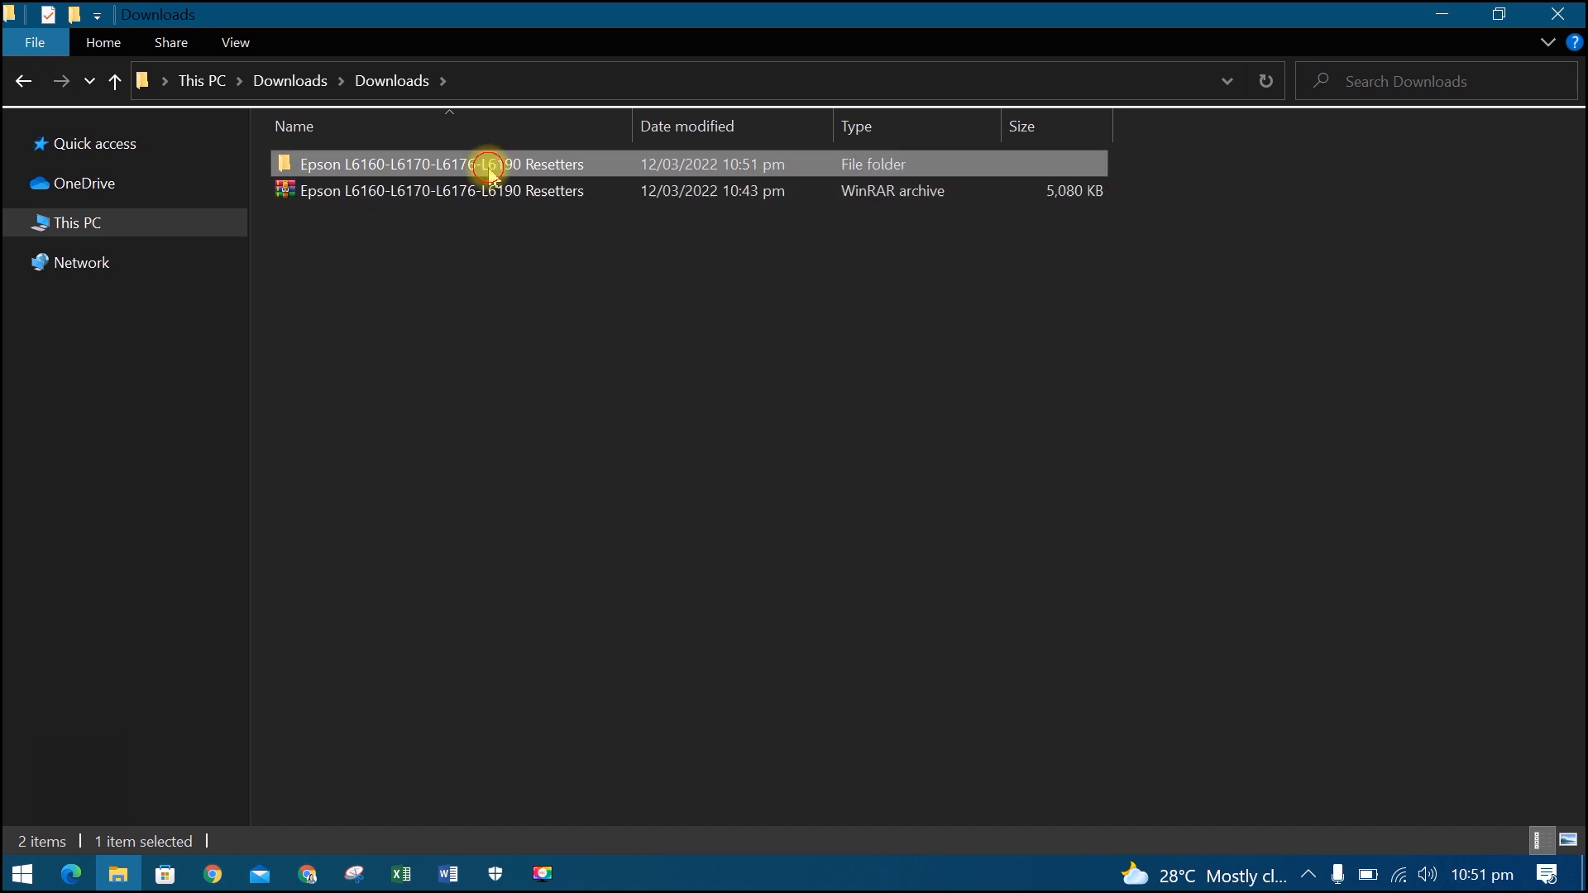
Step: Run AdjProg from the extracted folder and dismiss its missing-license error
double_click(440, 164)
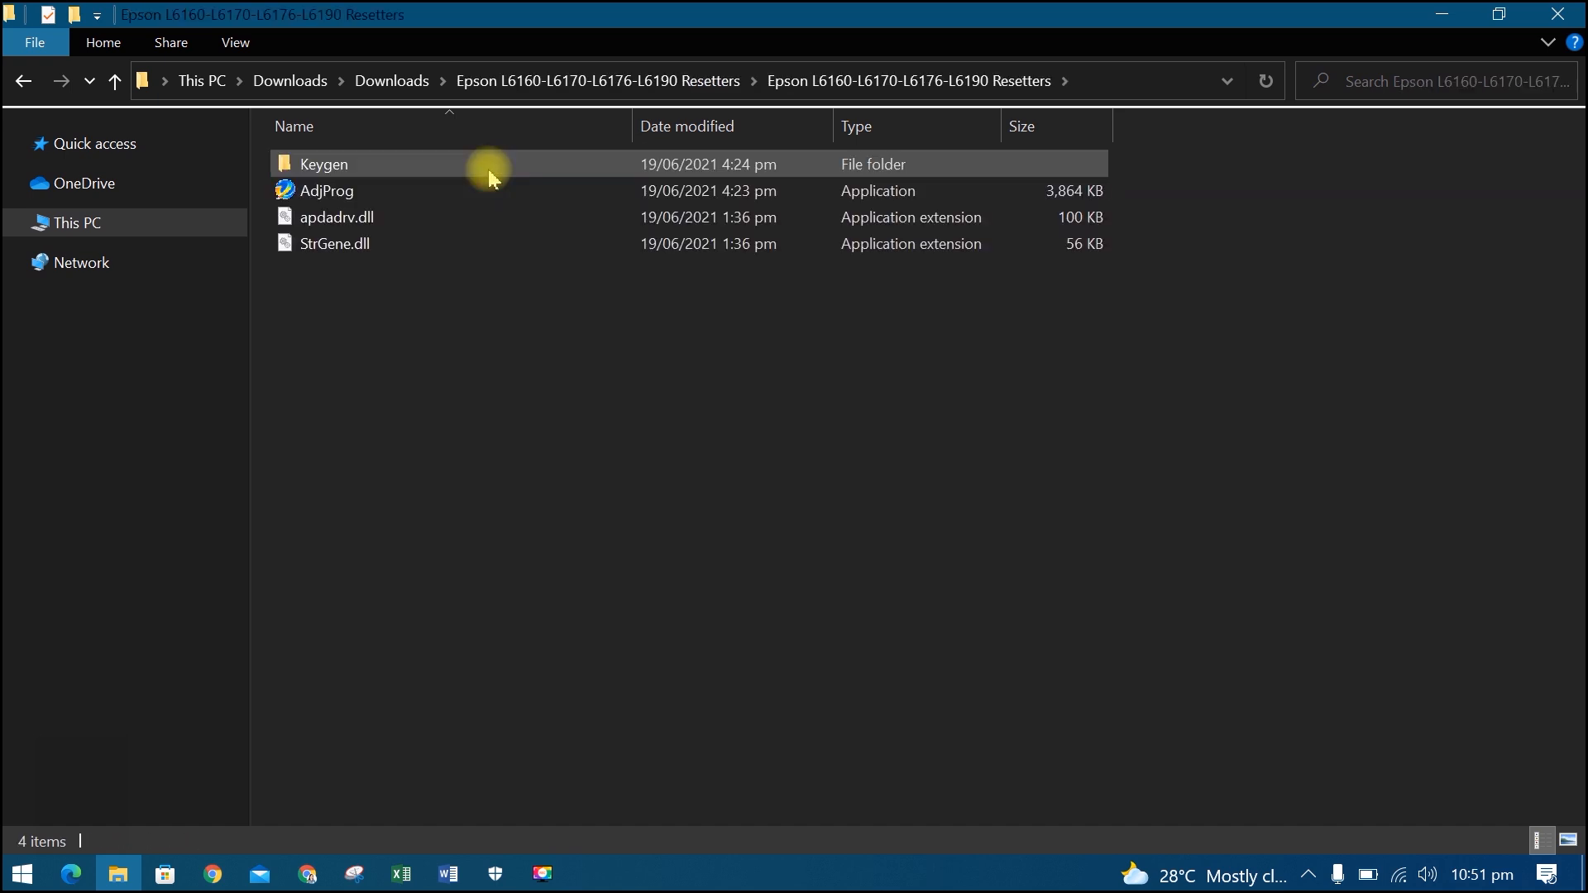
mouse_move(432, 184)
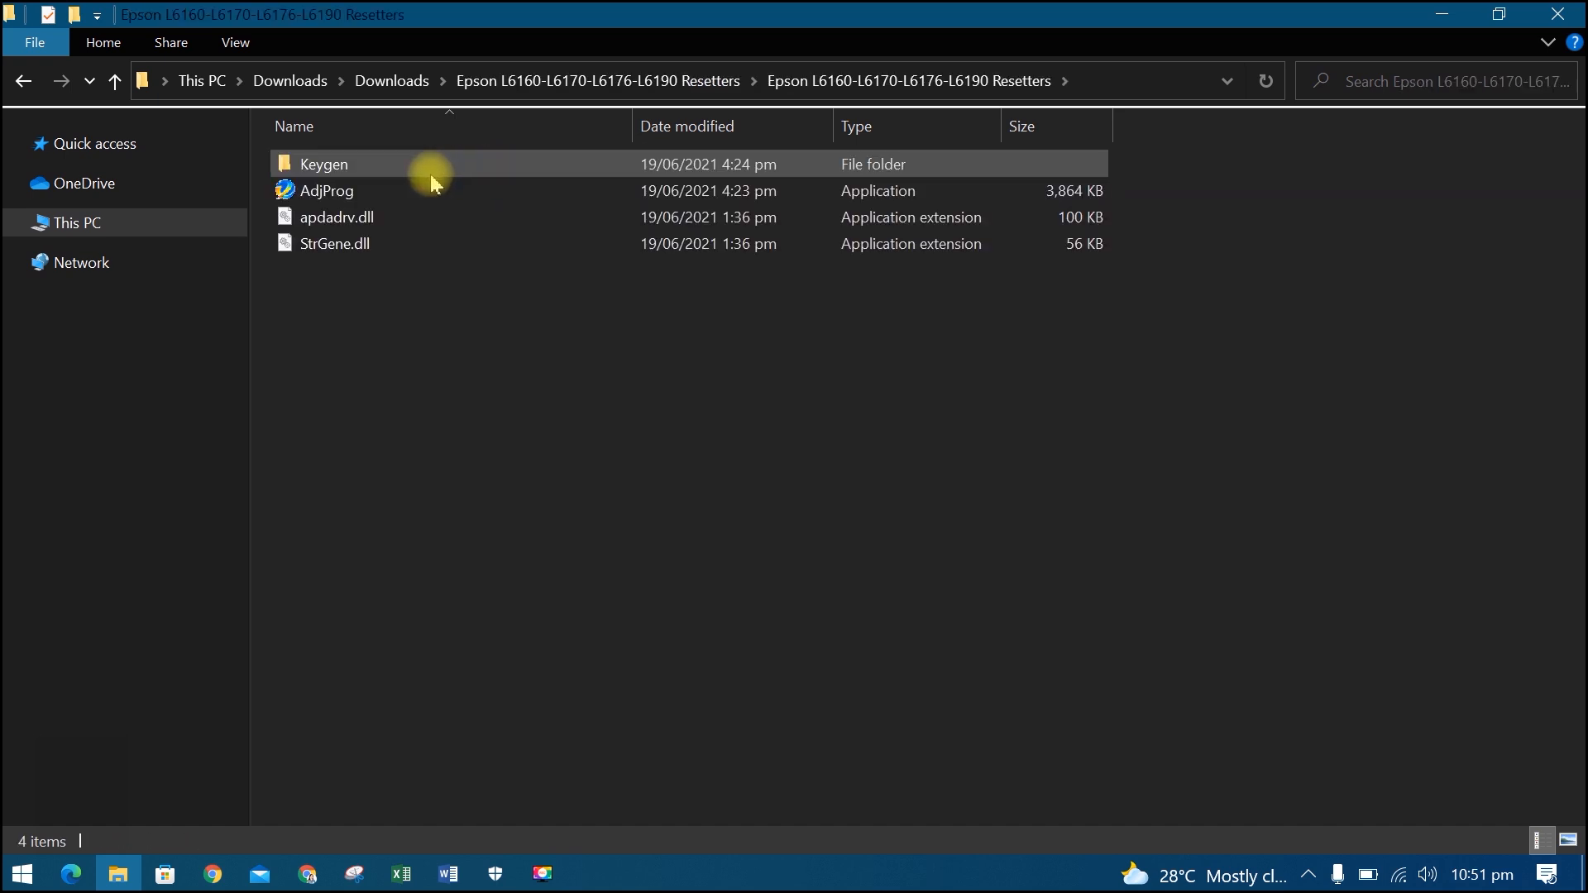
mouse_move(354, 192)
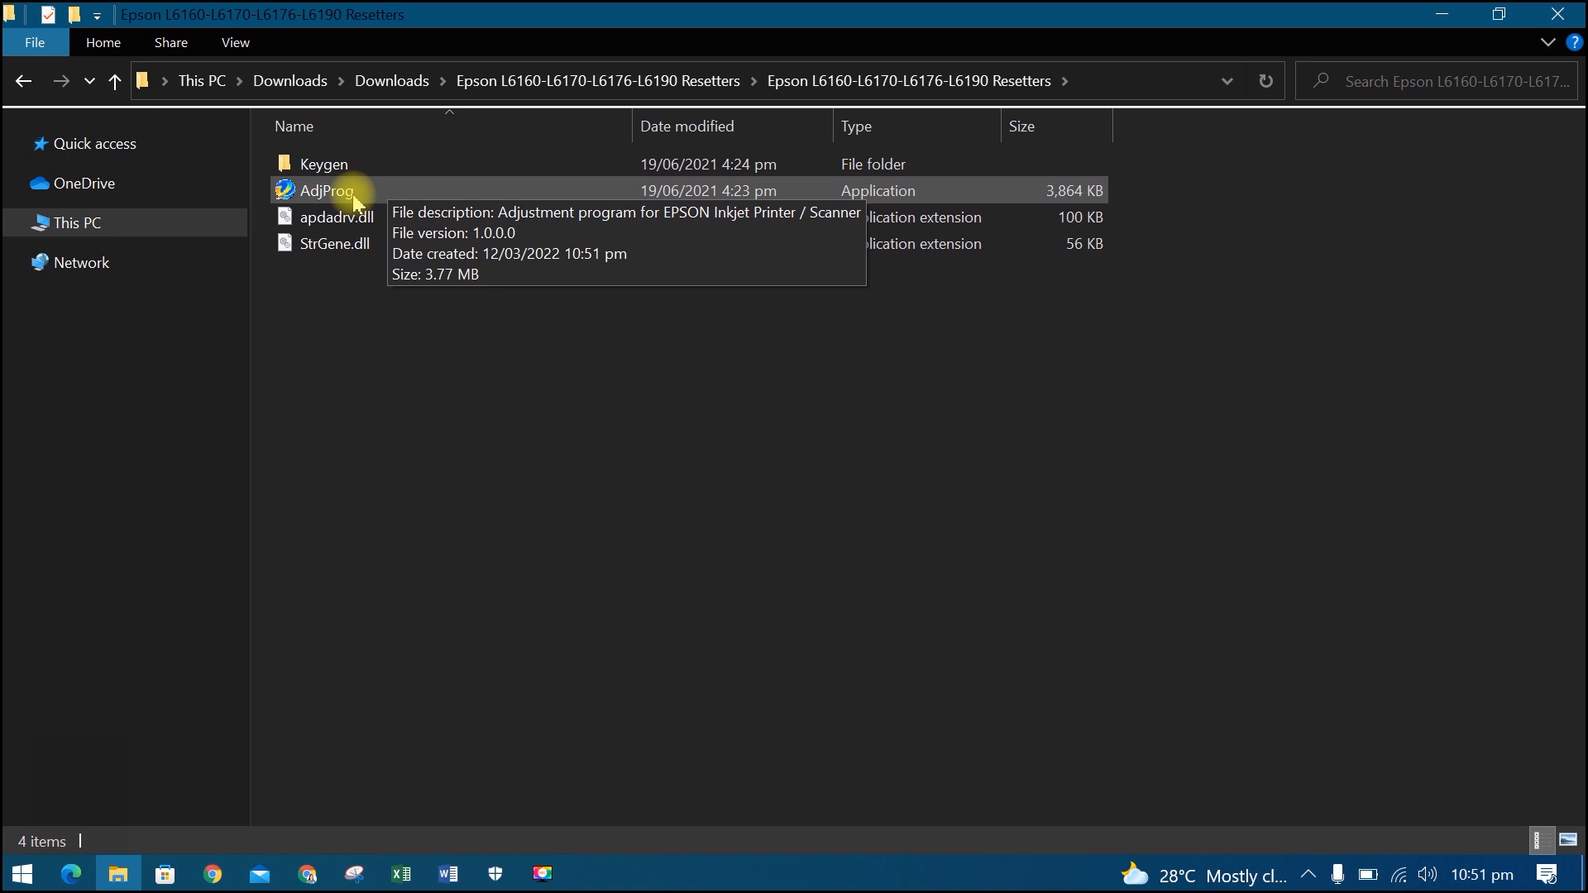
double_click(325, 190)
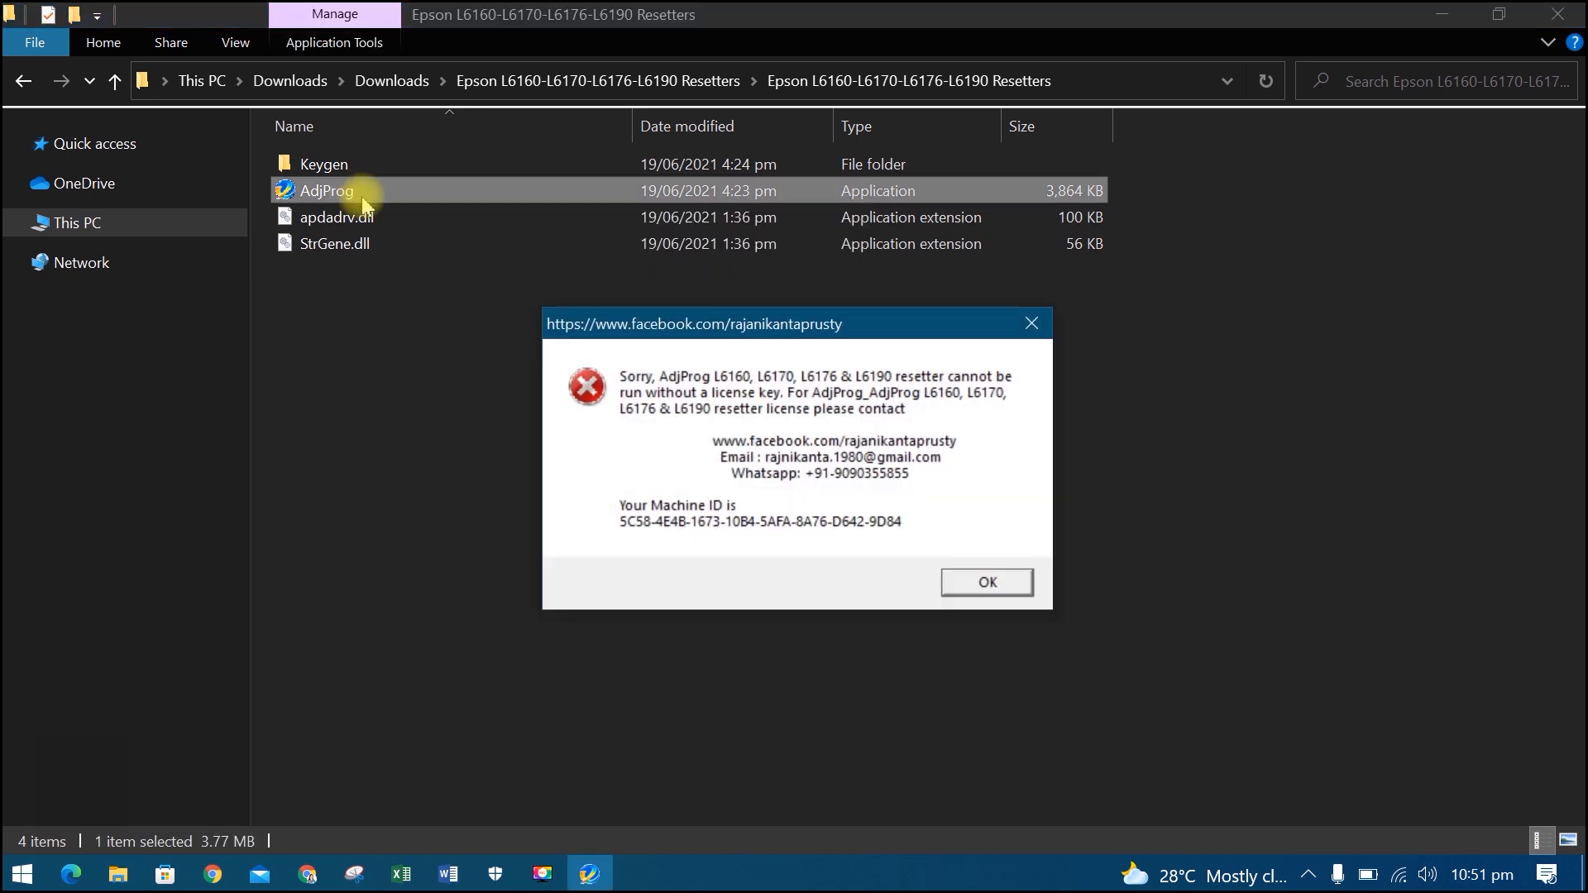
mouse_move(986, 583)
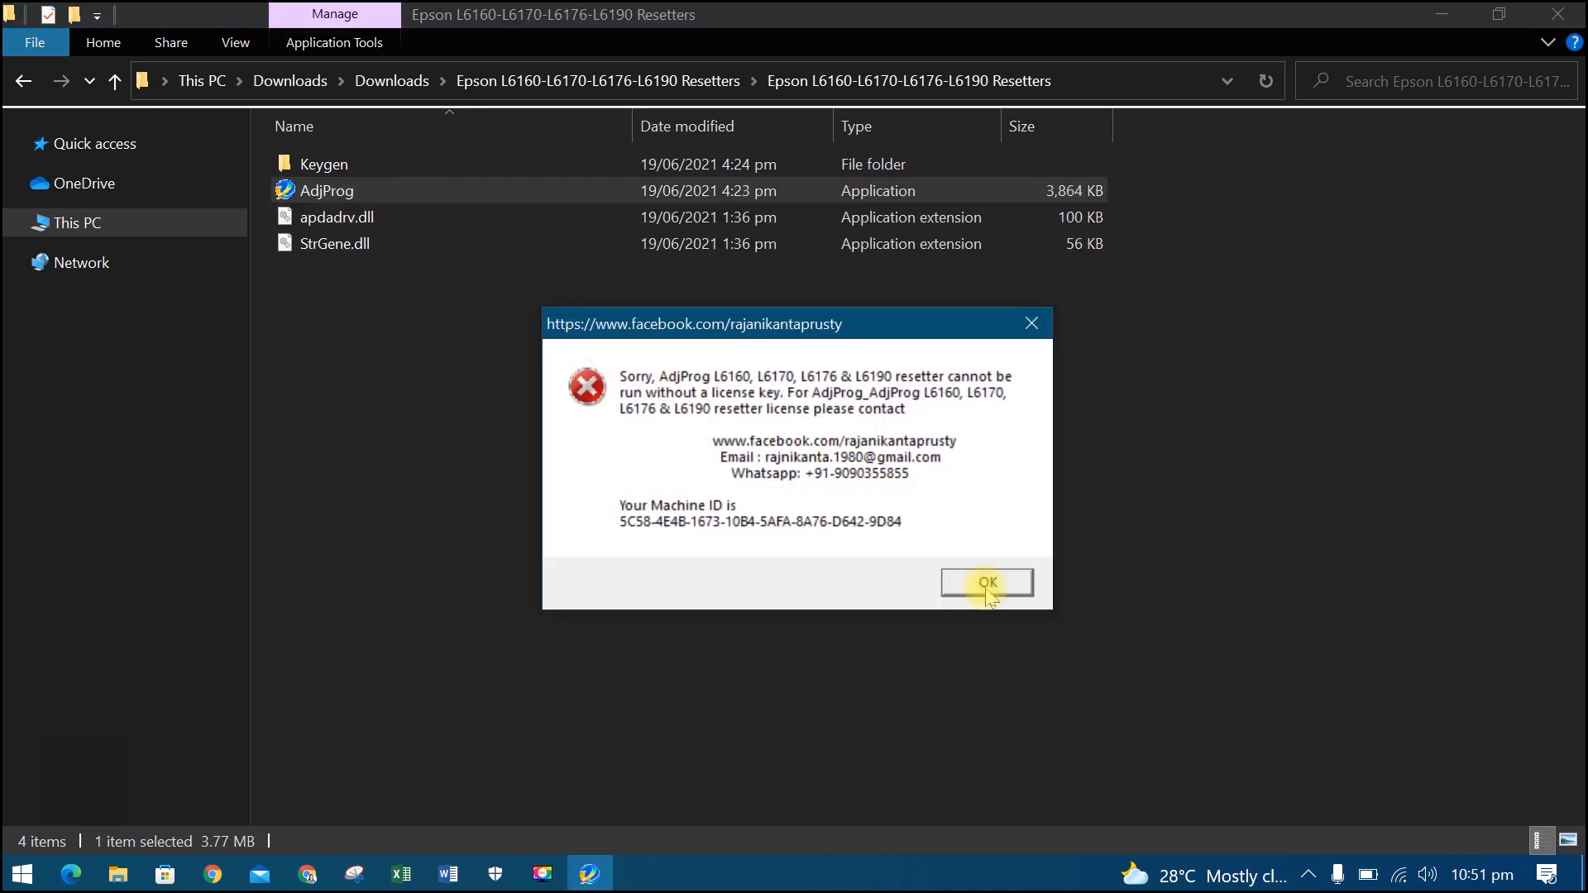
left_click(986, 584)
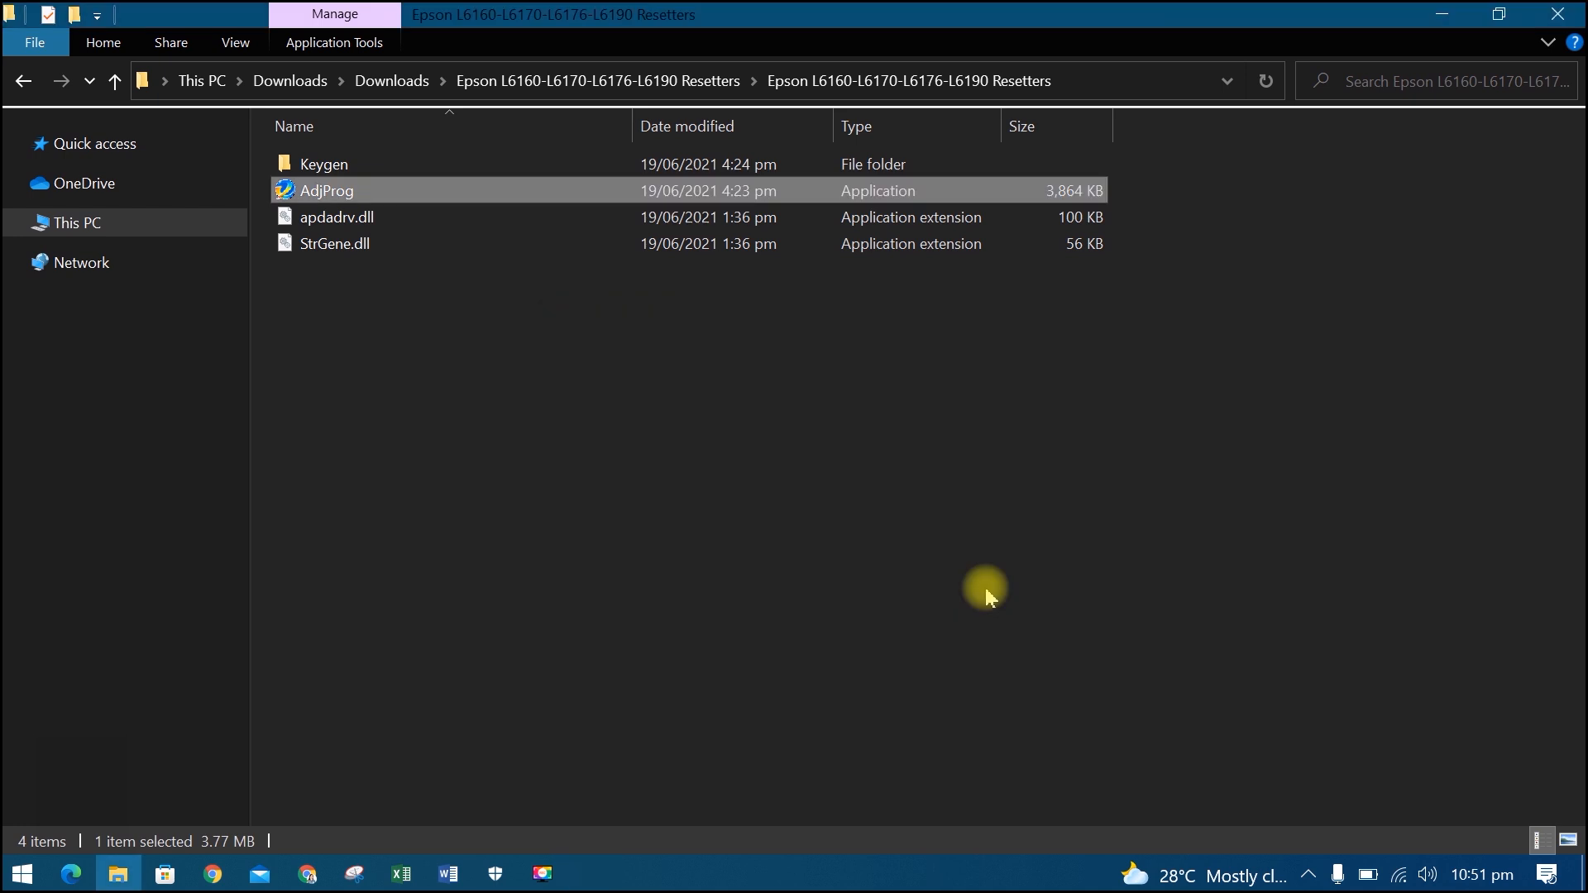
mouse_move(356, 187)
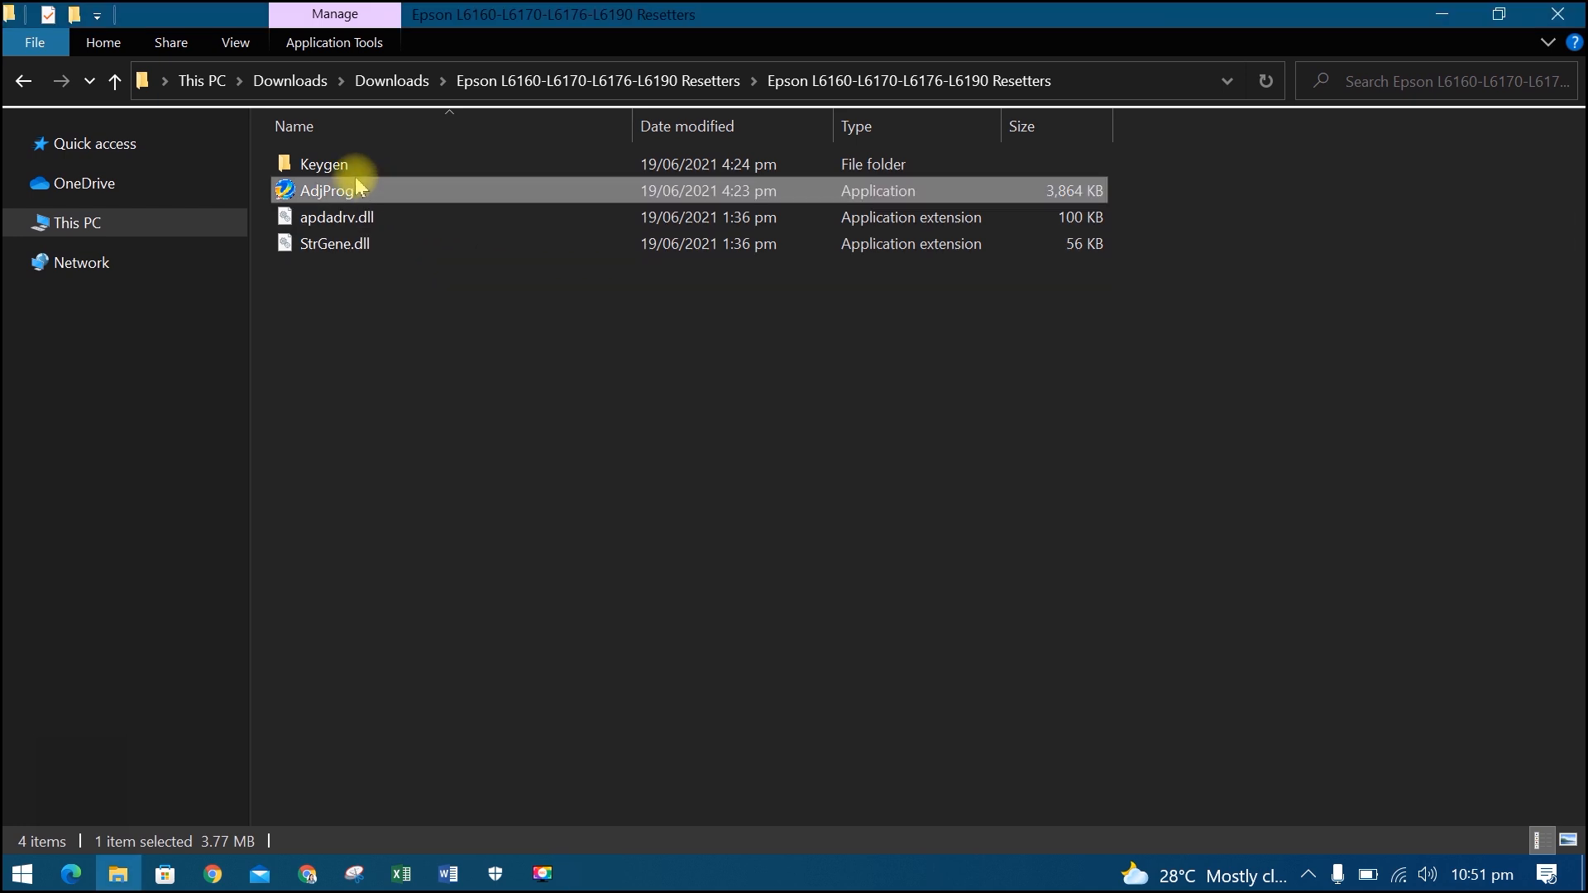
Step: Launch the WLGen key generator from the Keygen folder
double_click(325, 163)
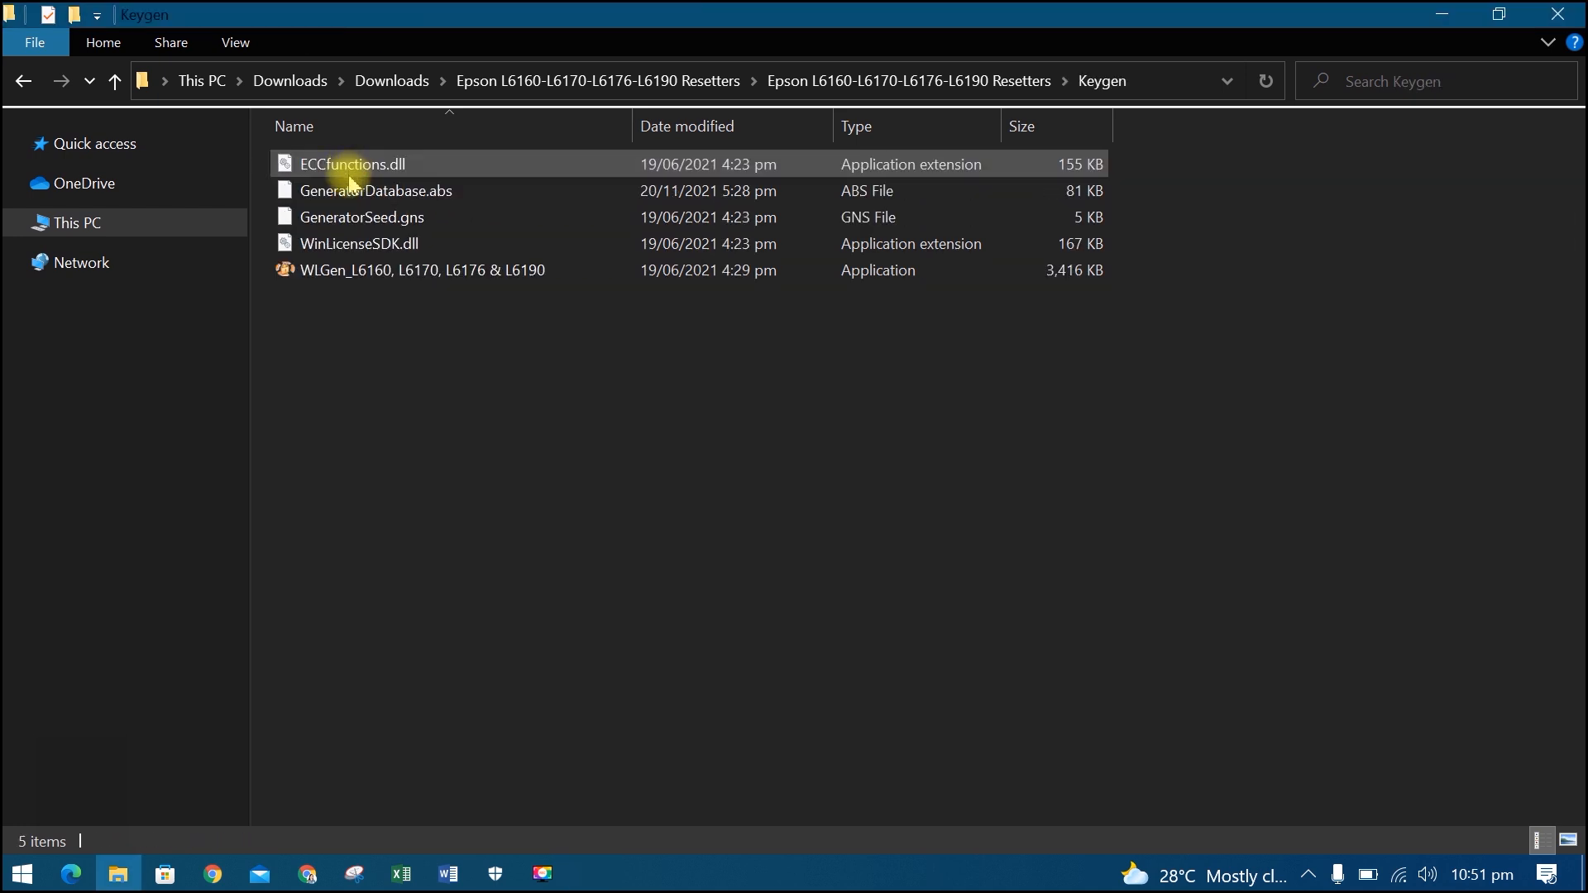
left_click(422, 270)
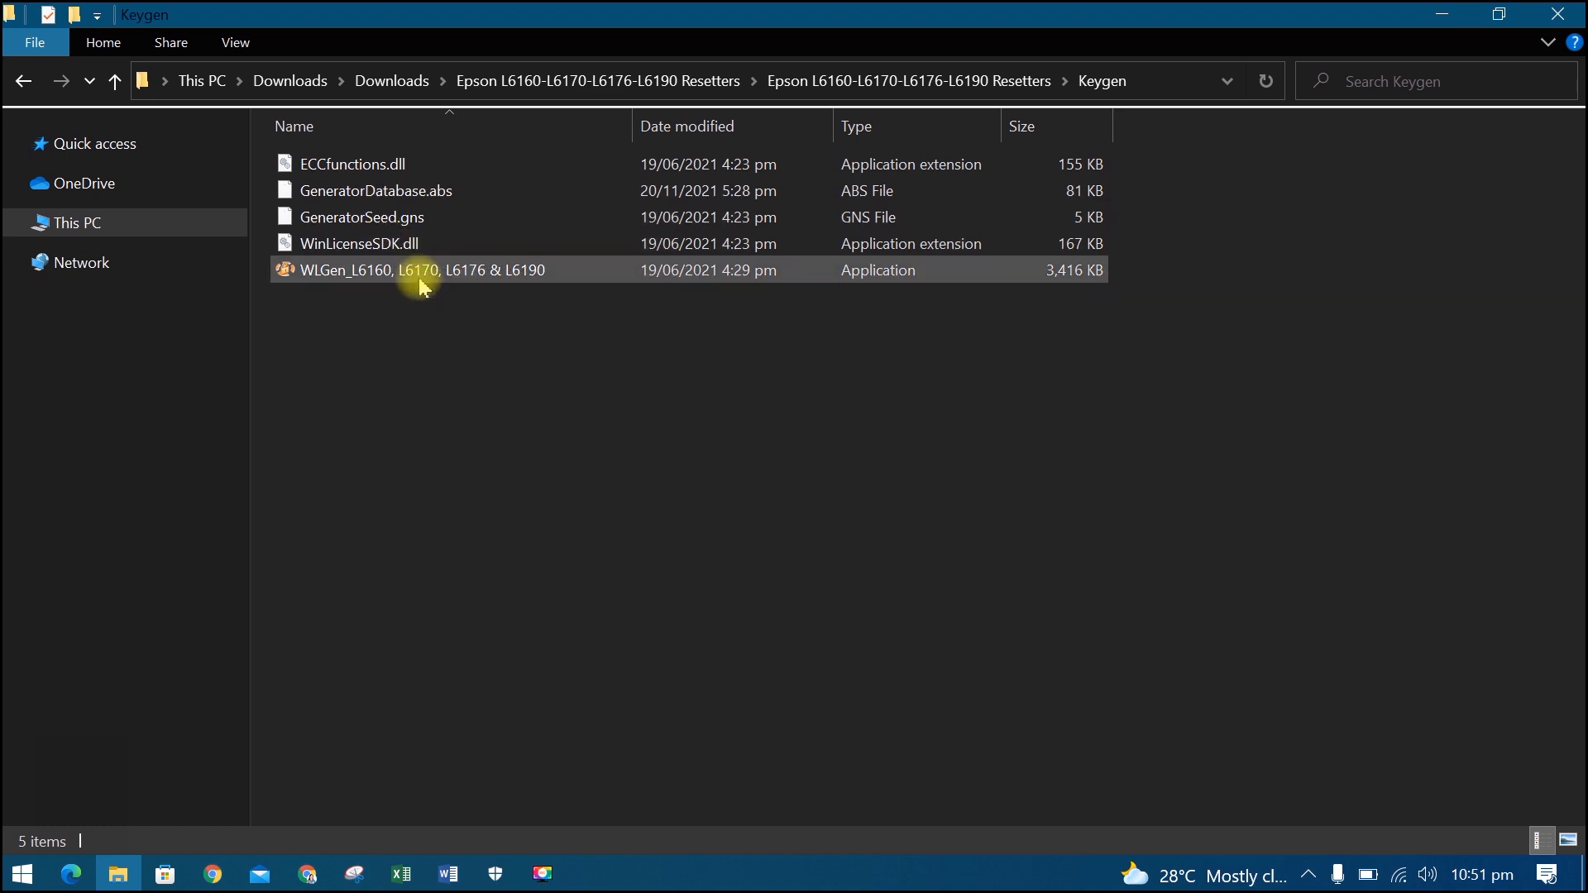
left_click(422, 270)
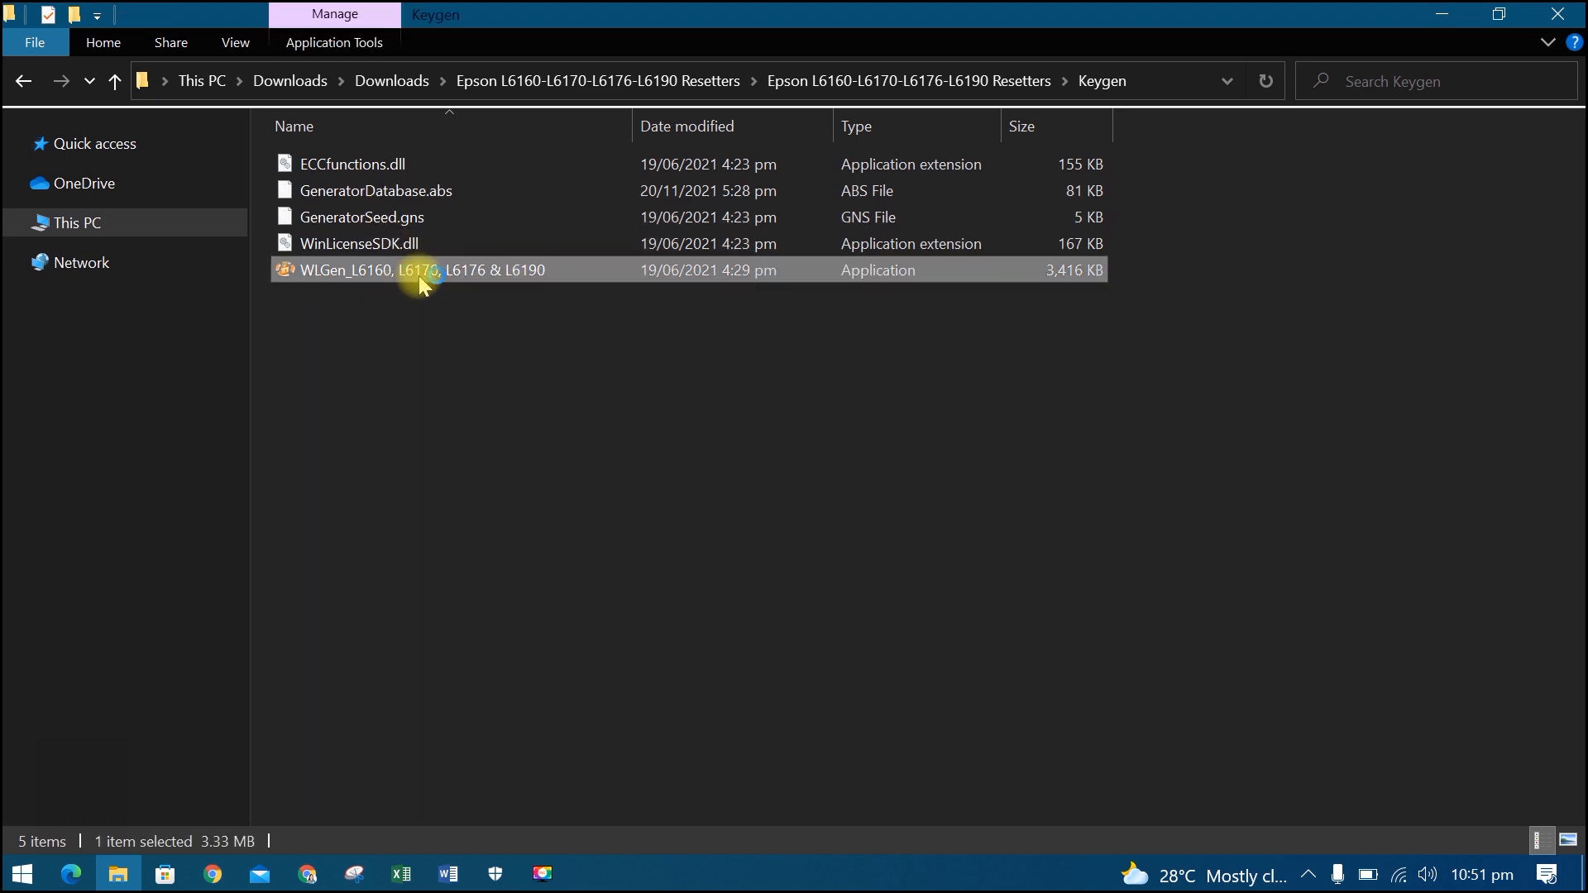
double_click(422, 269)
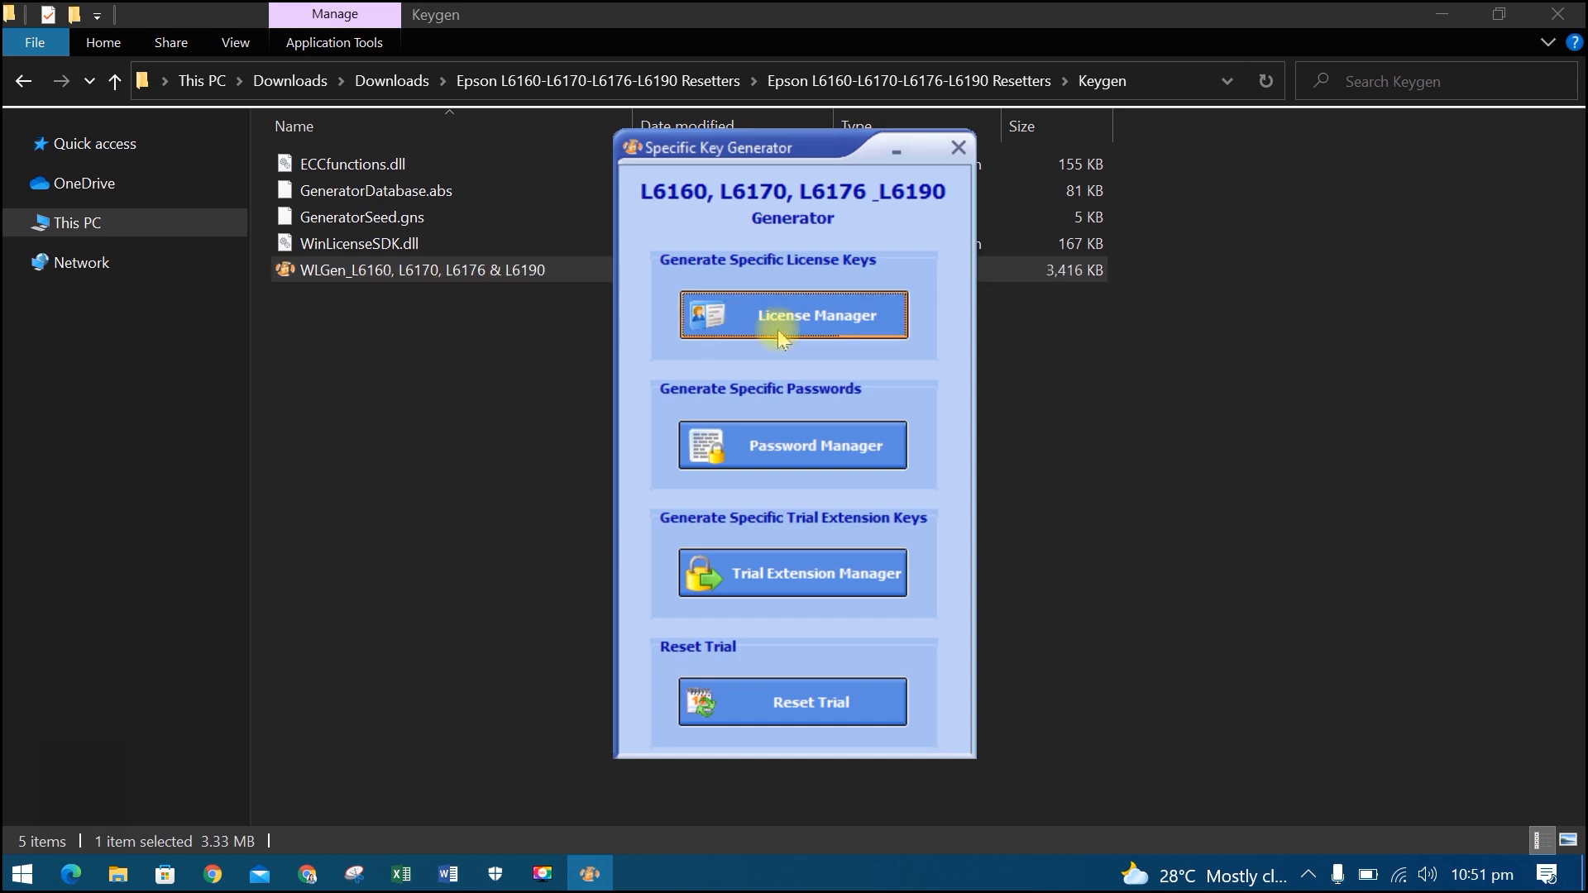
Step: Add a license in License Manager with the pasted Hardware ID and customer name 'Juan'
left_click(792, 314)
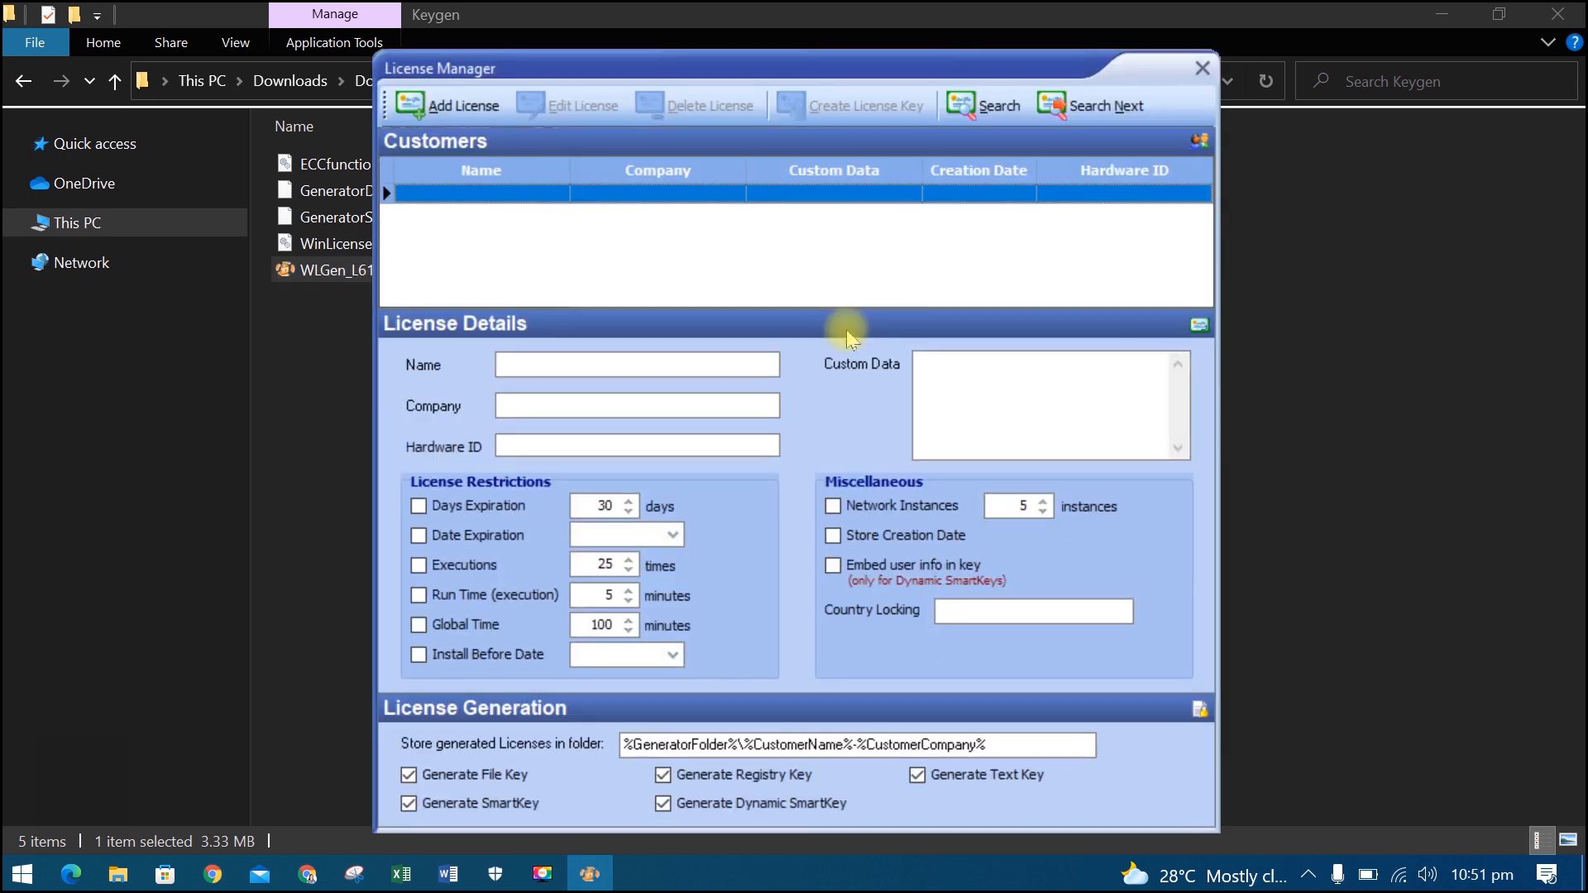
mouse_move(540, 152)
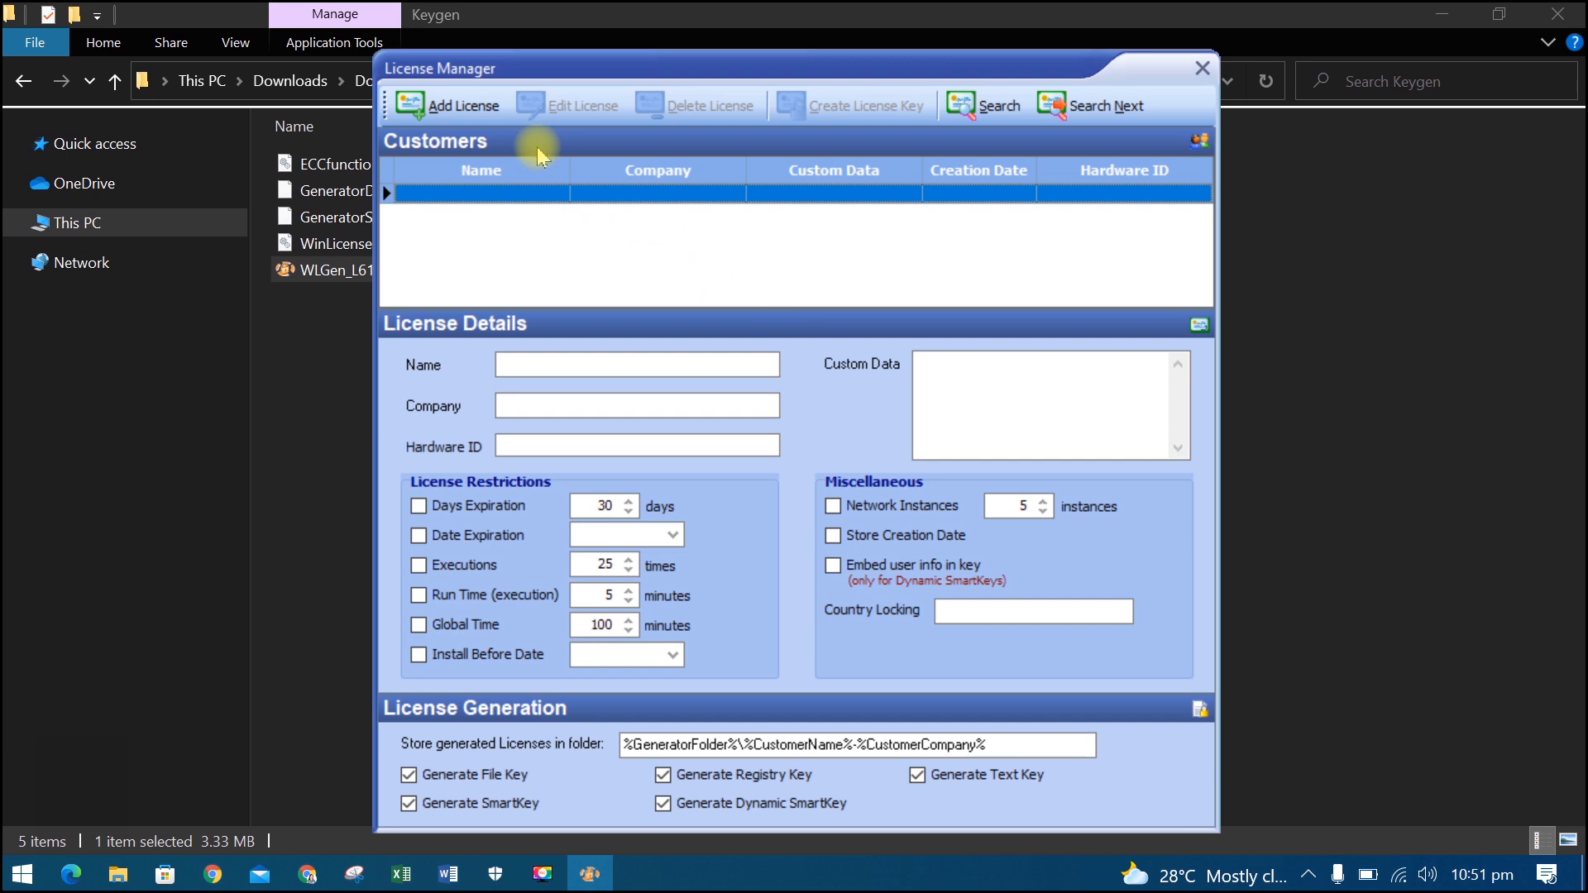
left_click(461, 106)
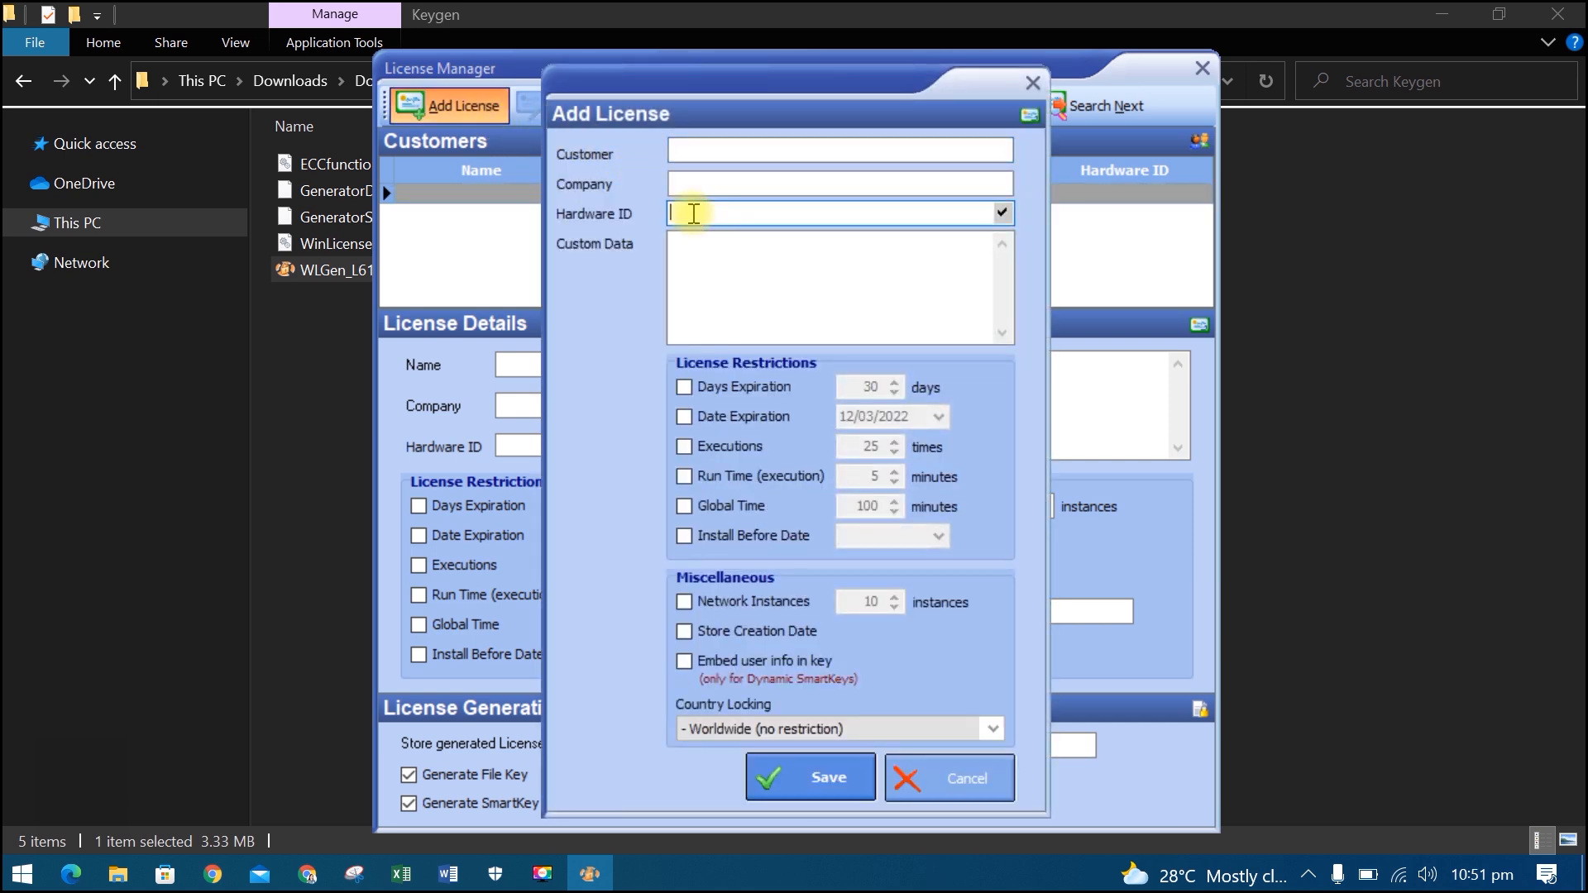
right_click(691, 213)
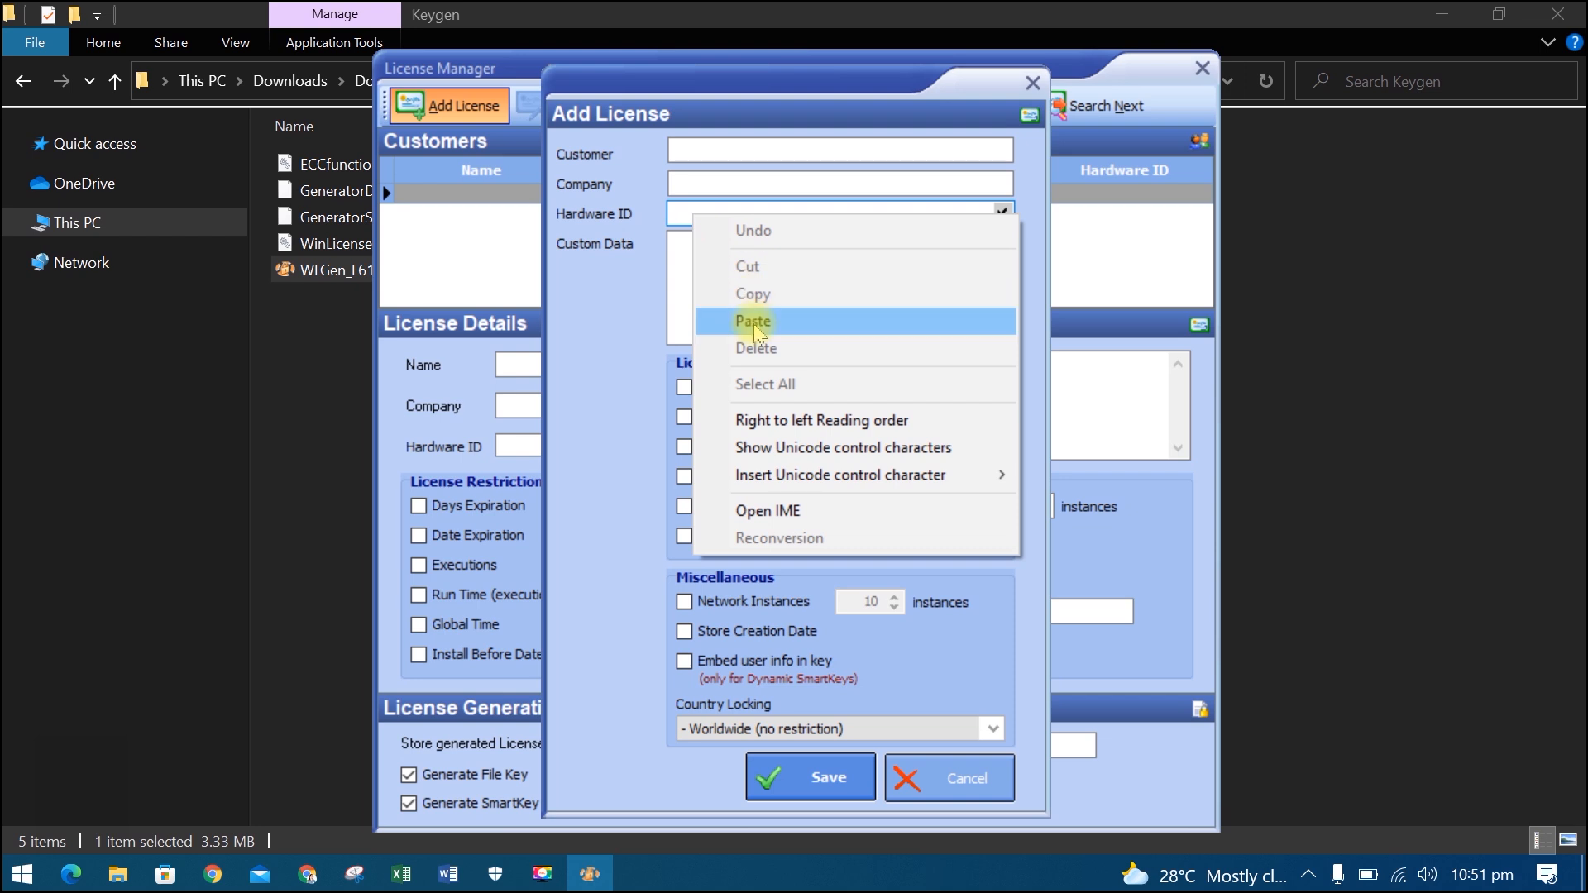
left_click(754, 321)
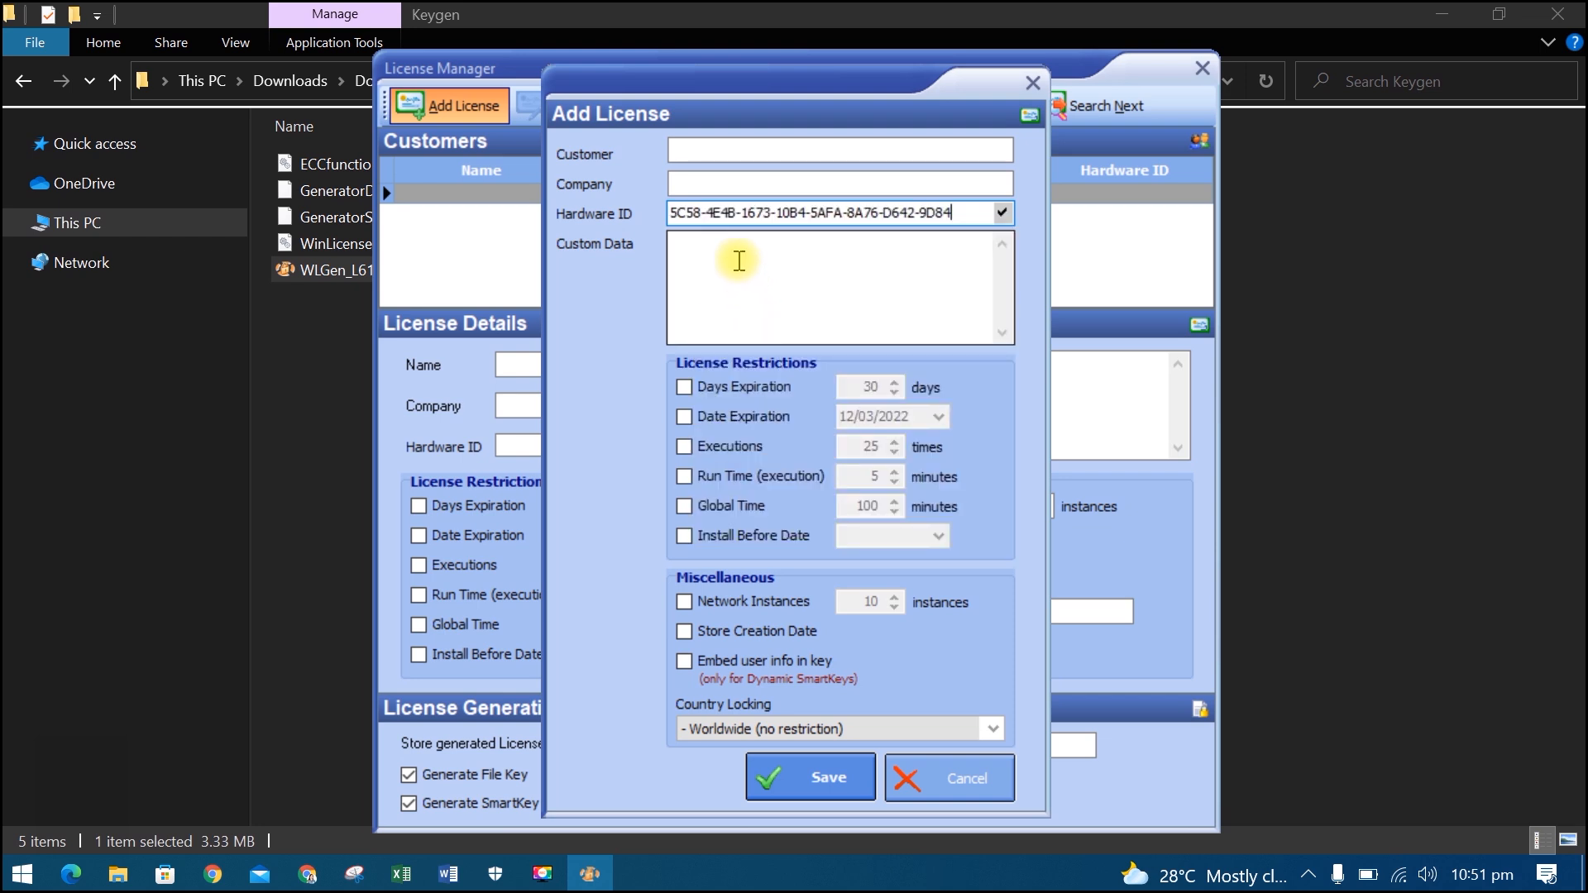
left_click(839, 149)
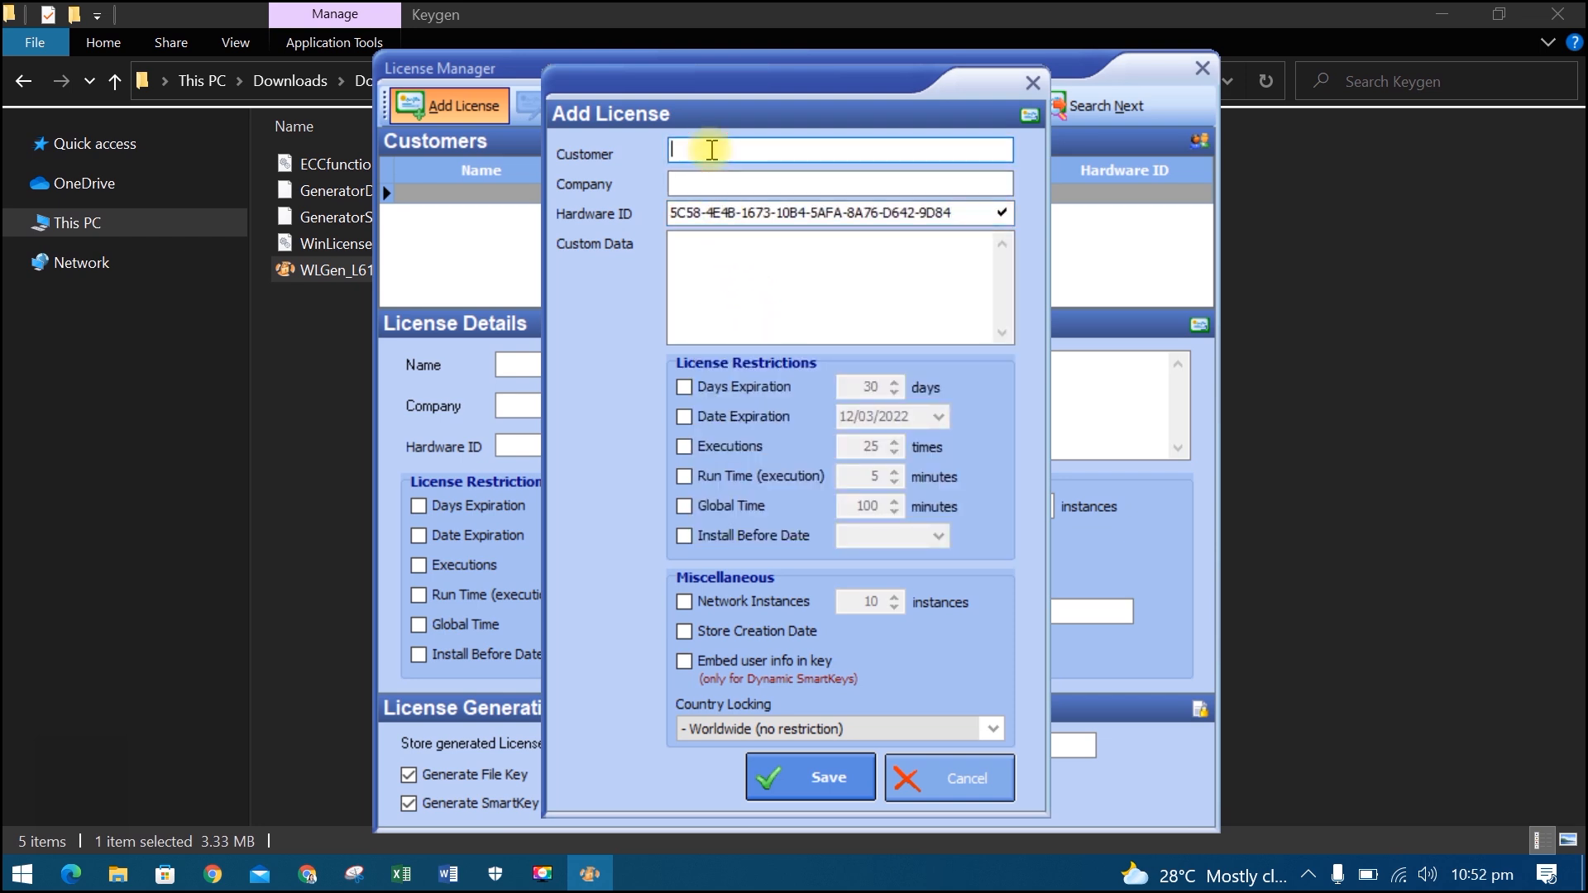
type("Juan")
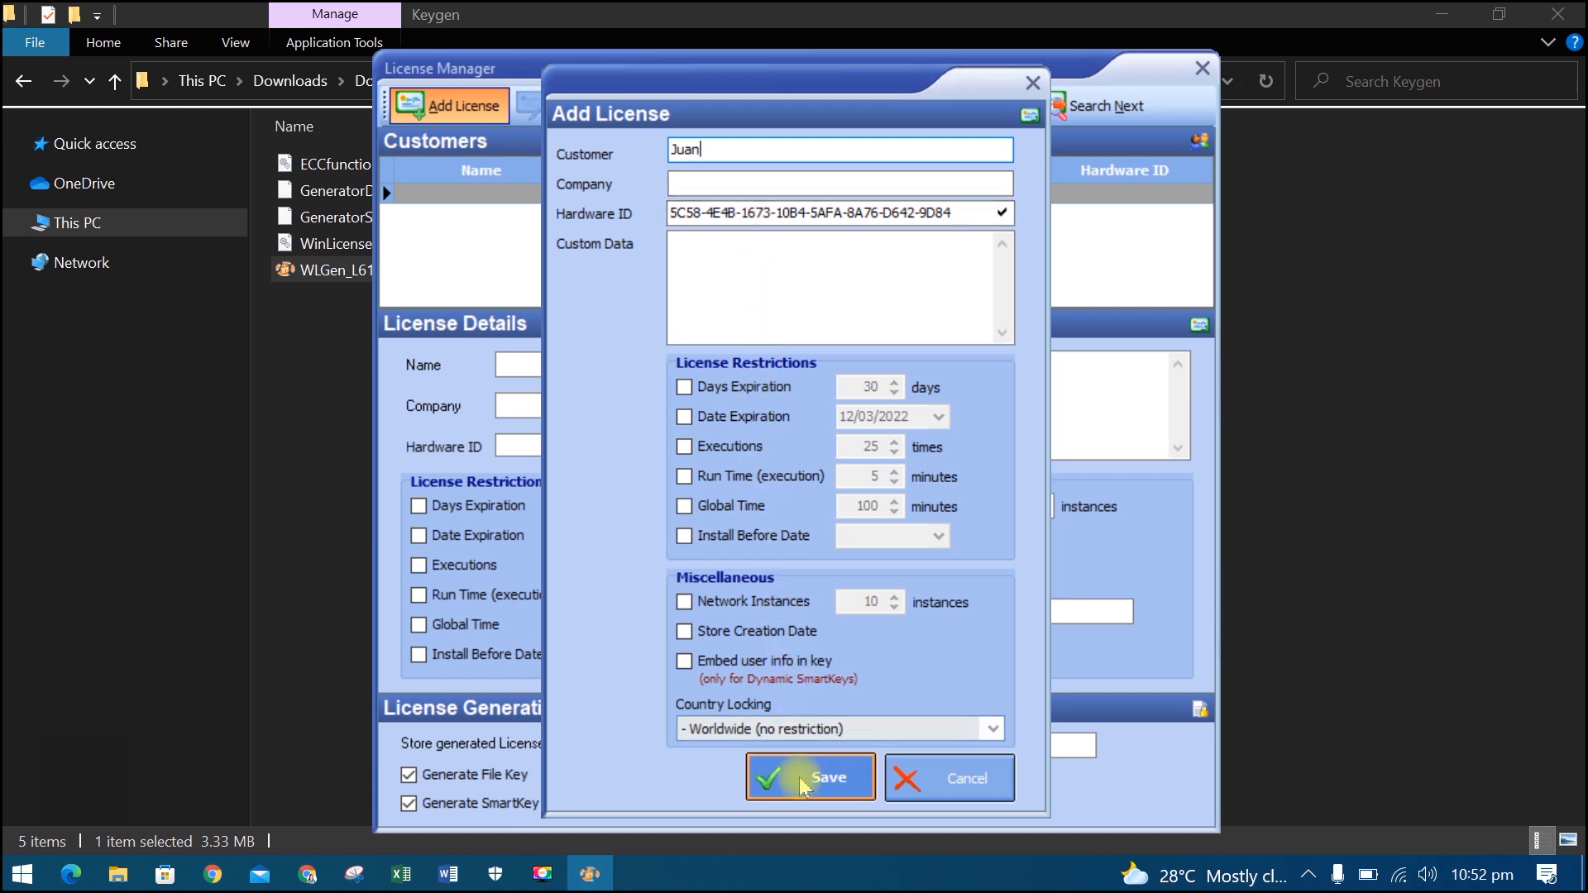
left_click(809, 778)
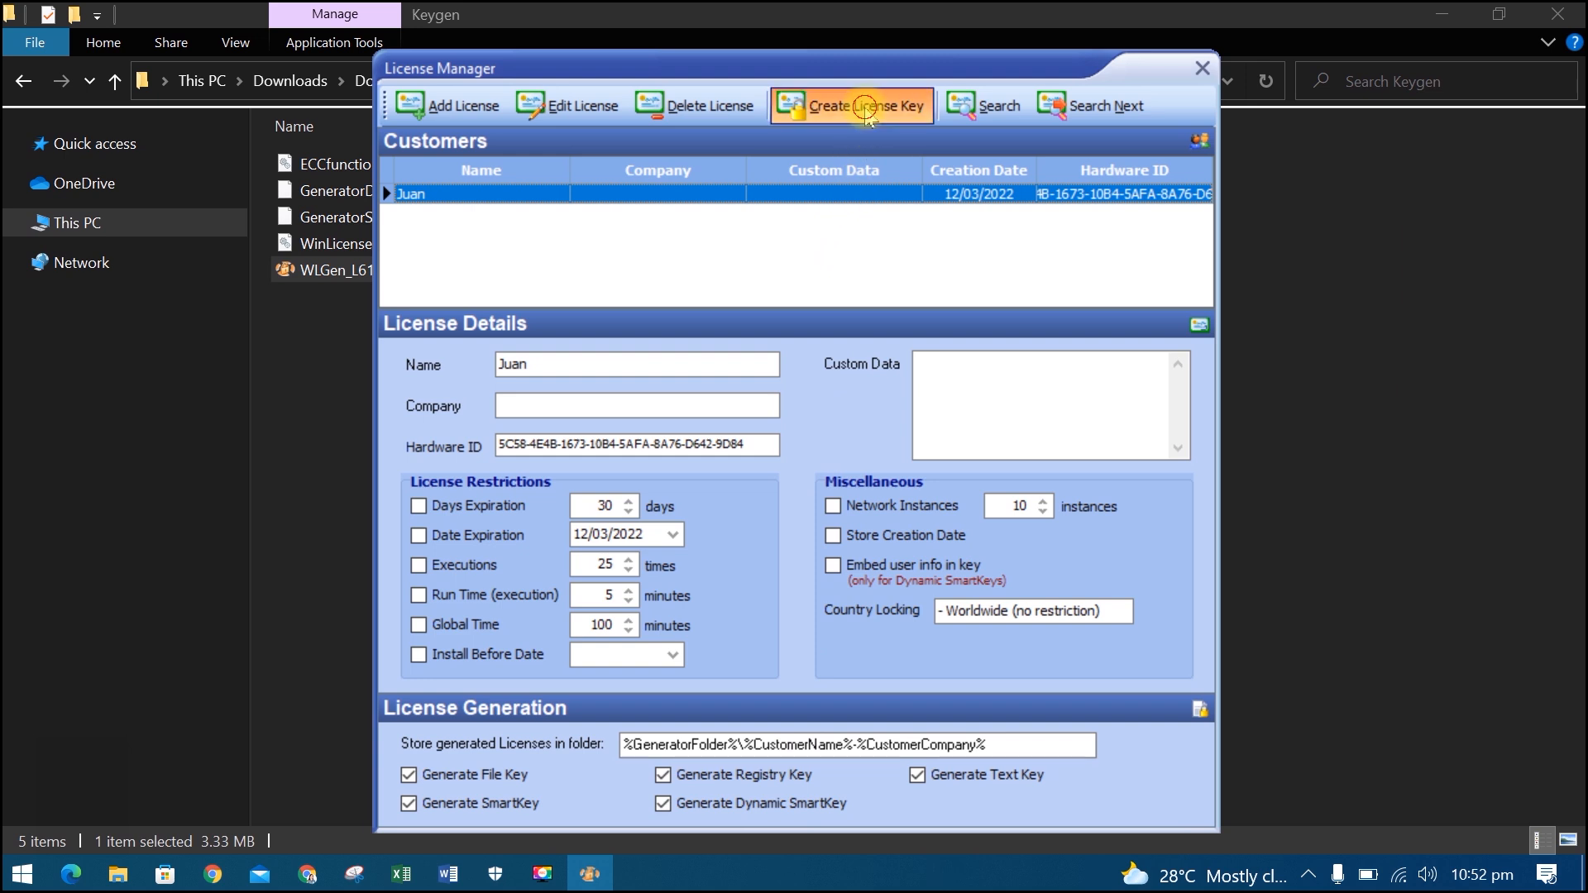
Step: Generate the license key files into a new Juan- folder under Keygen
left_click(851, 104)
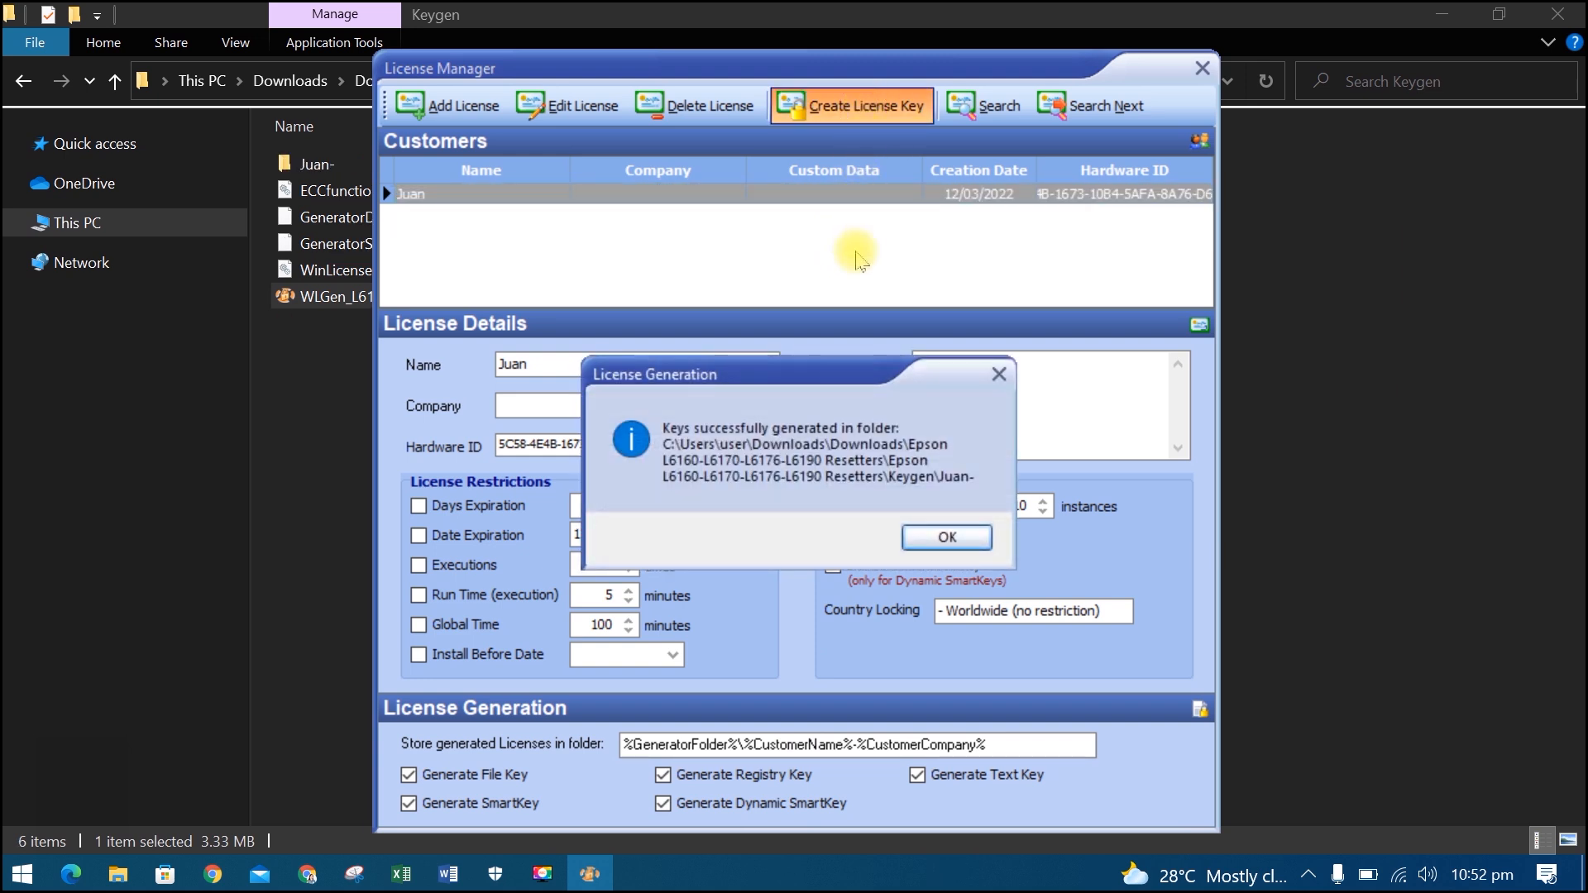
left_click(945, 536)
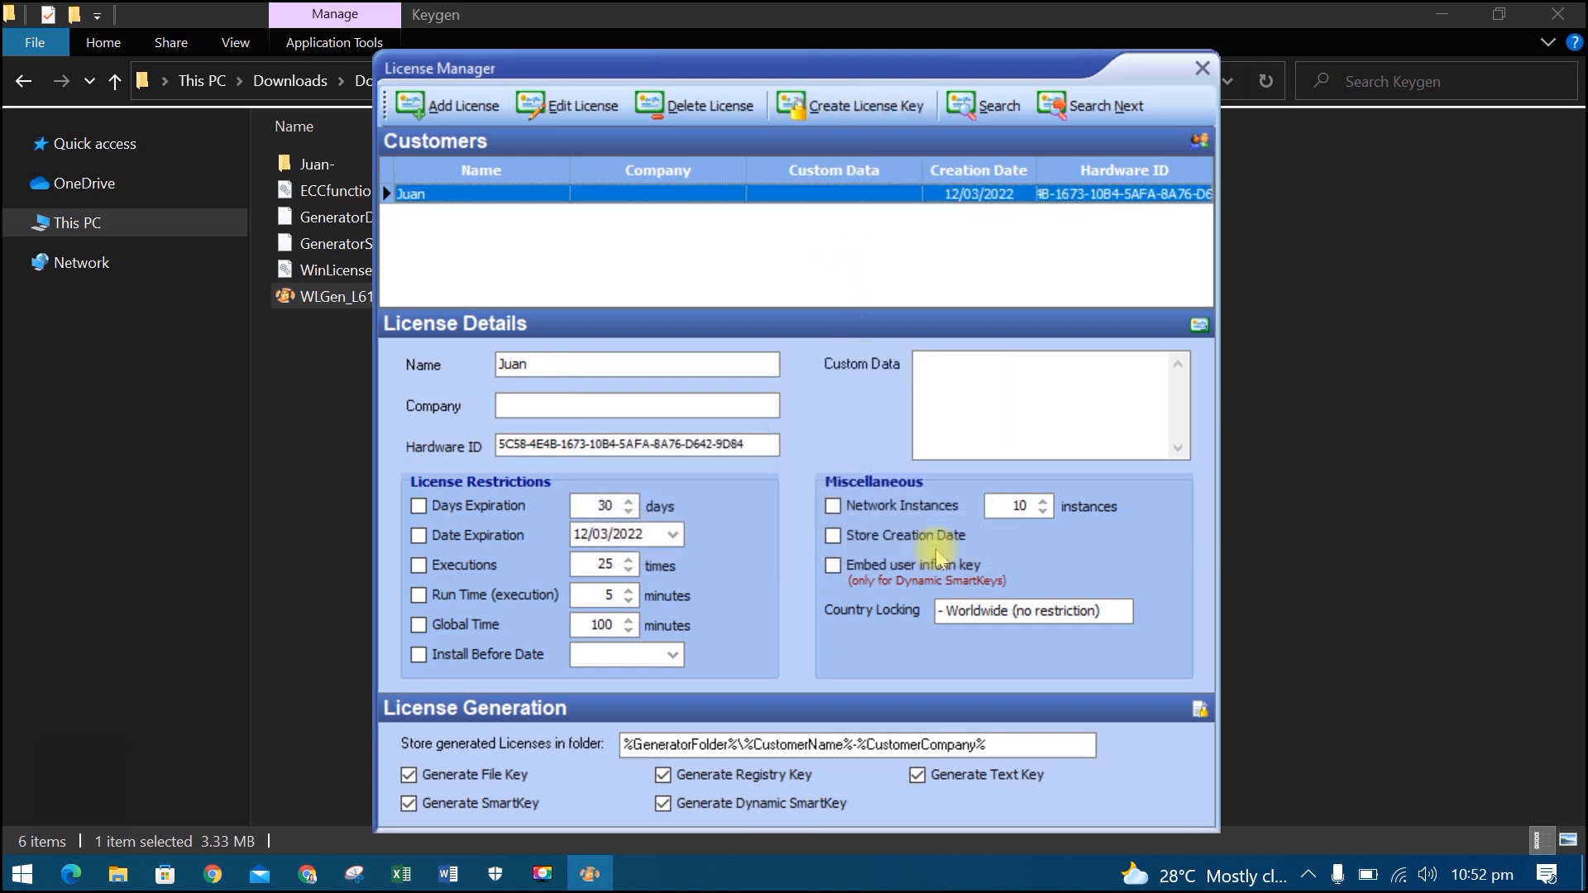
mouse_move(1201, 101)
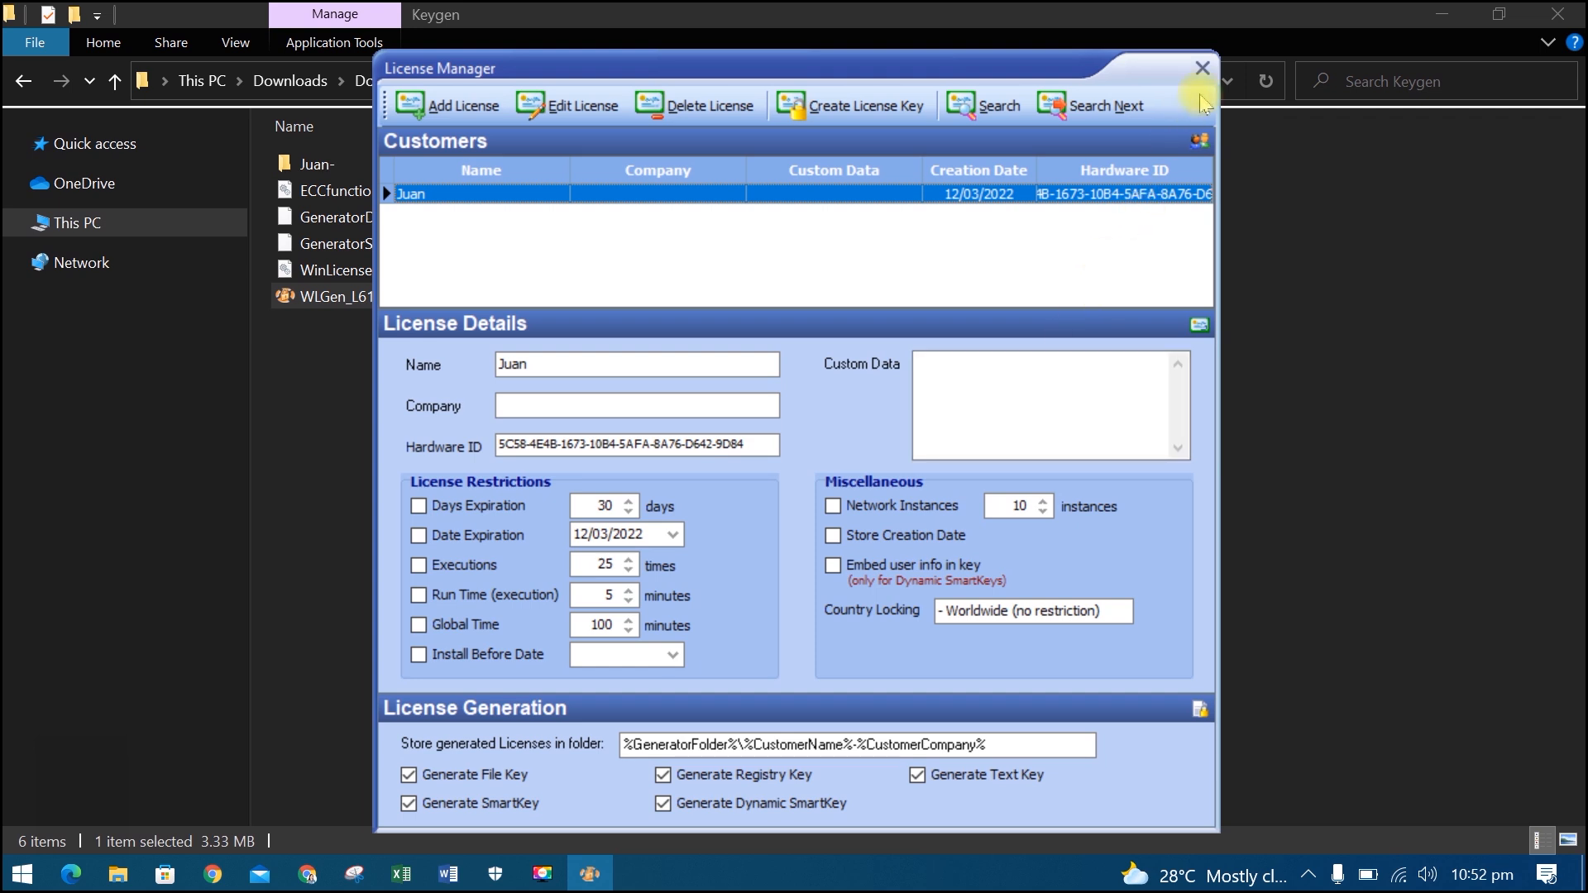
left_click(1202, 68)
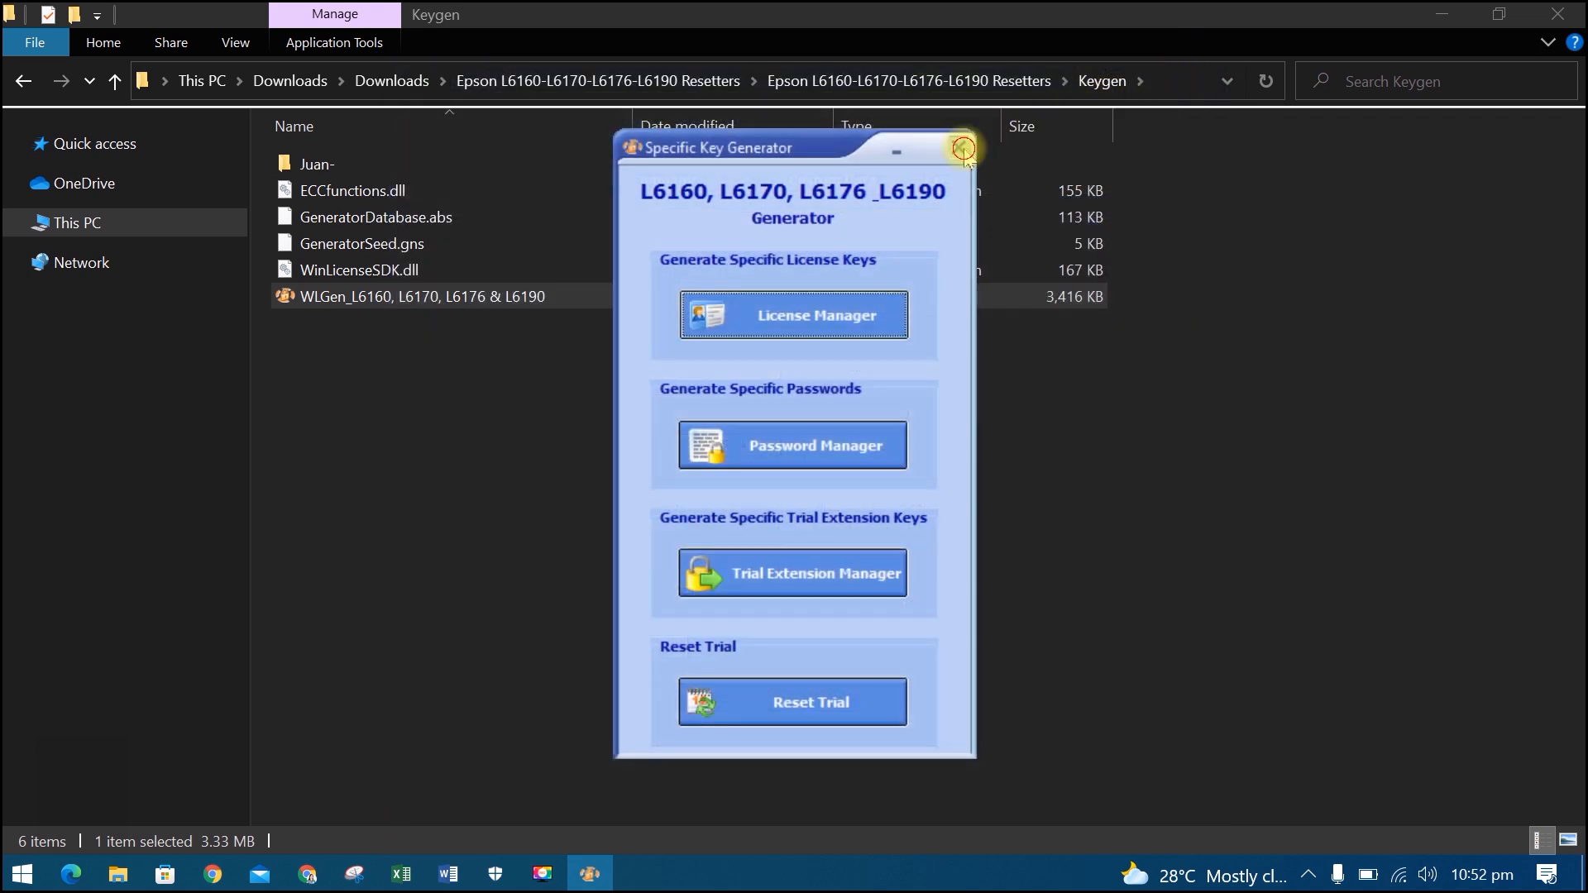
Step: Copy the generated .dat license file from the Juan- folder
left_click(963, 147)
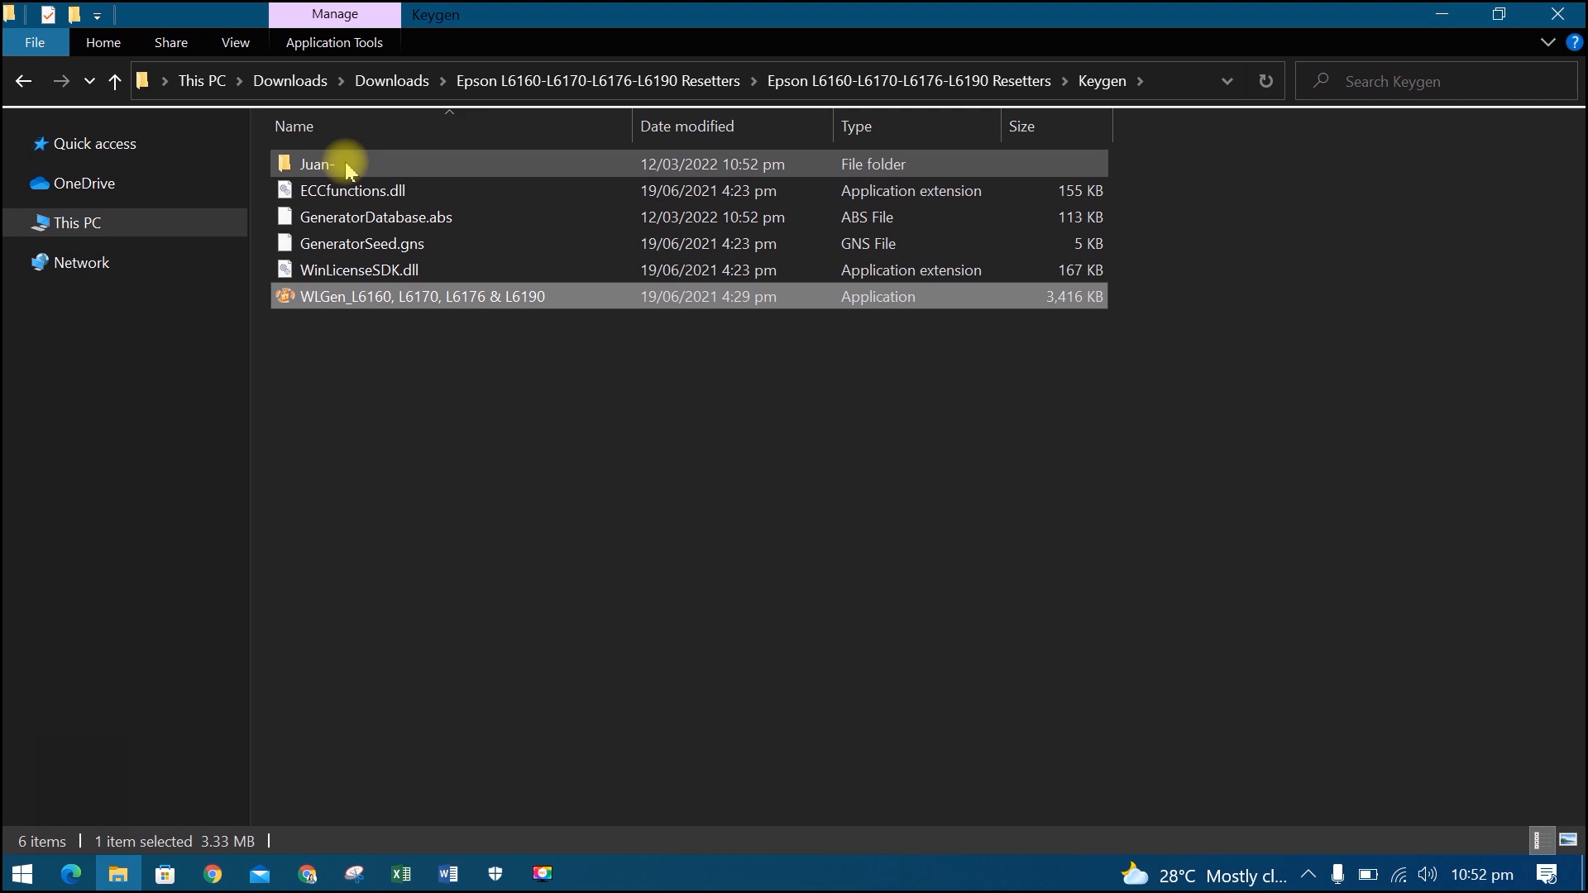
double_click(314, 164)
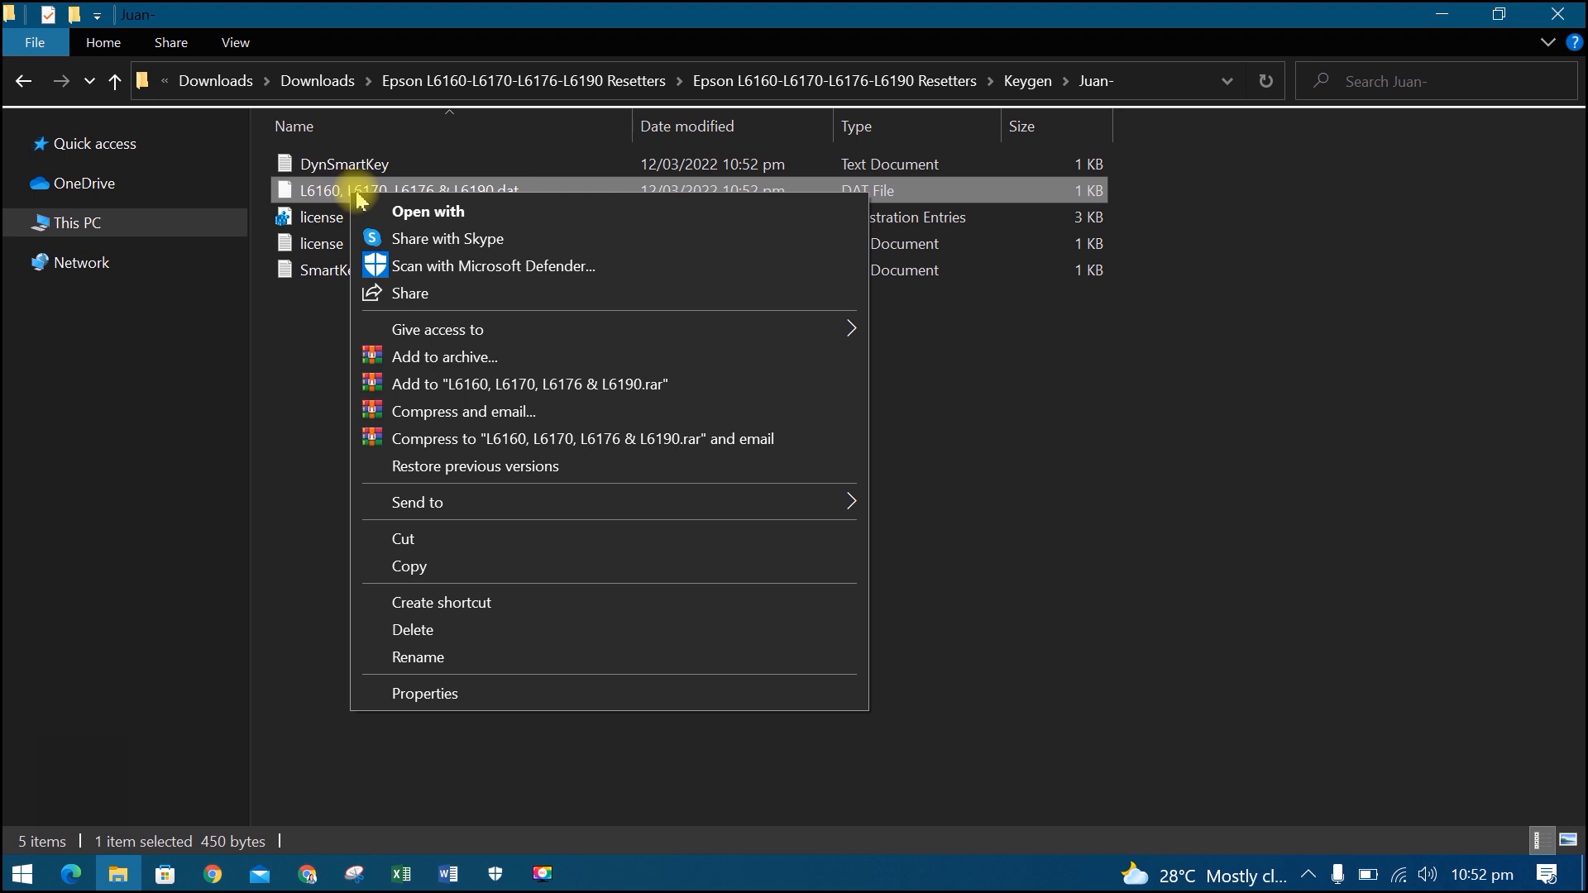
mouse_move(409, 566)
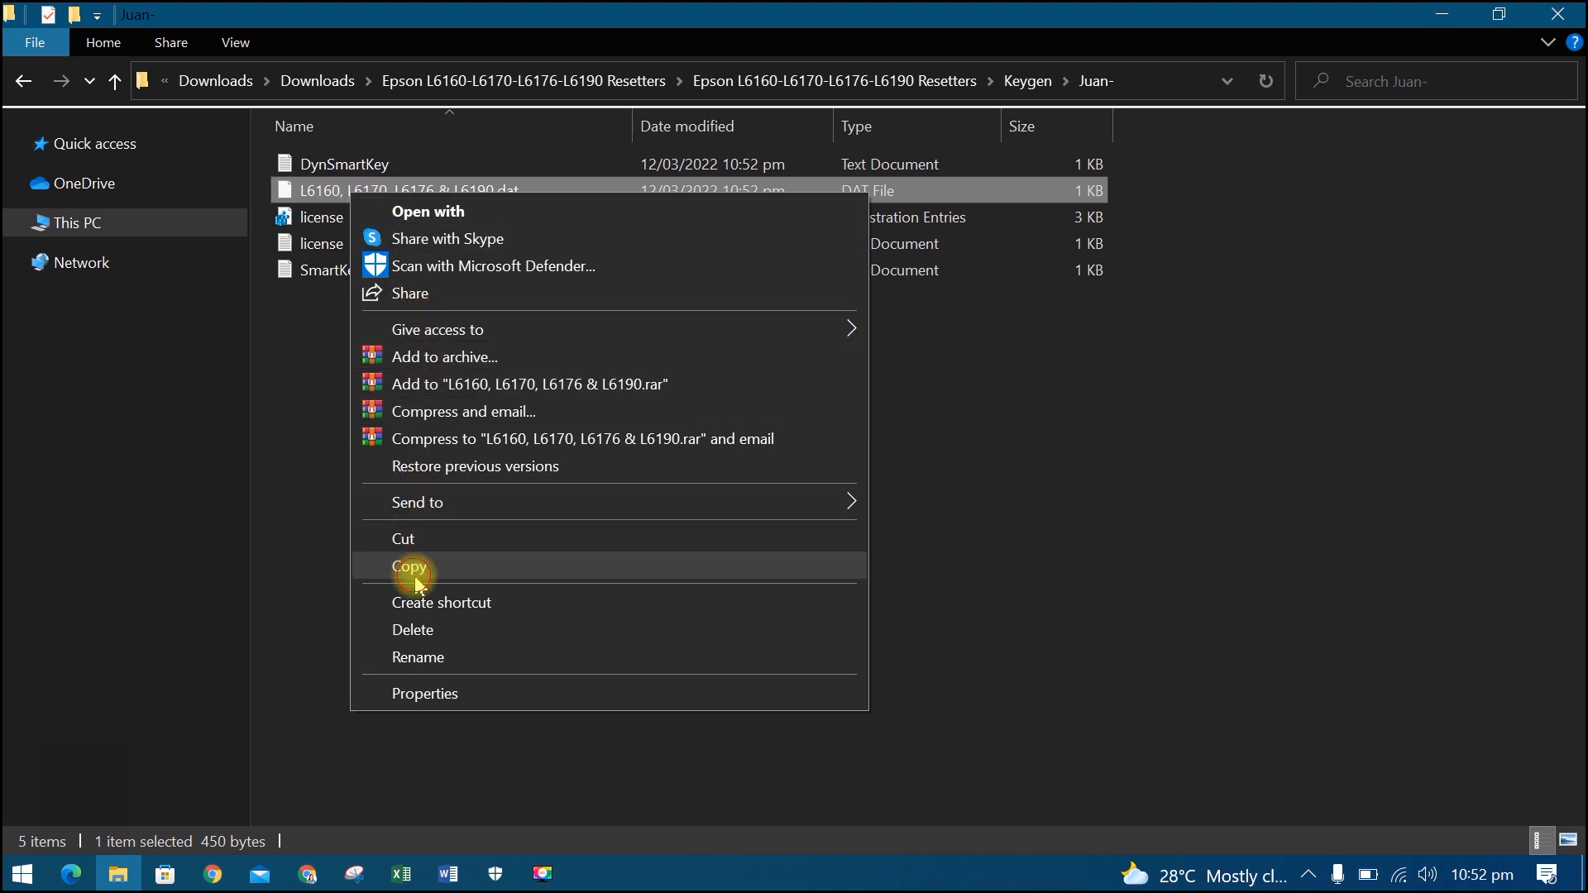
left_click(409, 566)
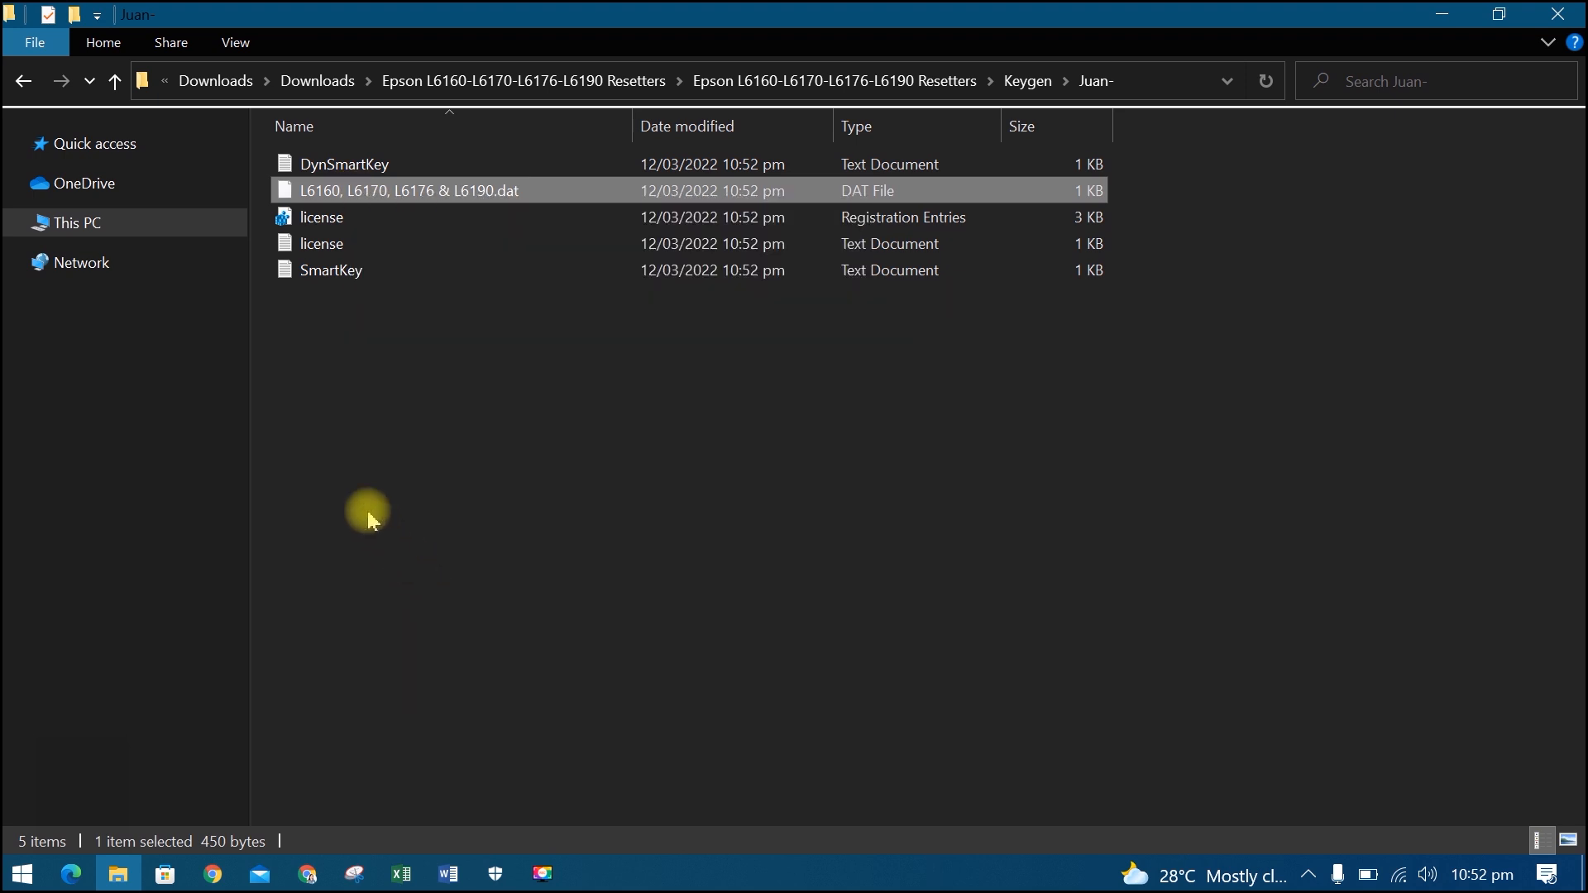
Step: Paste the license file into the resetter folder beside AdjProg
left_click(21, 82)
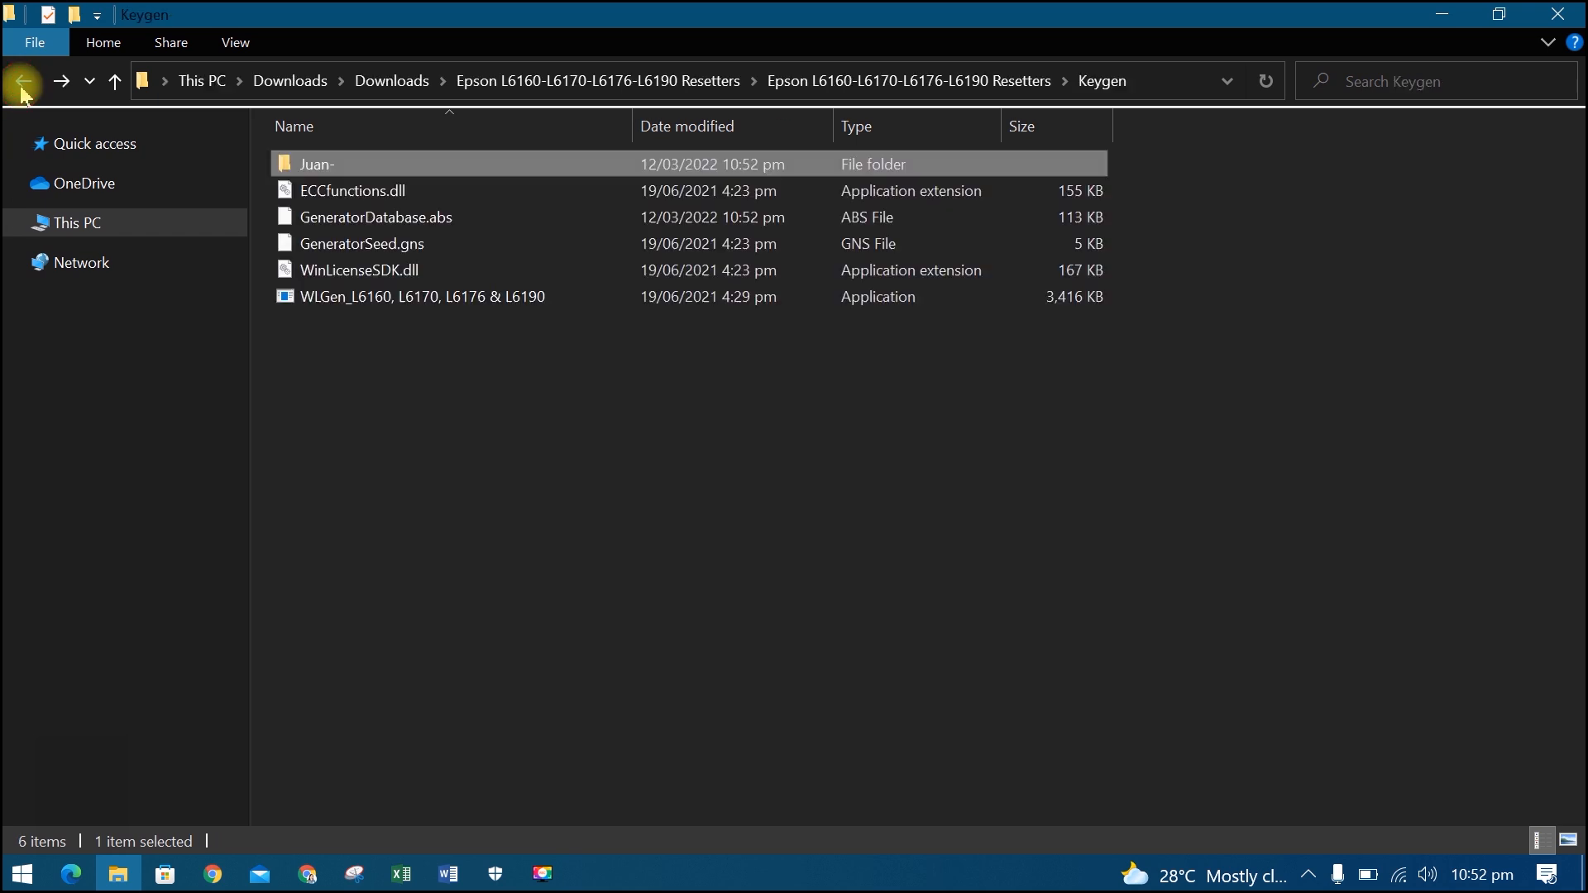
left_click(21, 81)
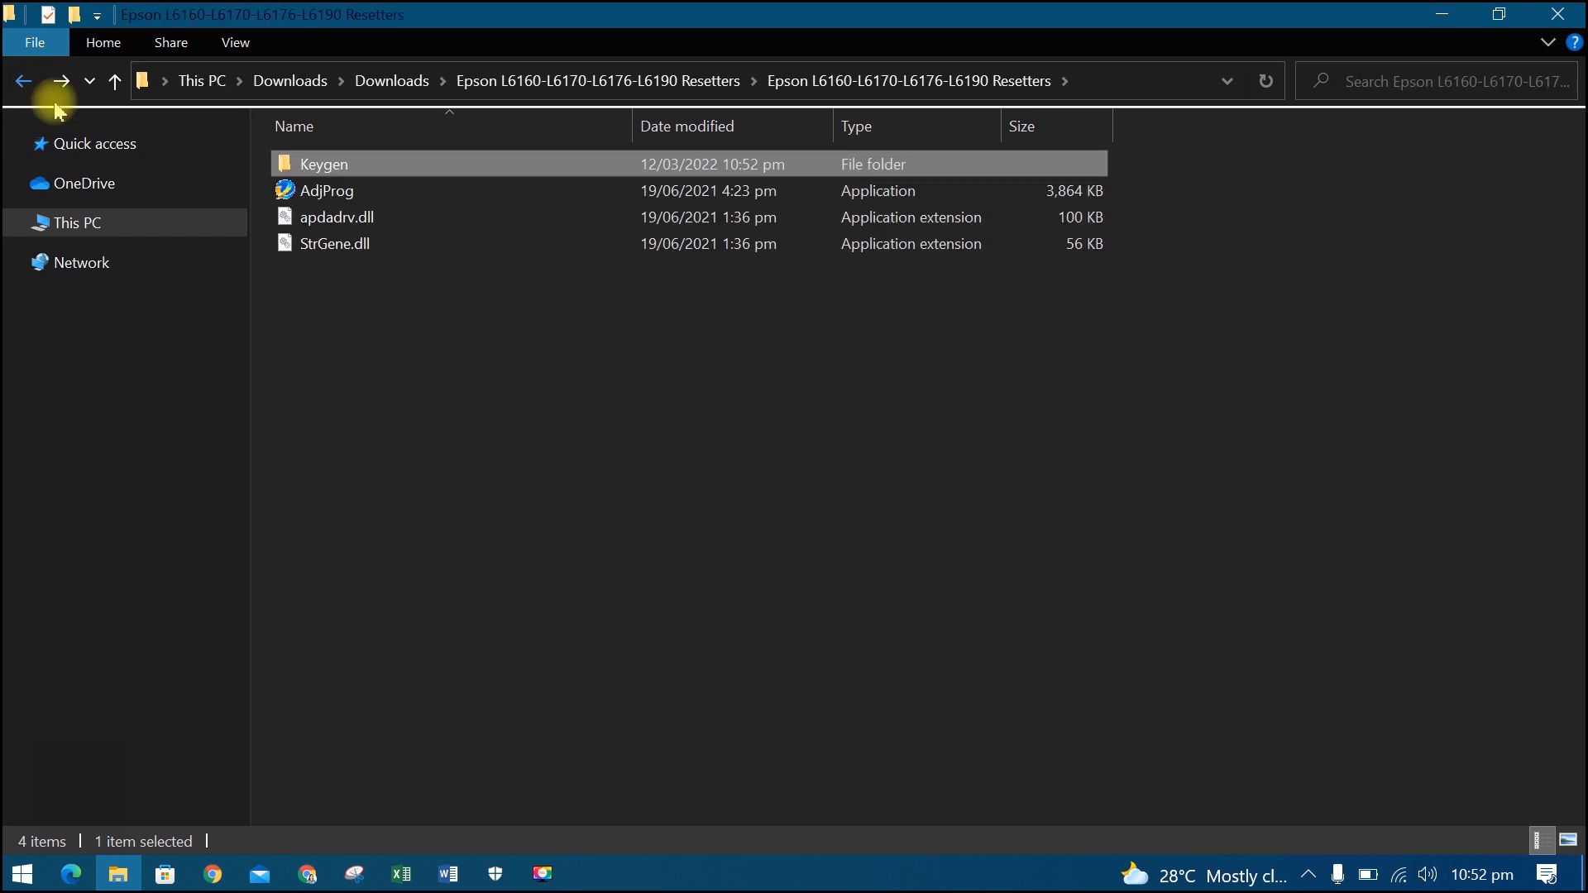
left_click(436, 394)
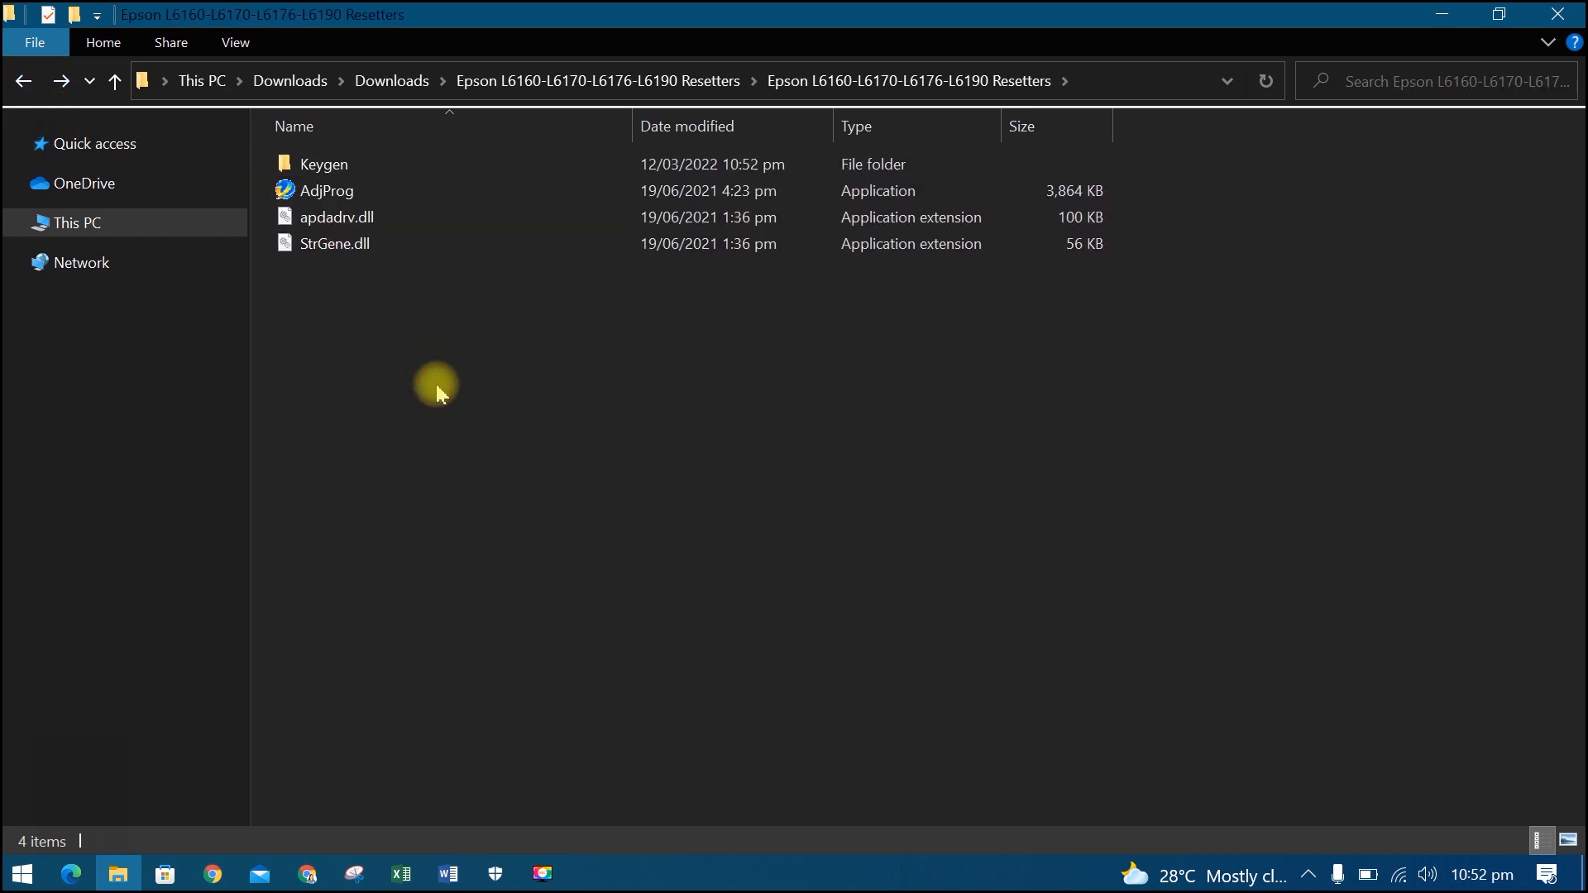
right_click(435, 393)
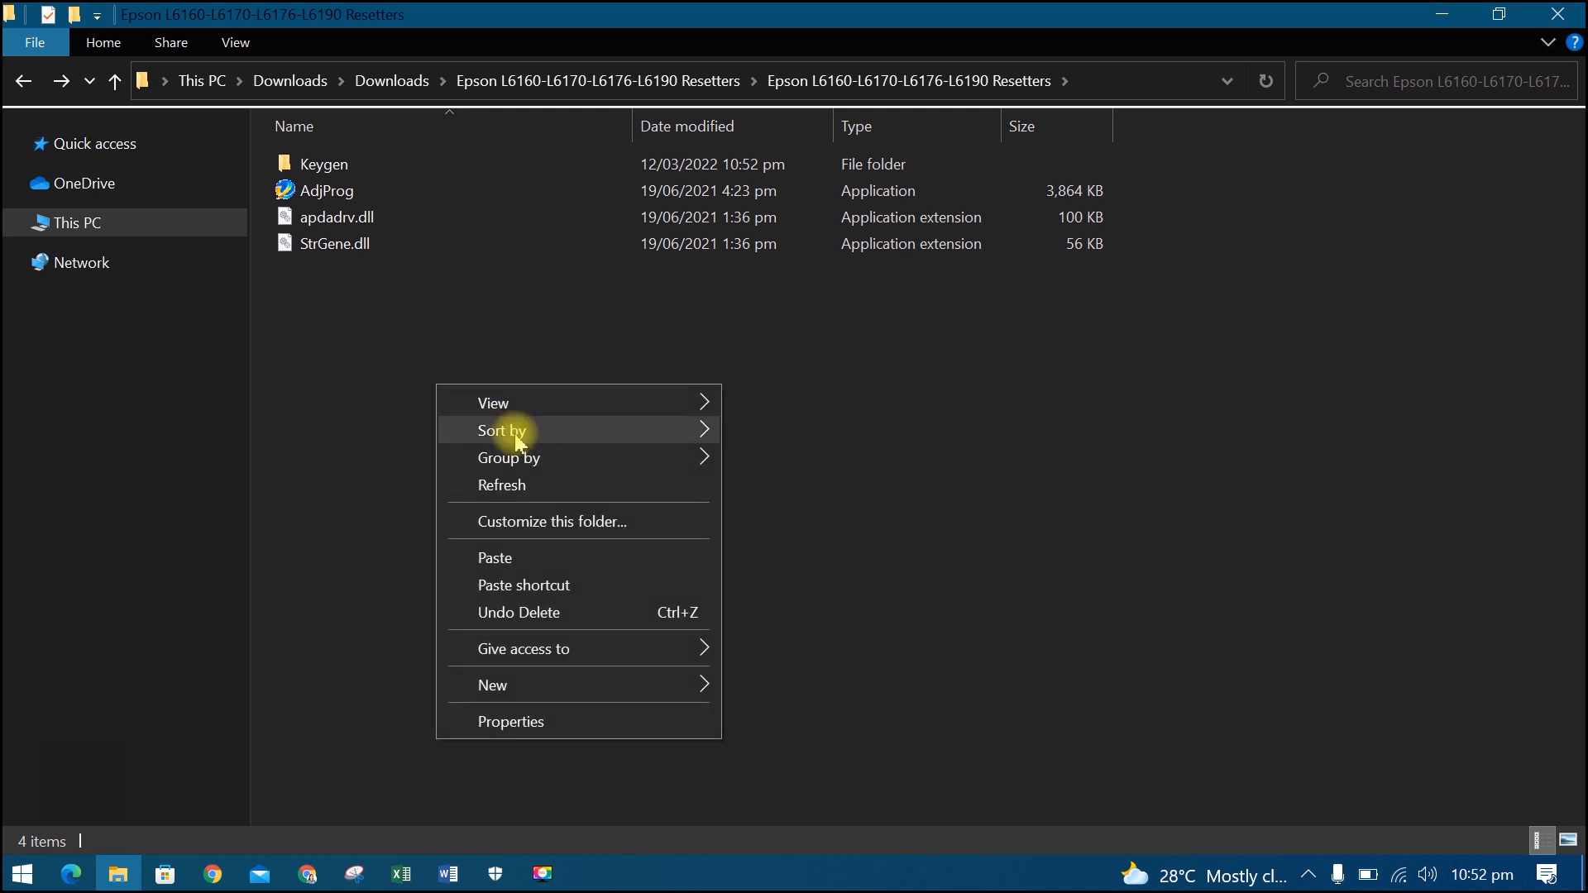
left_click(495, 558)
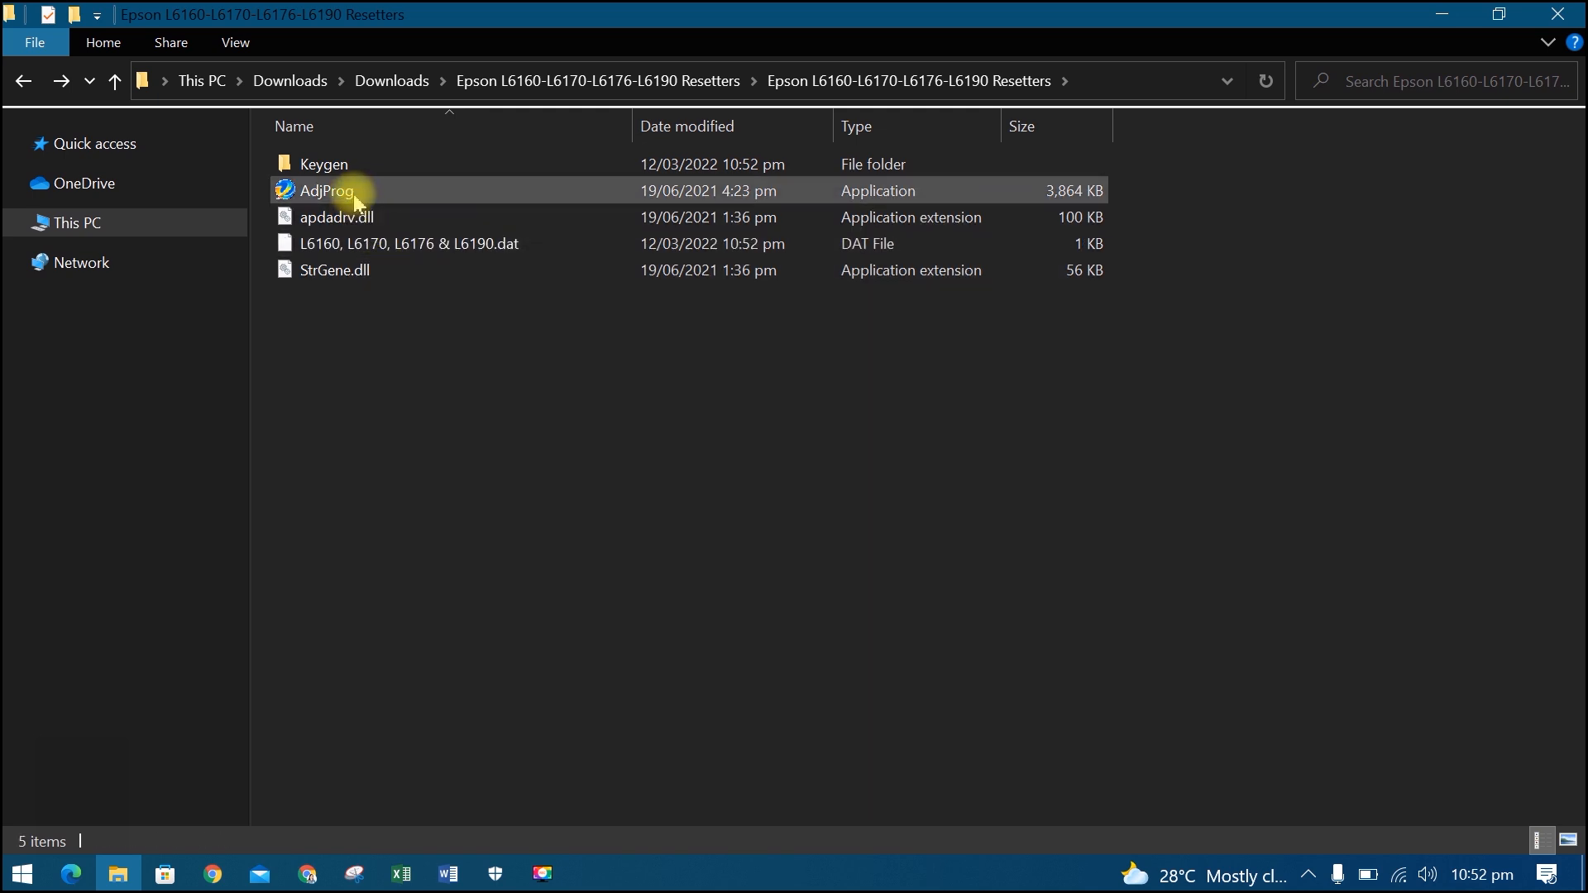
Step: Start the now-registered AdjProg and acknowledge its registration notice
double_click(326, 191)
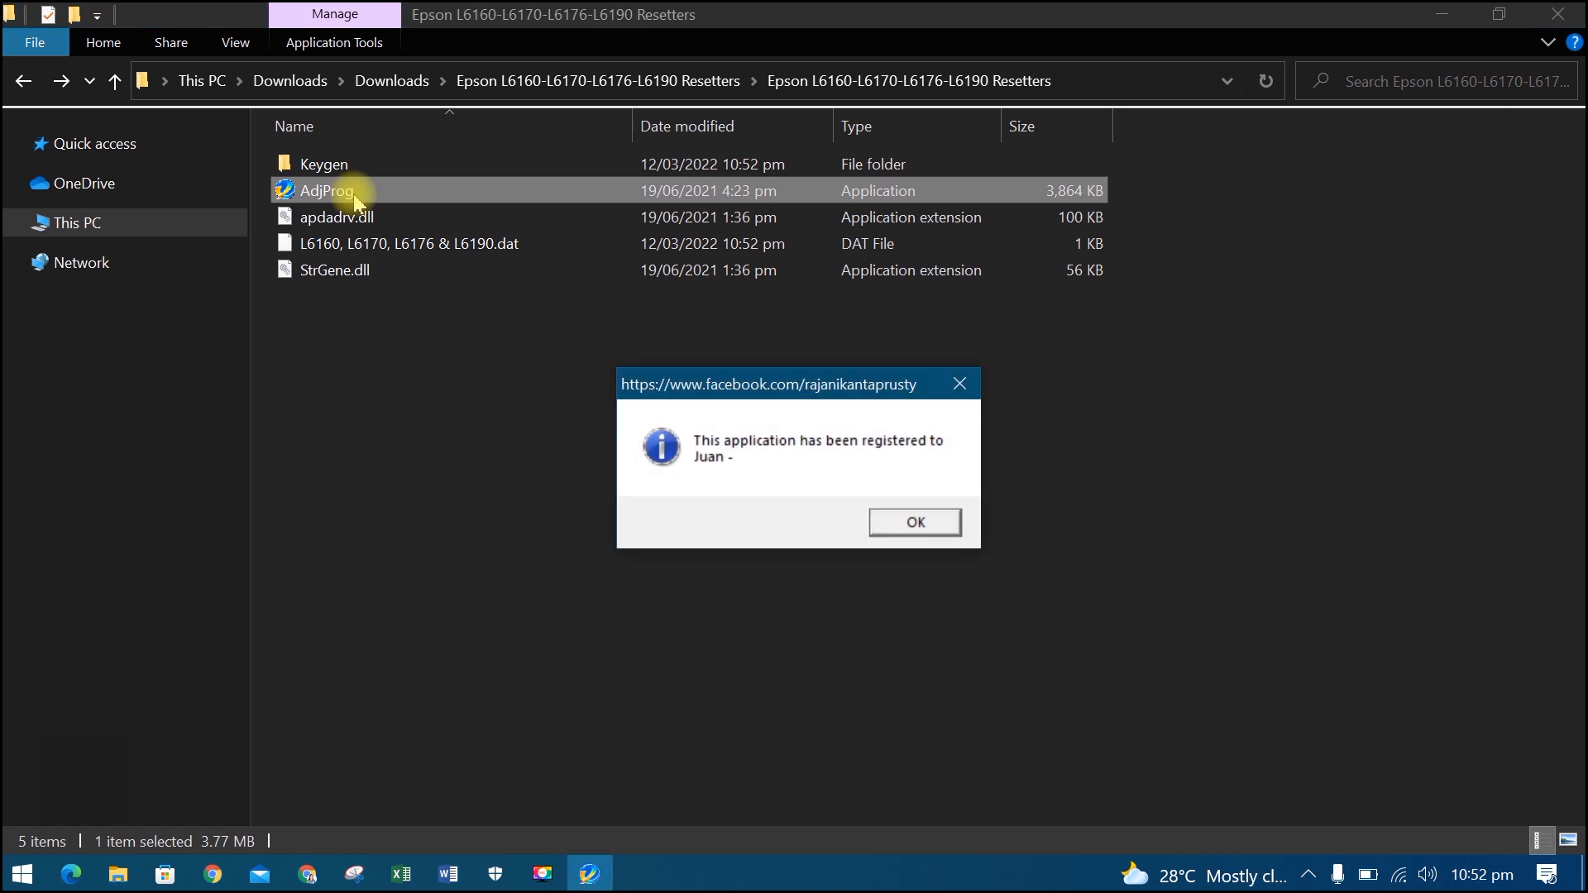
left_click(914, 521)
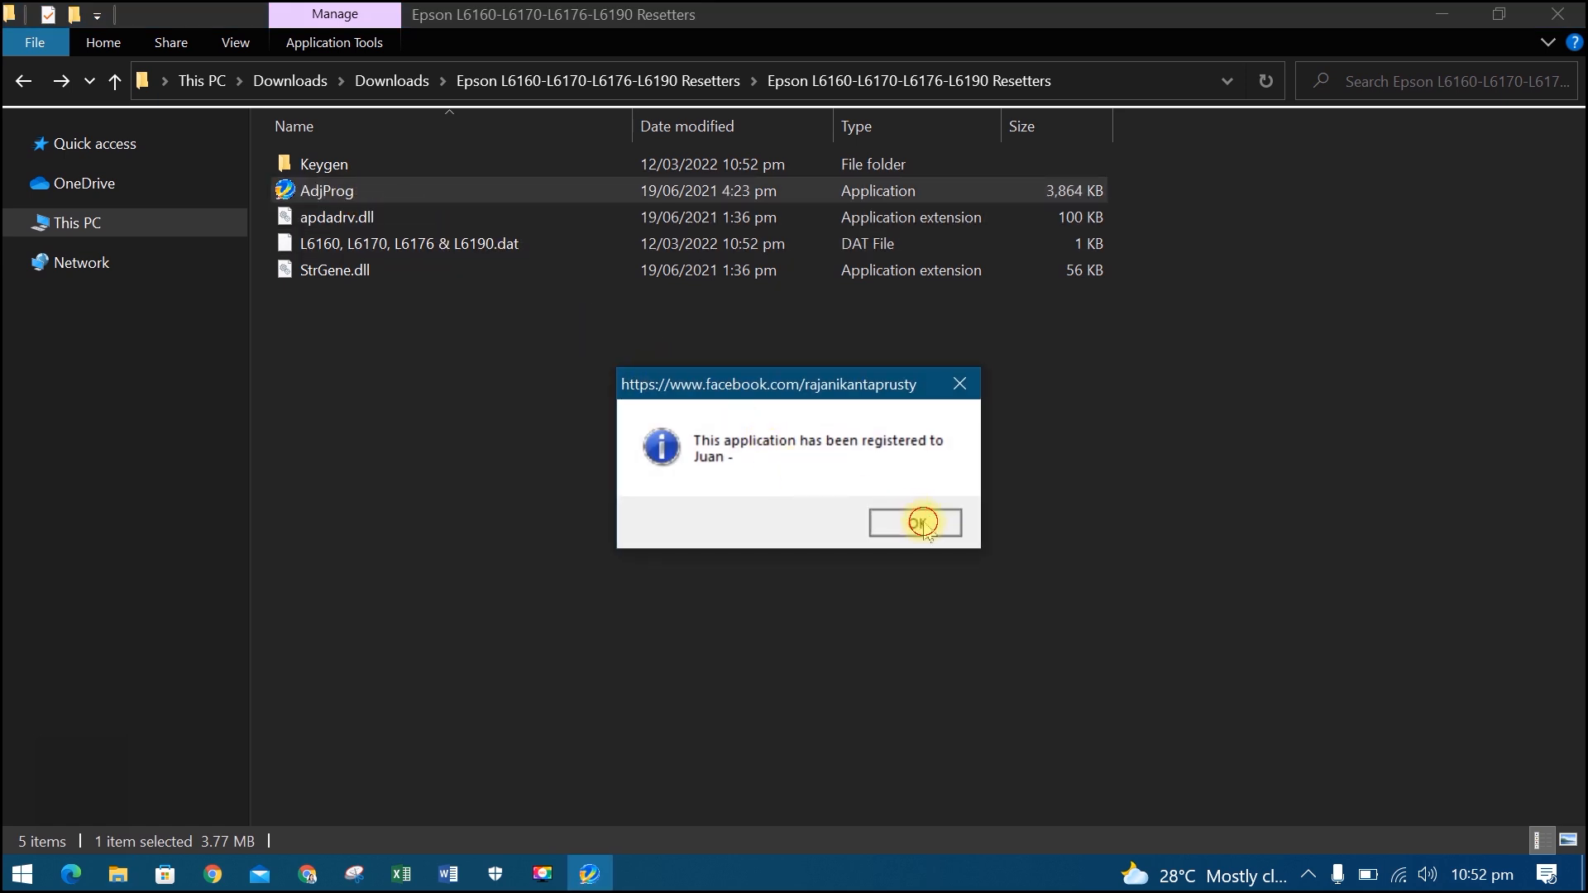
left_click(912, 522)
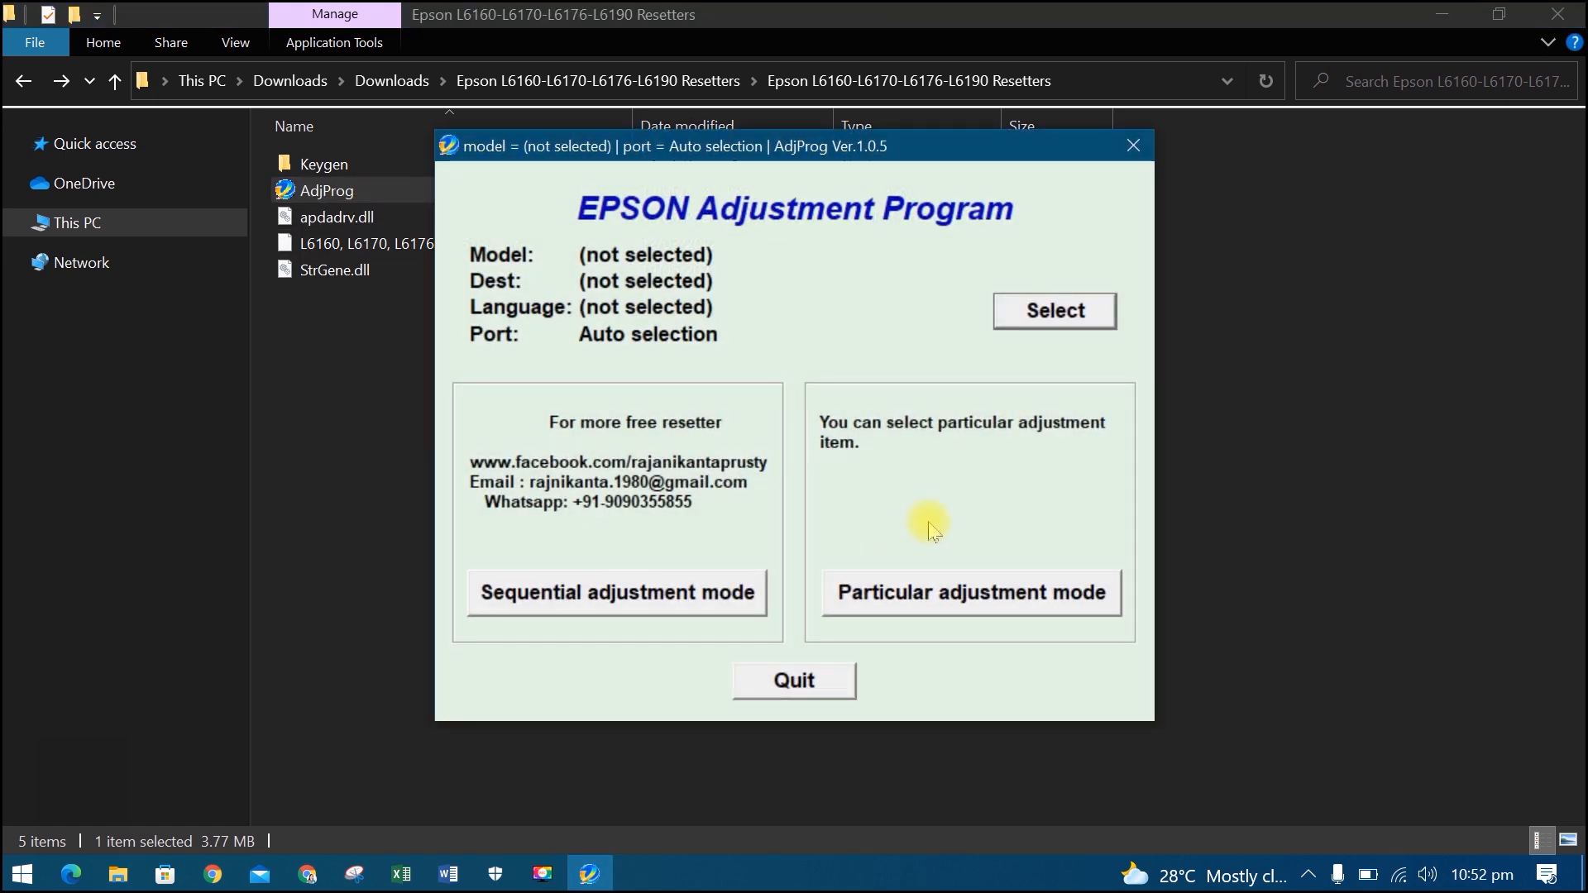
mouse_move(1054, 334)
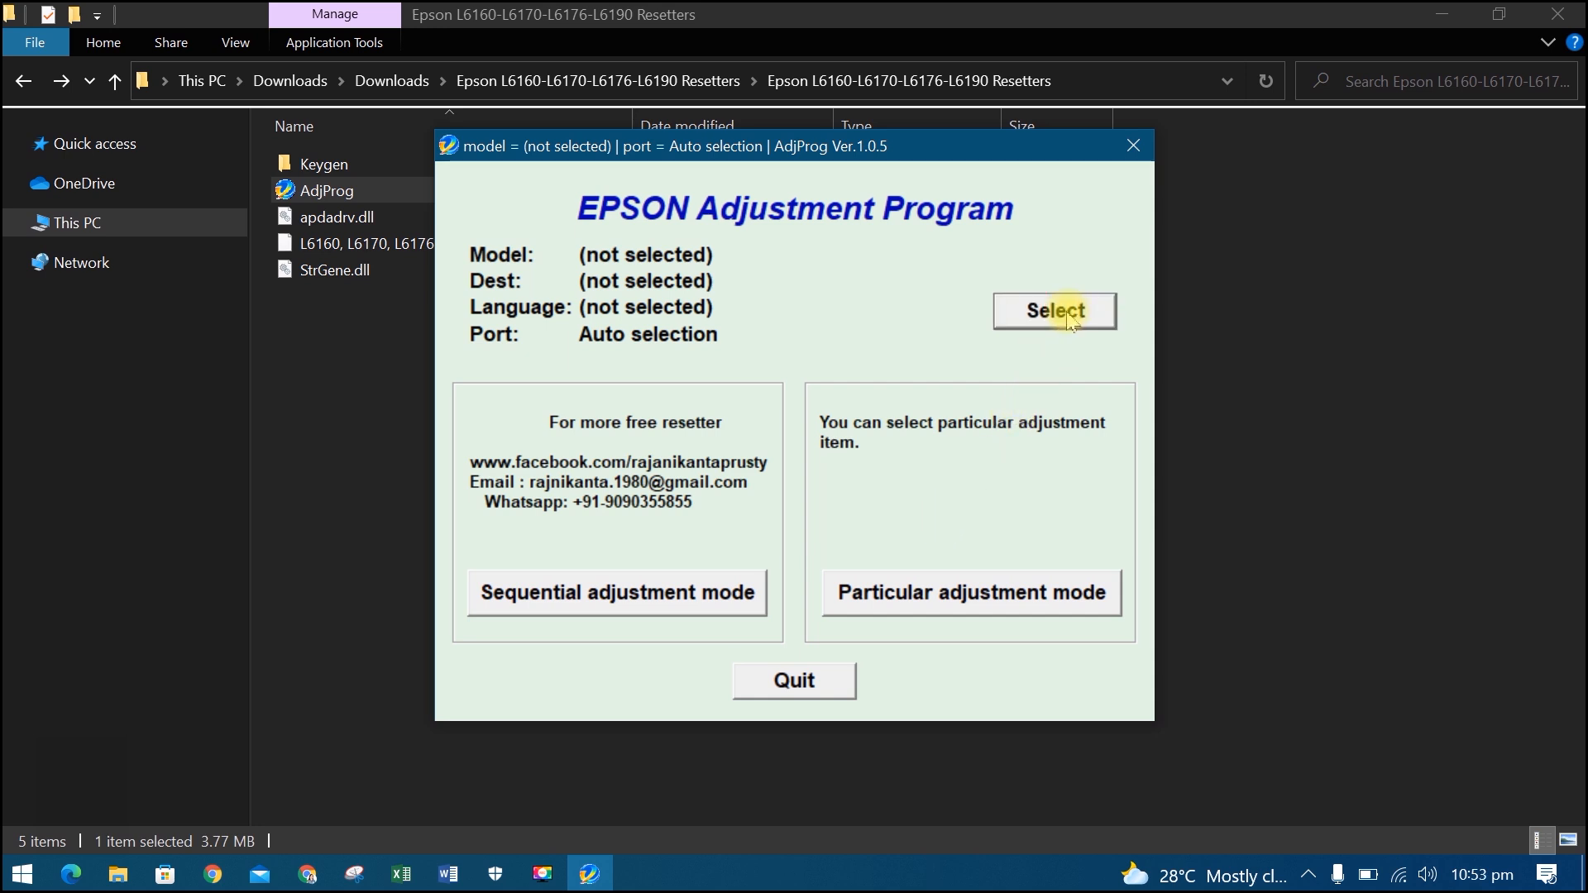
Step: Set the printer model to L6190 in the model settings and confirm
left_click(1052, 311)
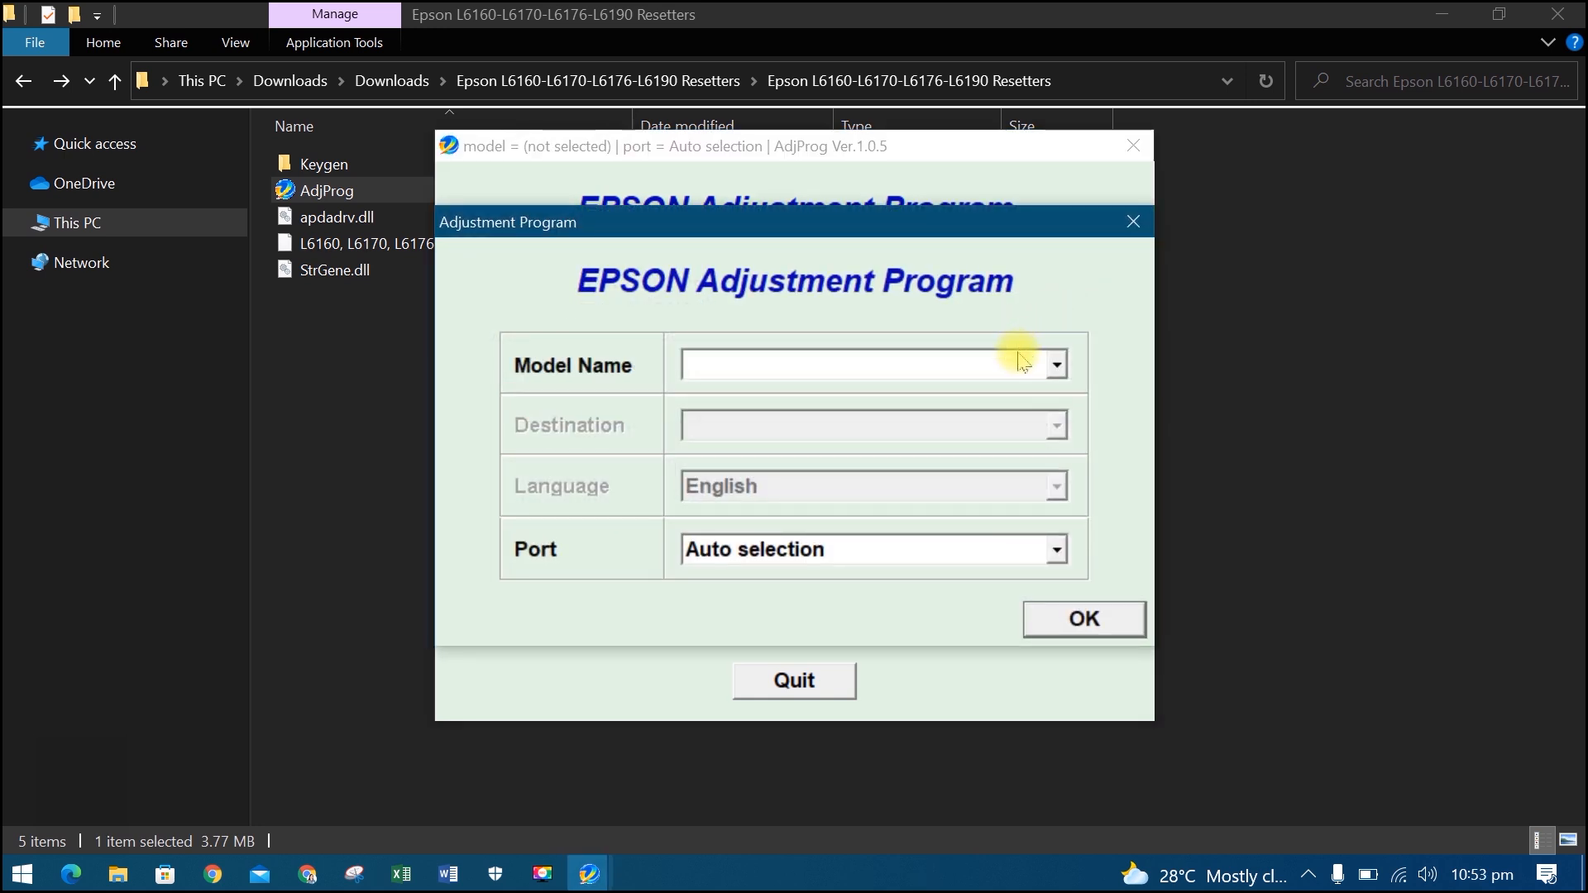
left_click(1054, 364)
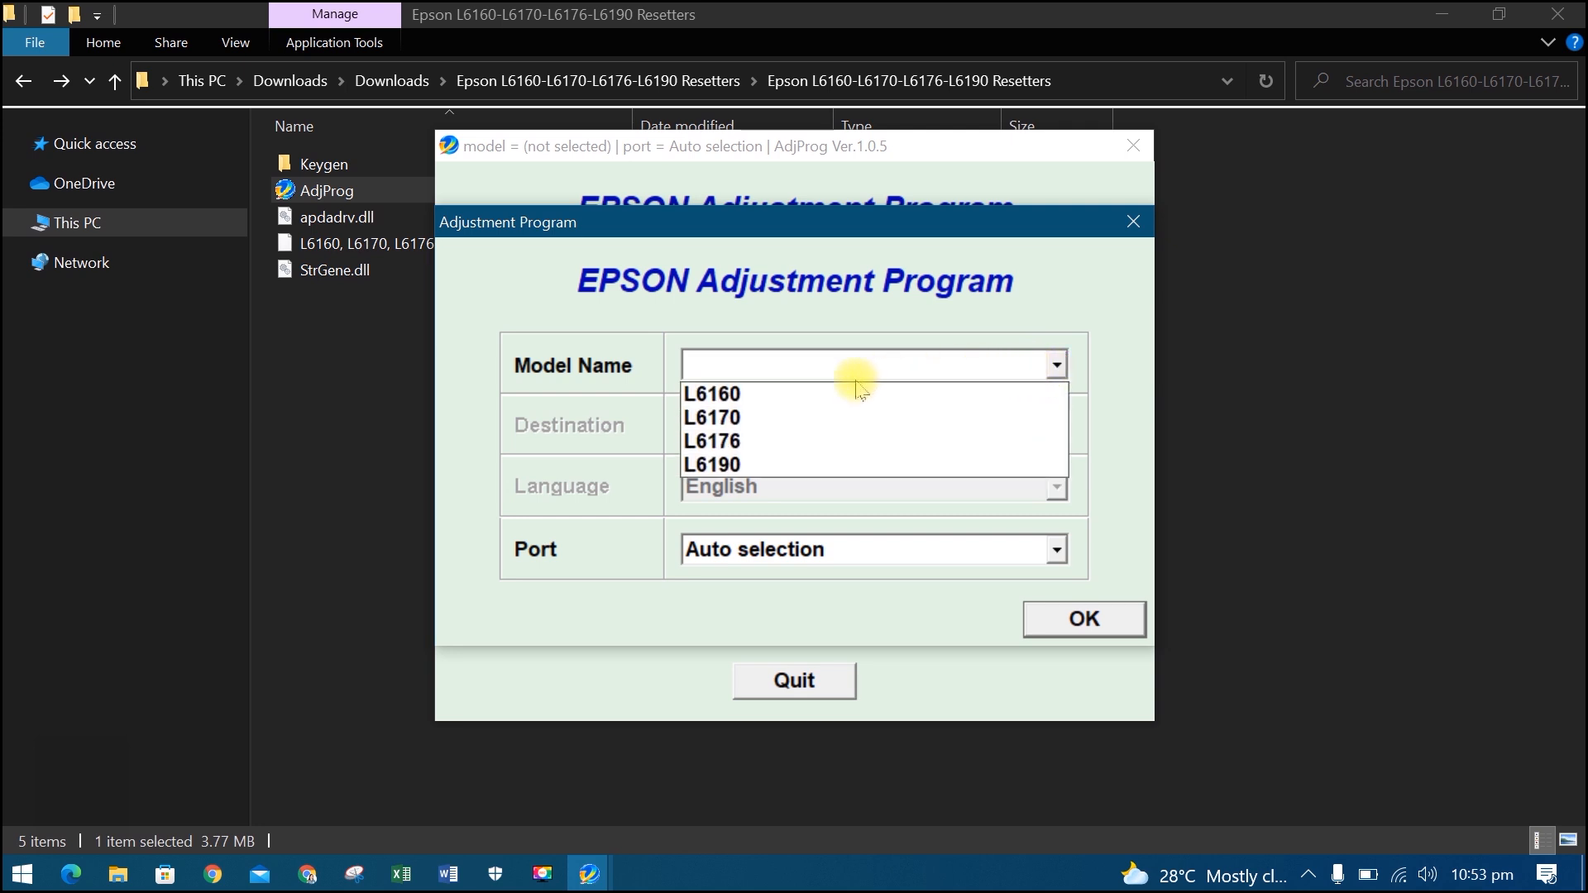
mouse_move(769, 417)
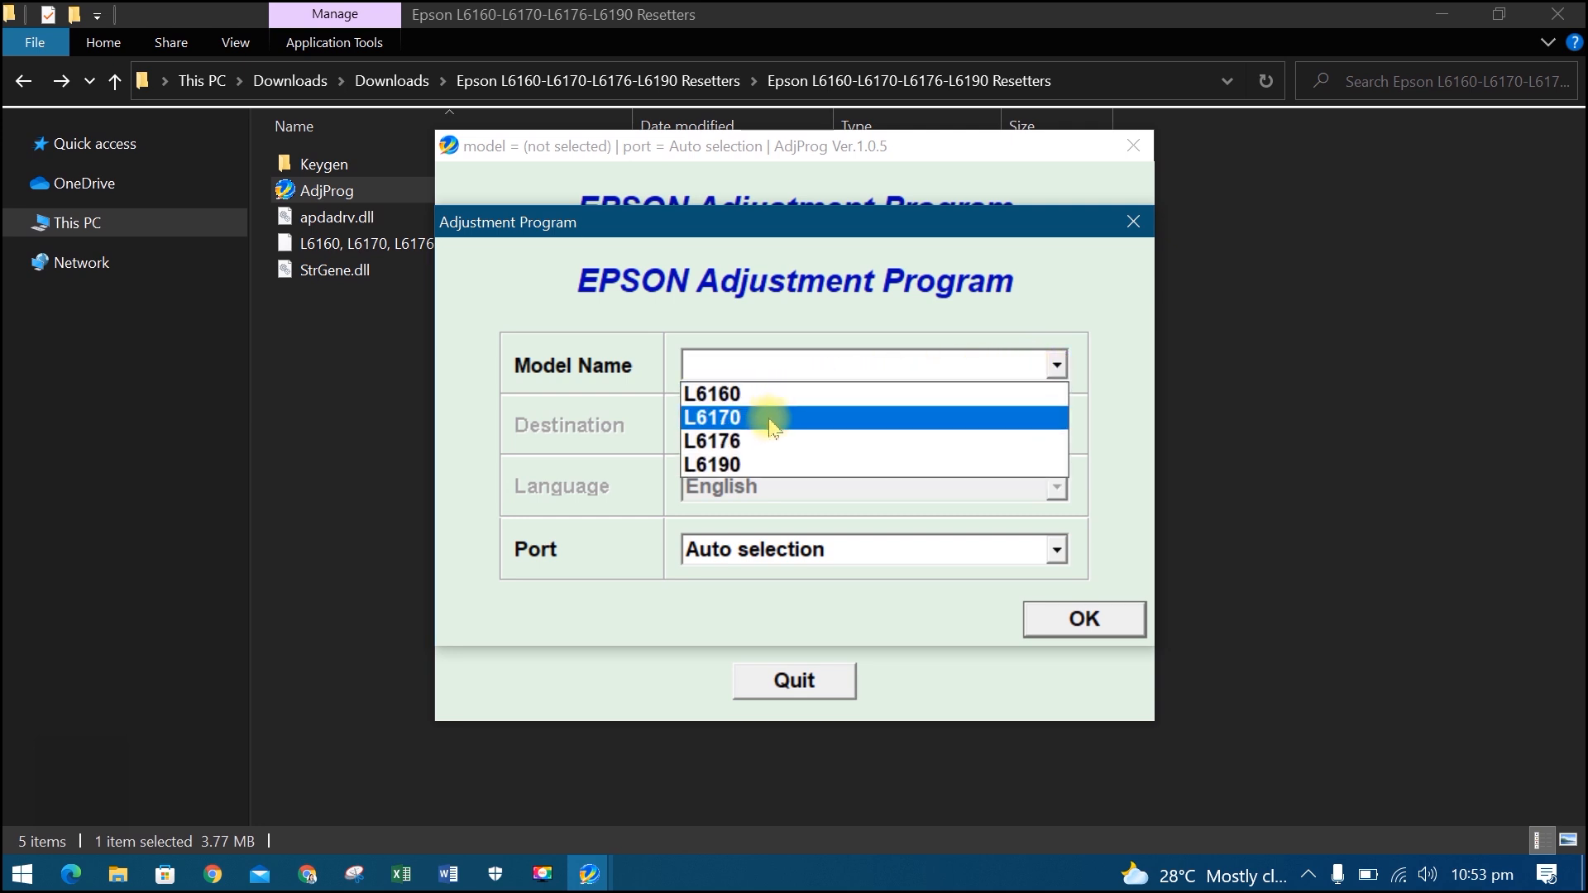
mouse_move(755, 465)
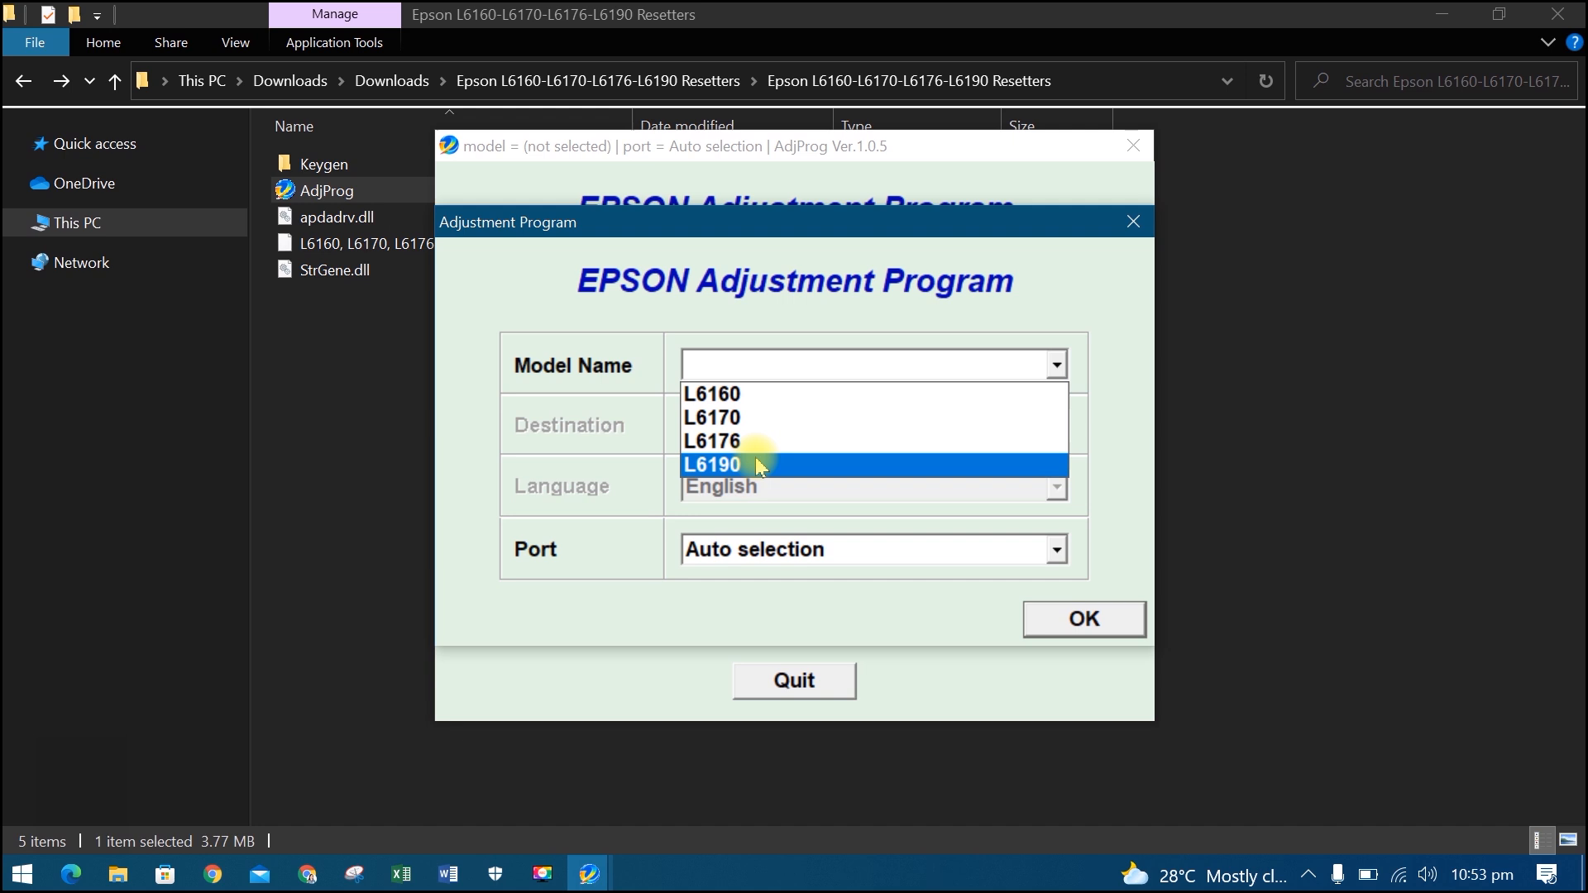
left_click(711, 465)
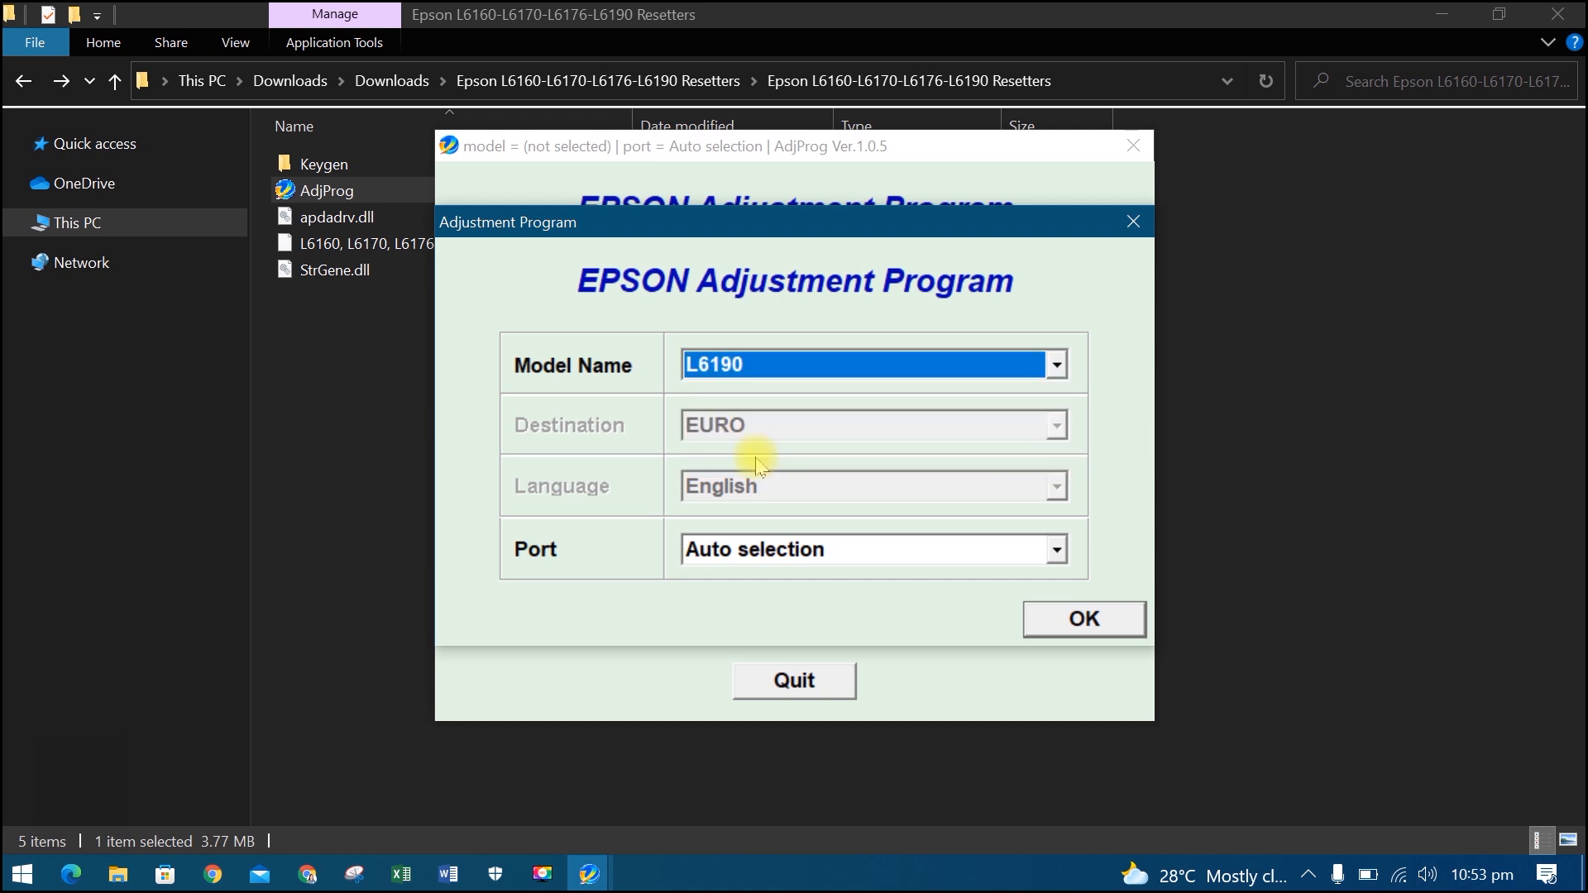
mouse_move(998, 557)
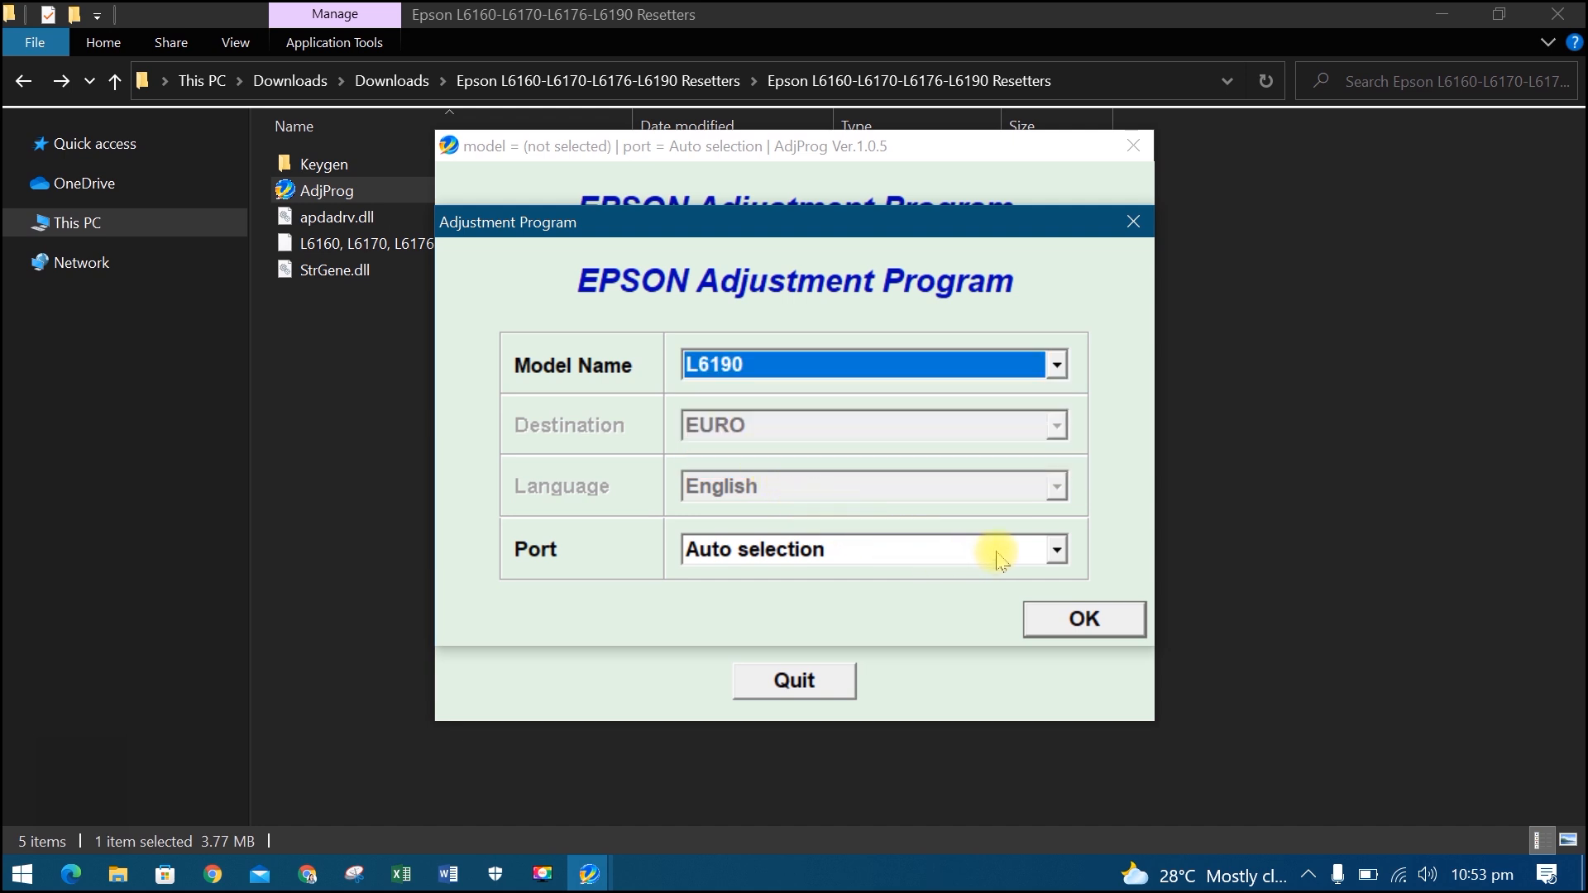
mouse_move(1099, 641)
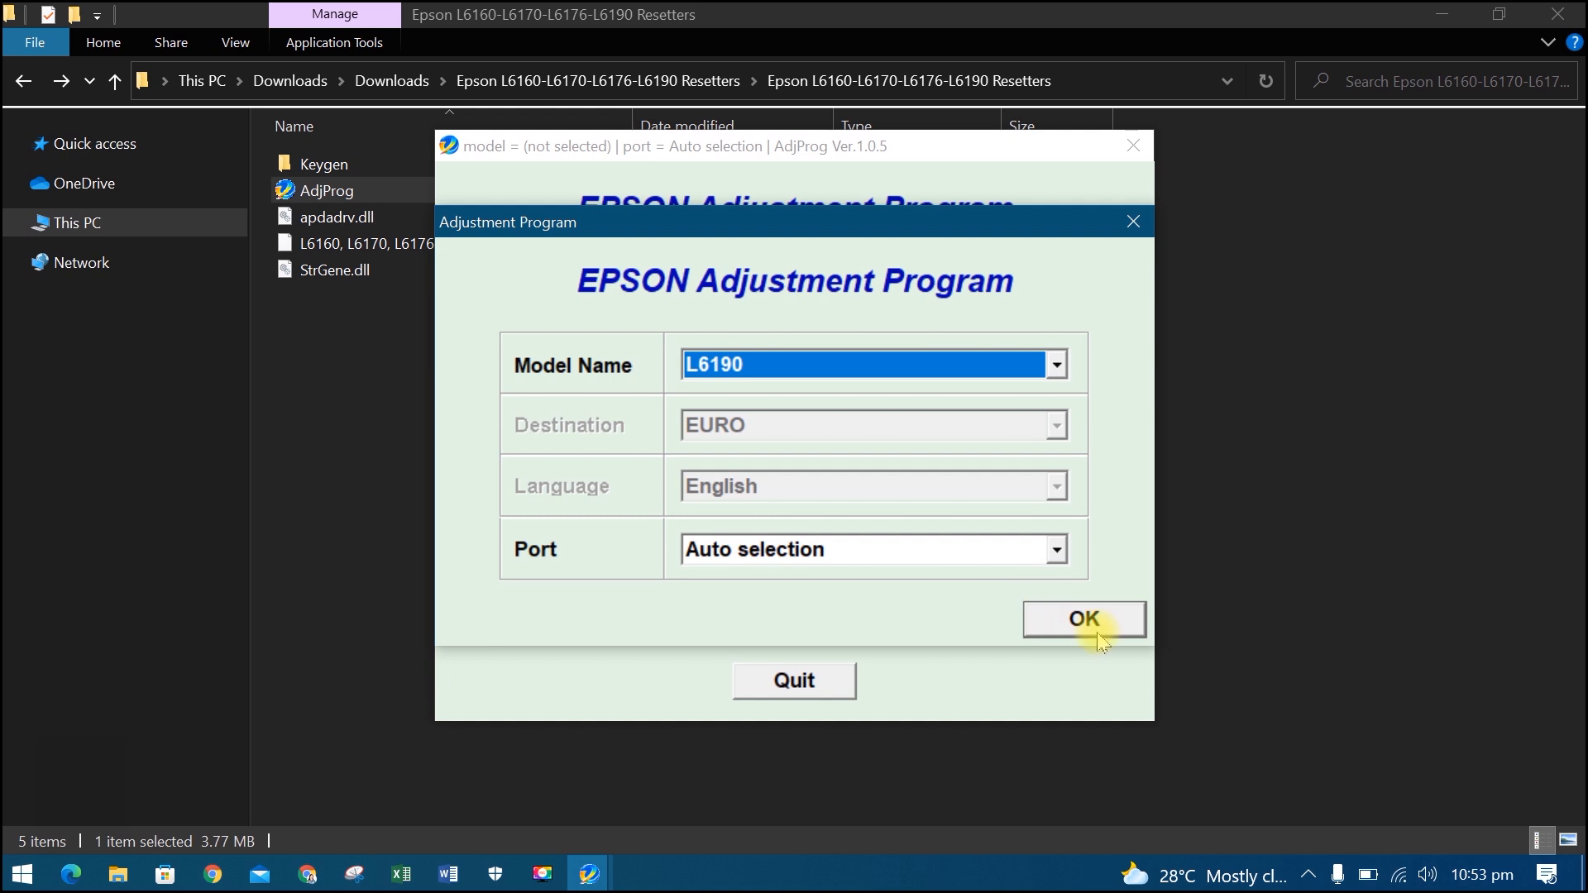
left_click(1084, 619)
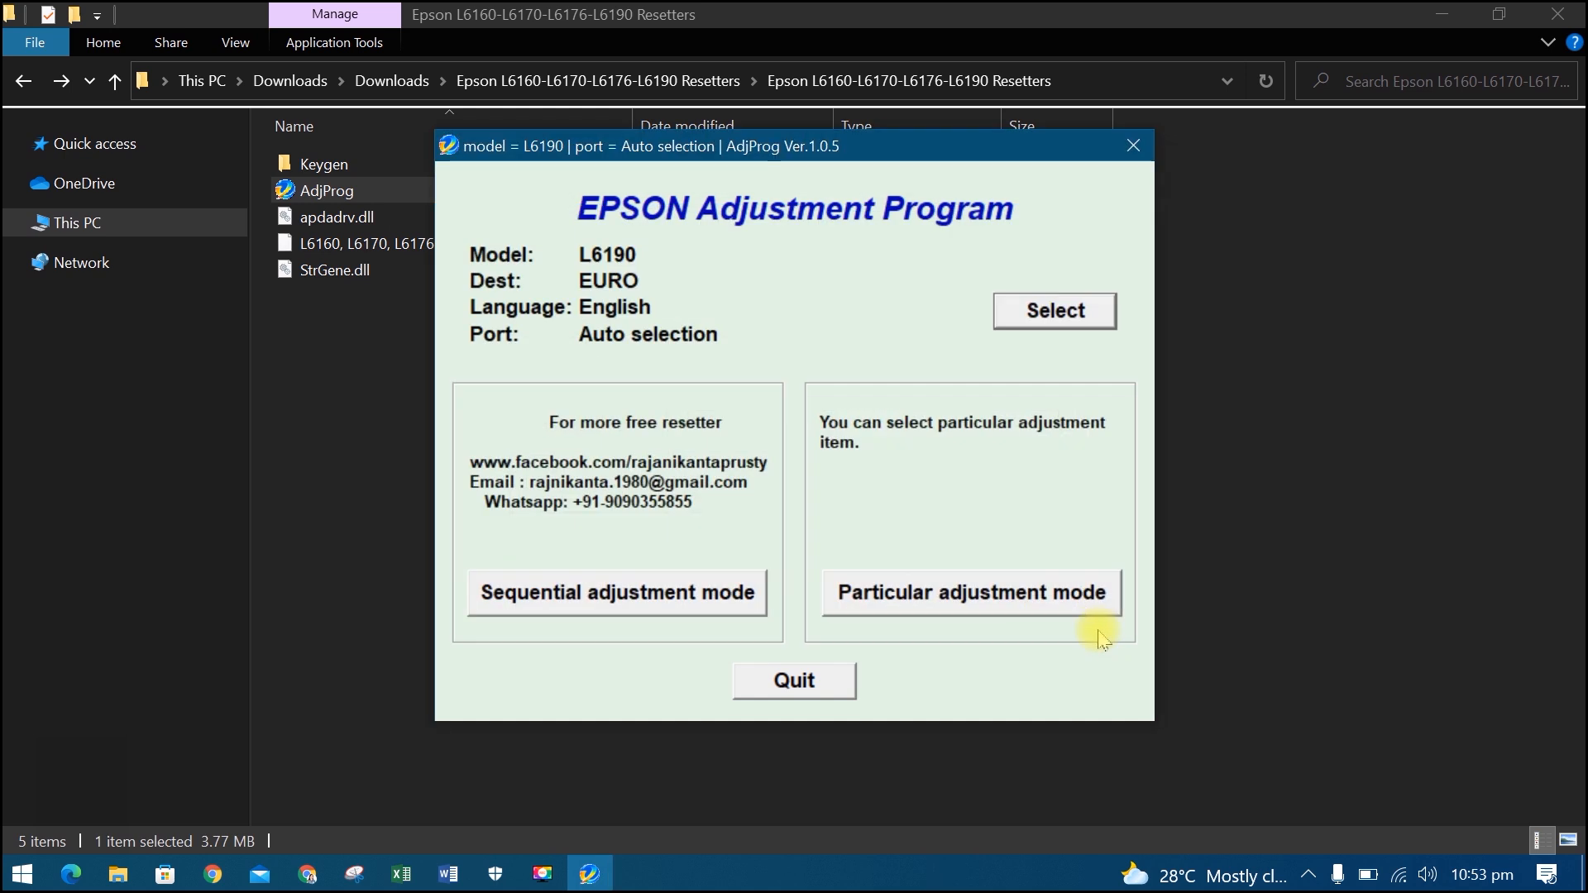
mouse_move(1072, 629)
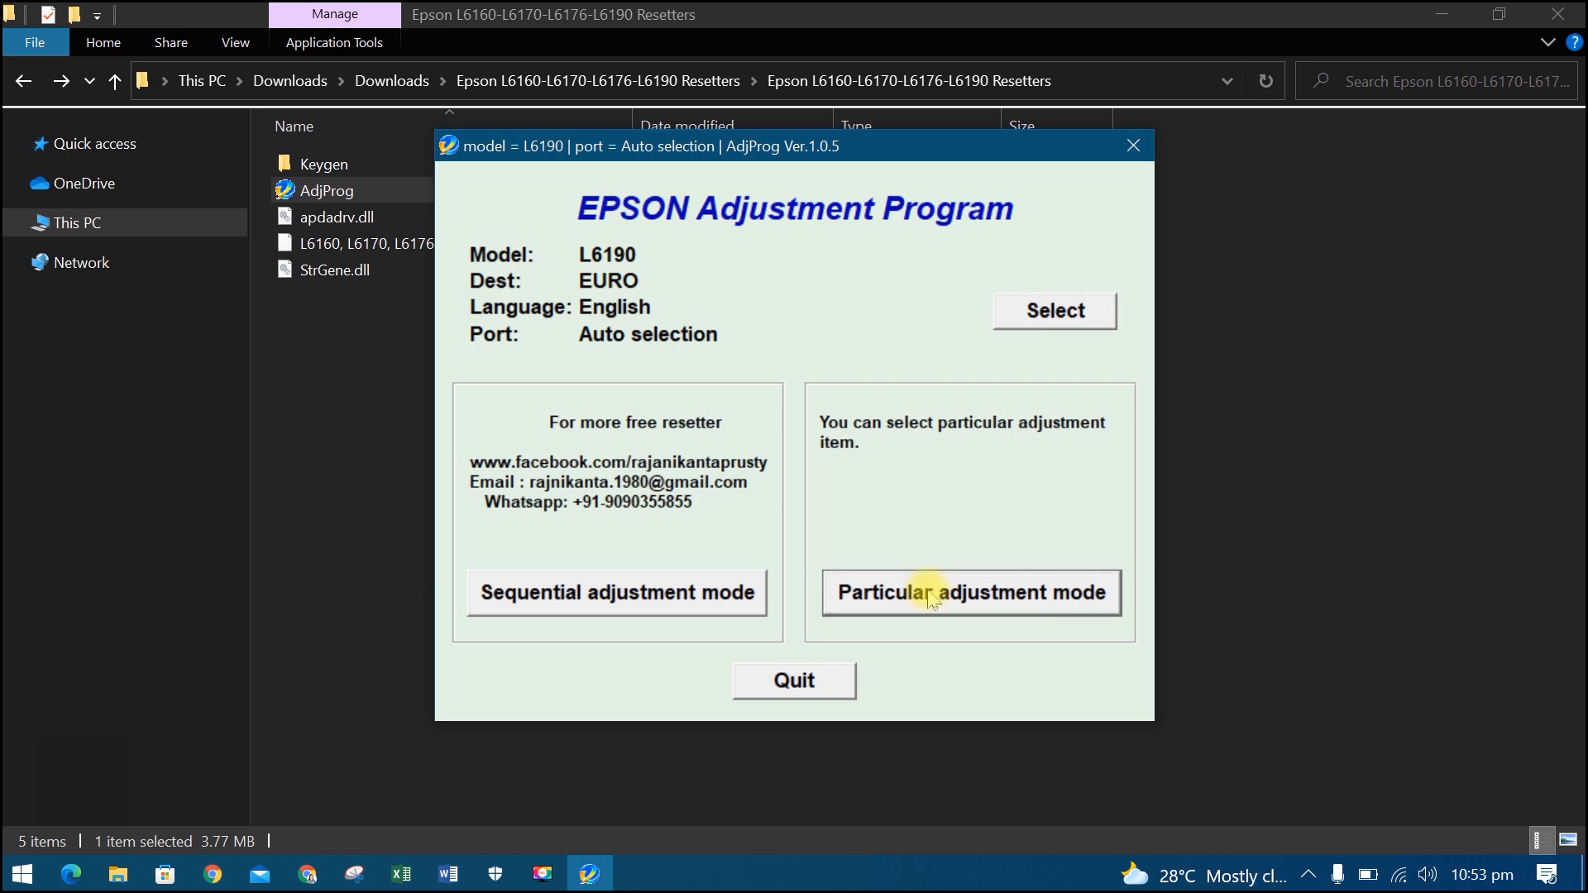
Step: Choose the Waste ink pad counter function in Particular adjustment mode
left_click(970, 592)
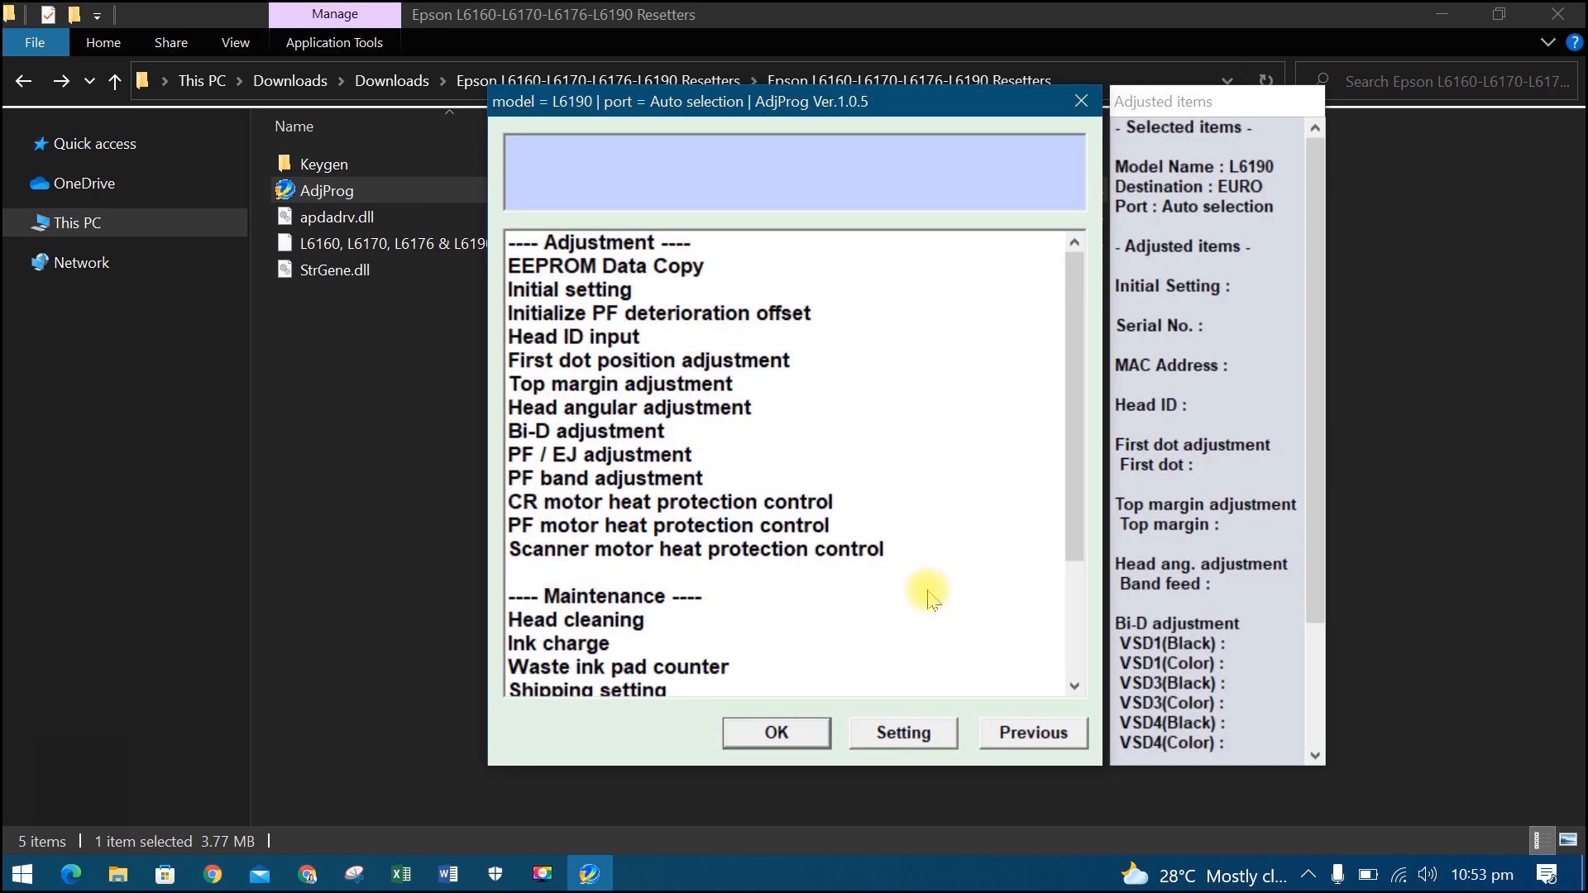
scroll("down", 3)
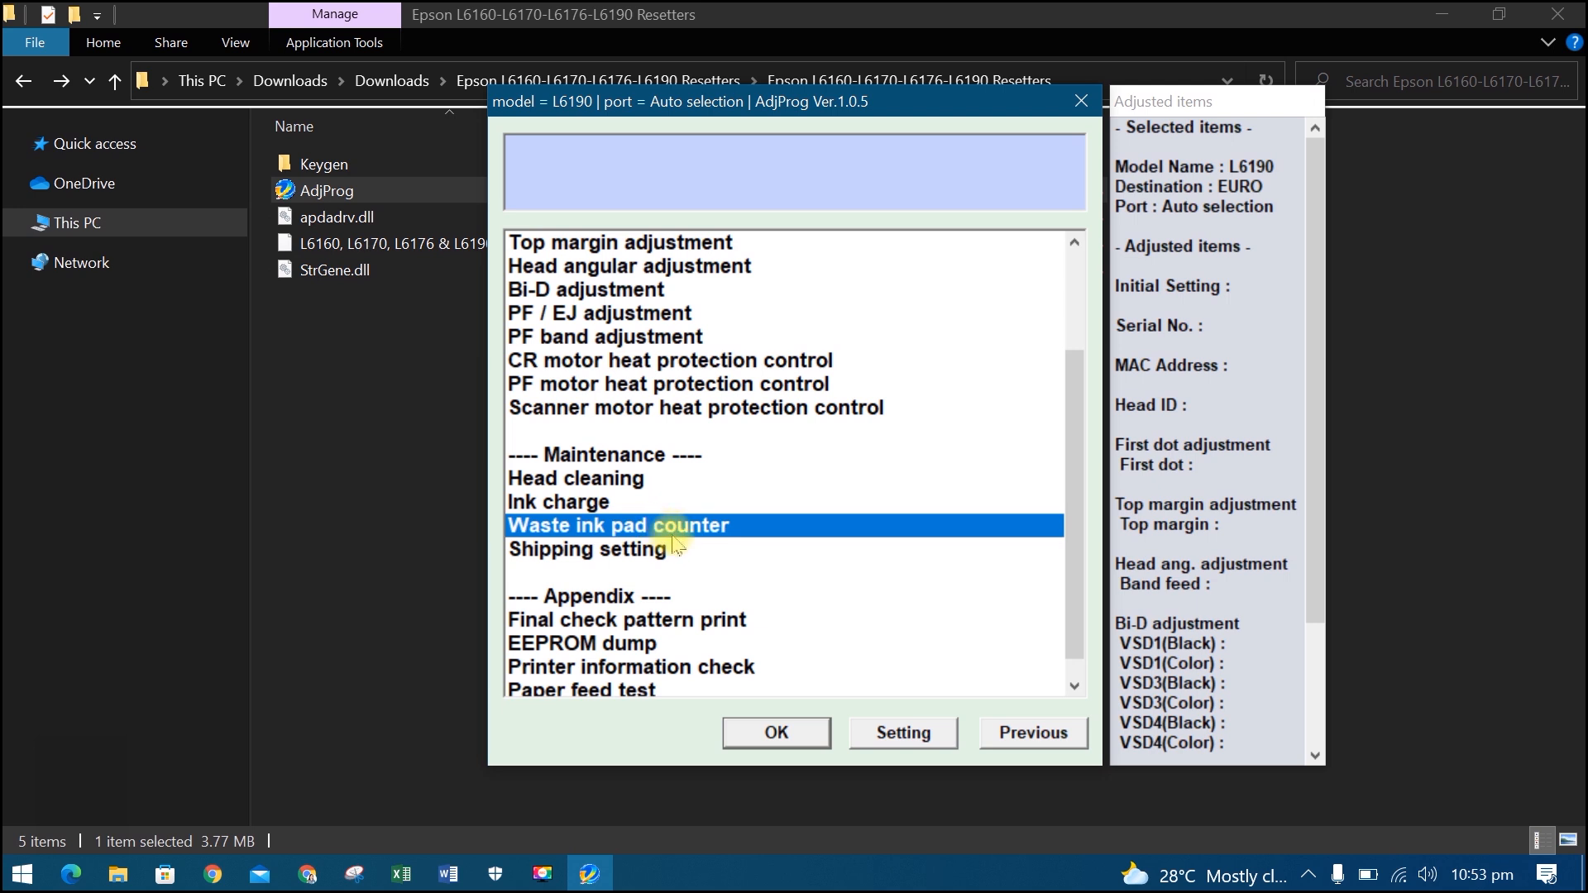
left_click(774, 731)
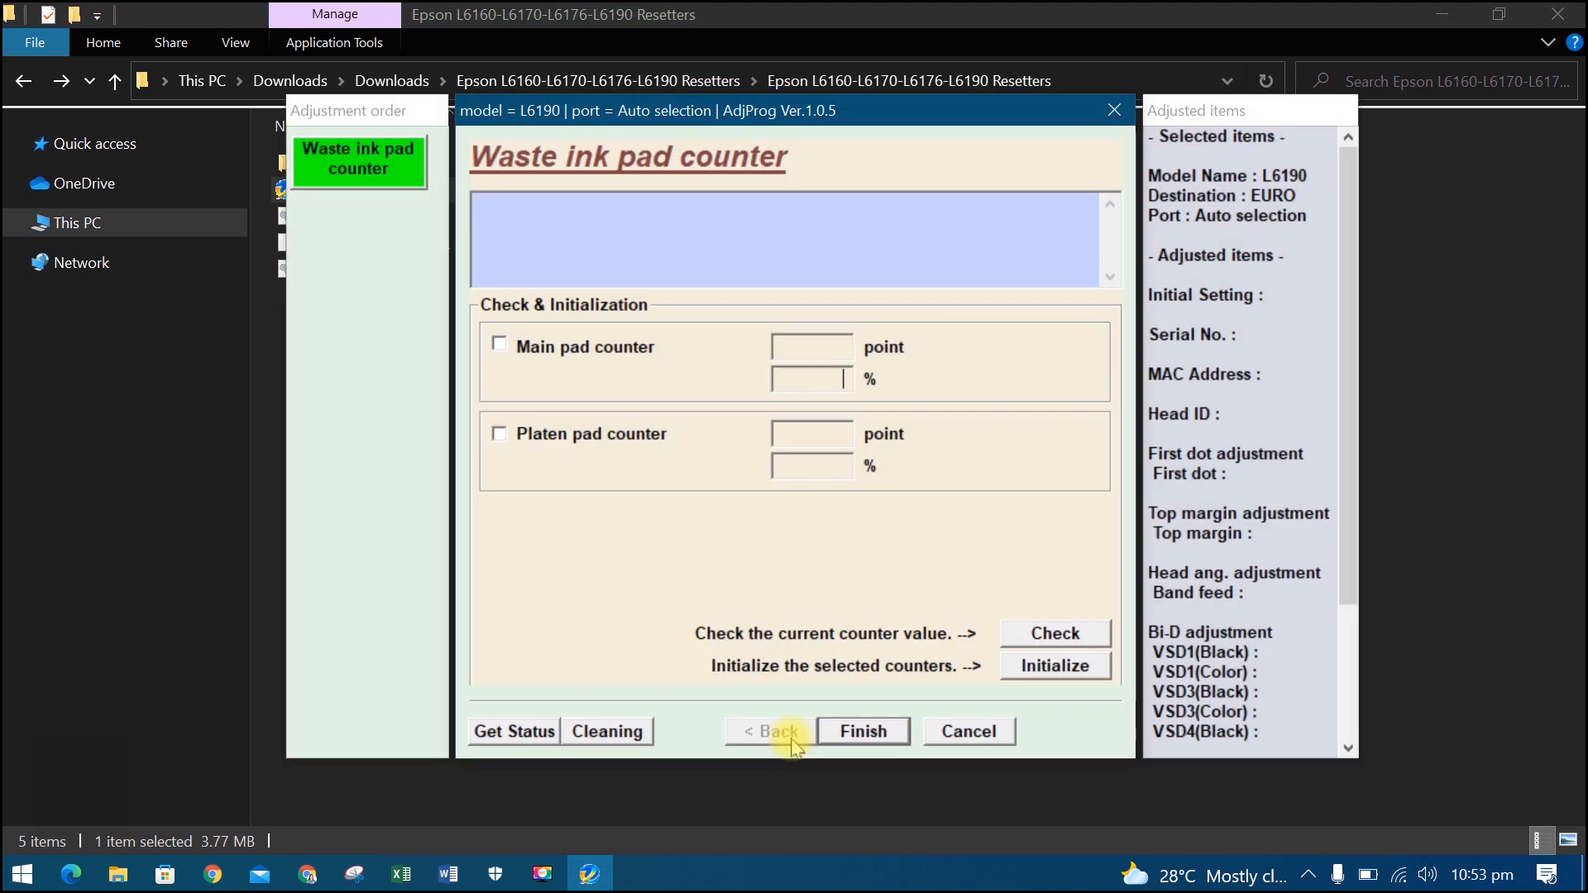
mouse_move(720, 607)
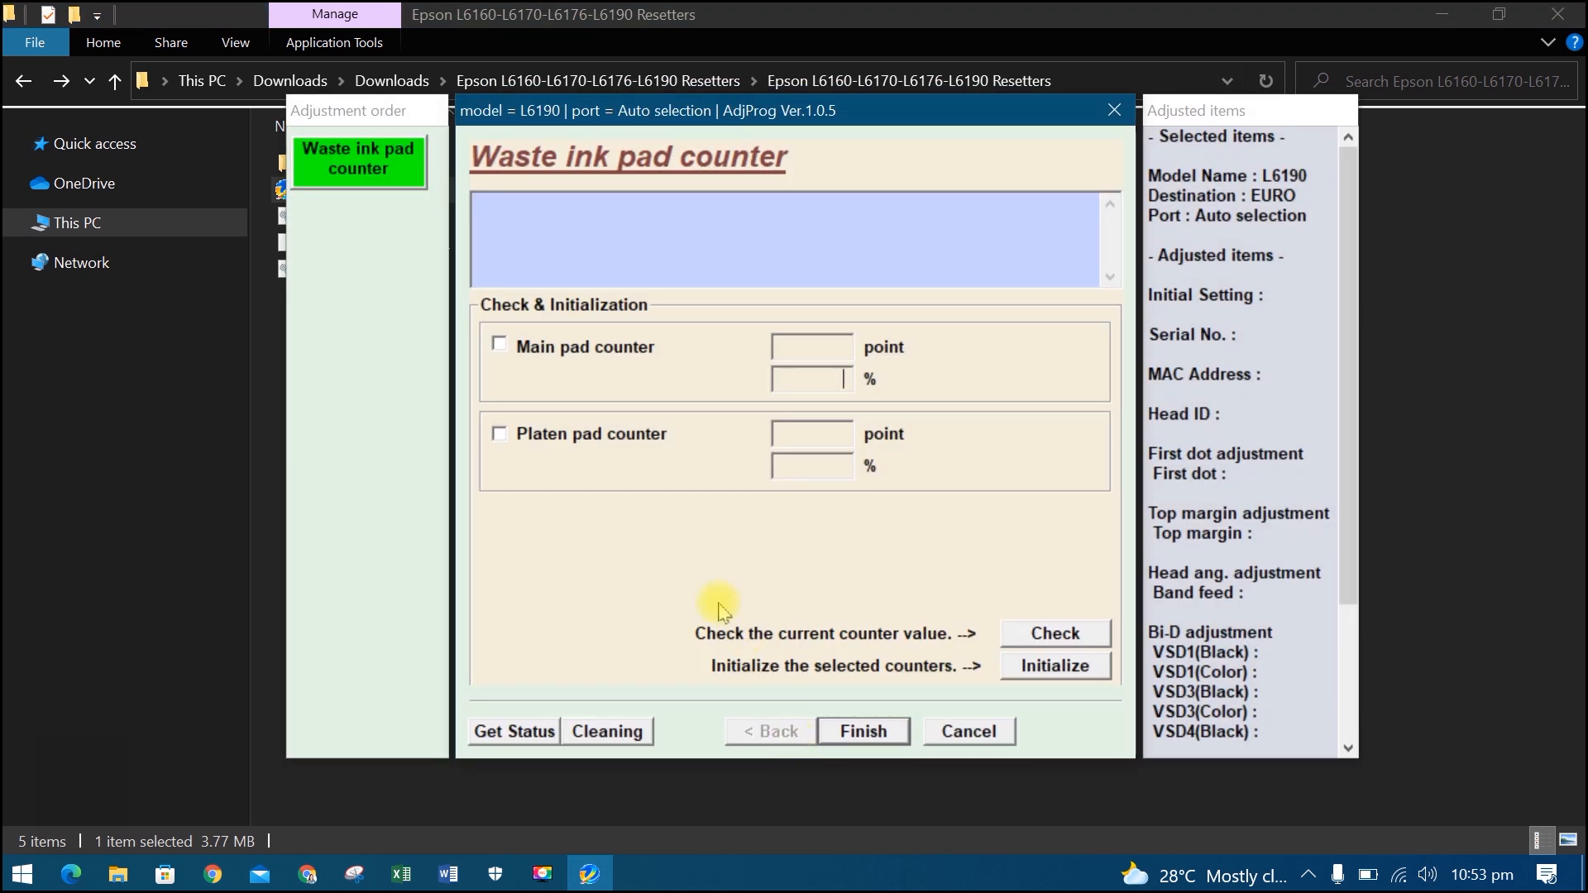
Step: Tick Main pad counter, initialize it and confirm the reset
left_click(498, 346)
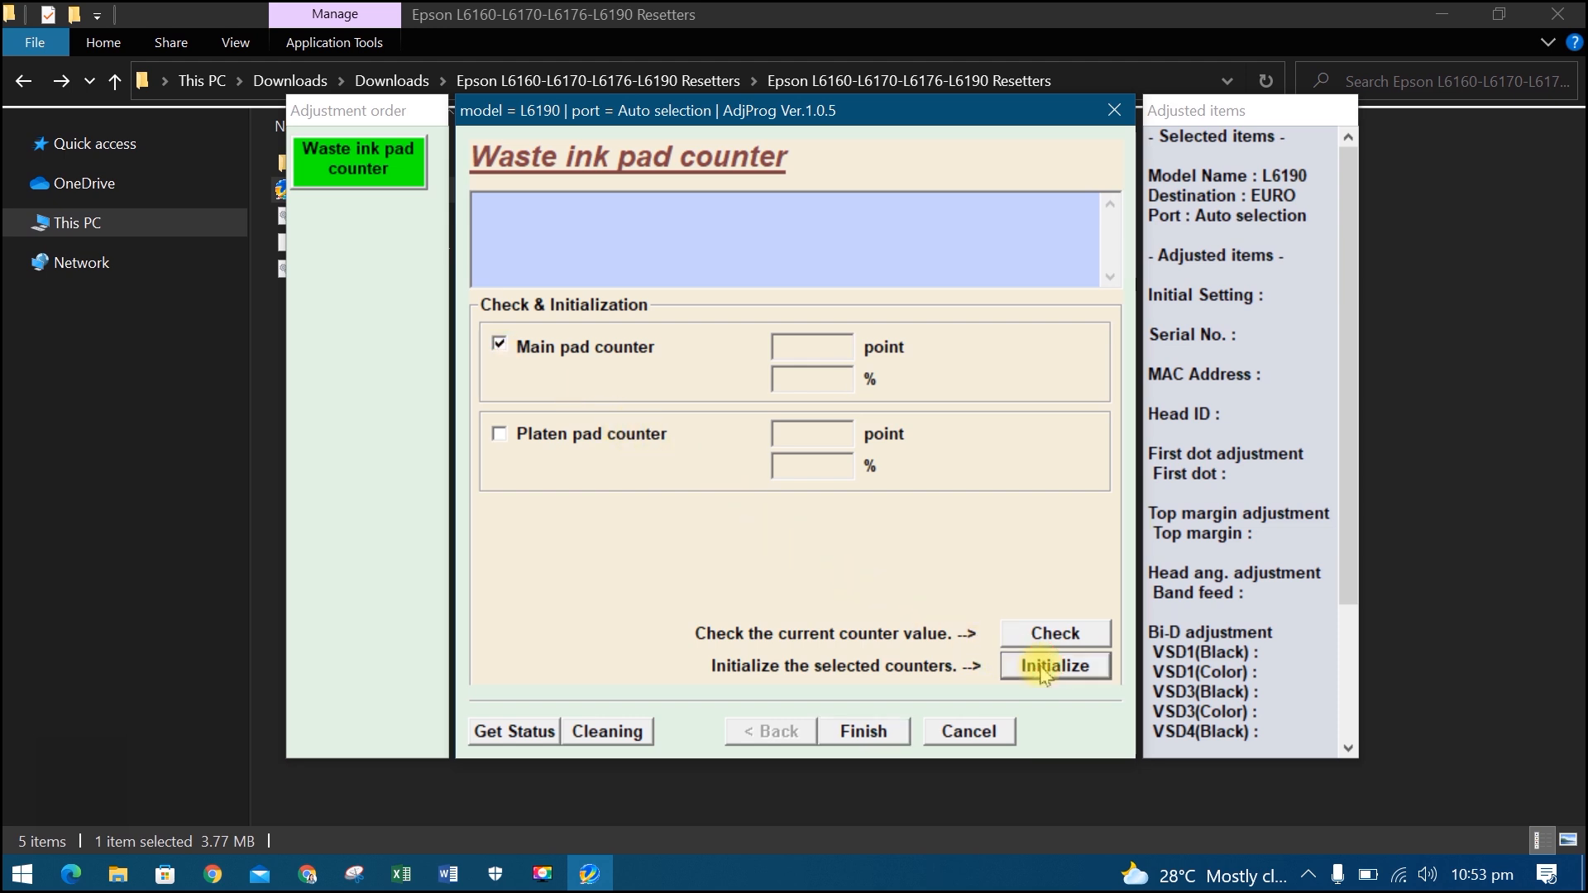
left_click(1054, 667)
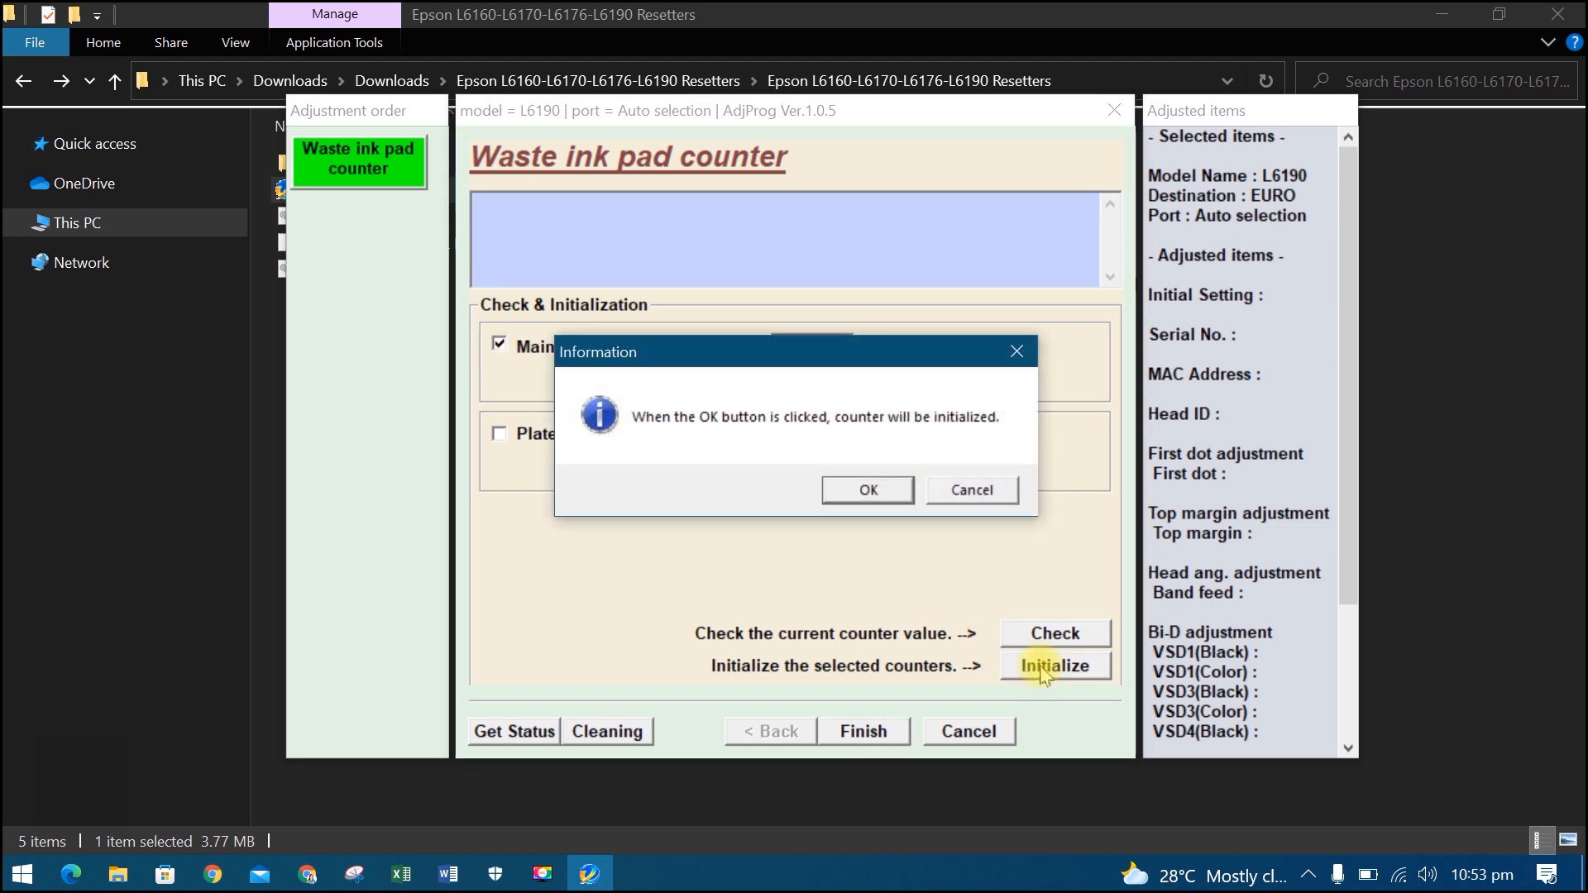
left_click(866, 490)
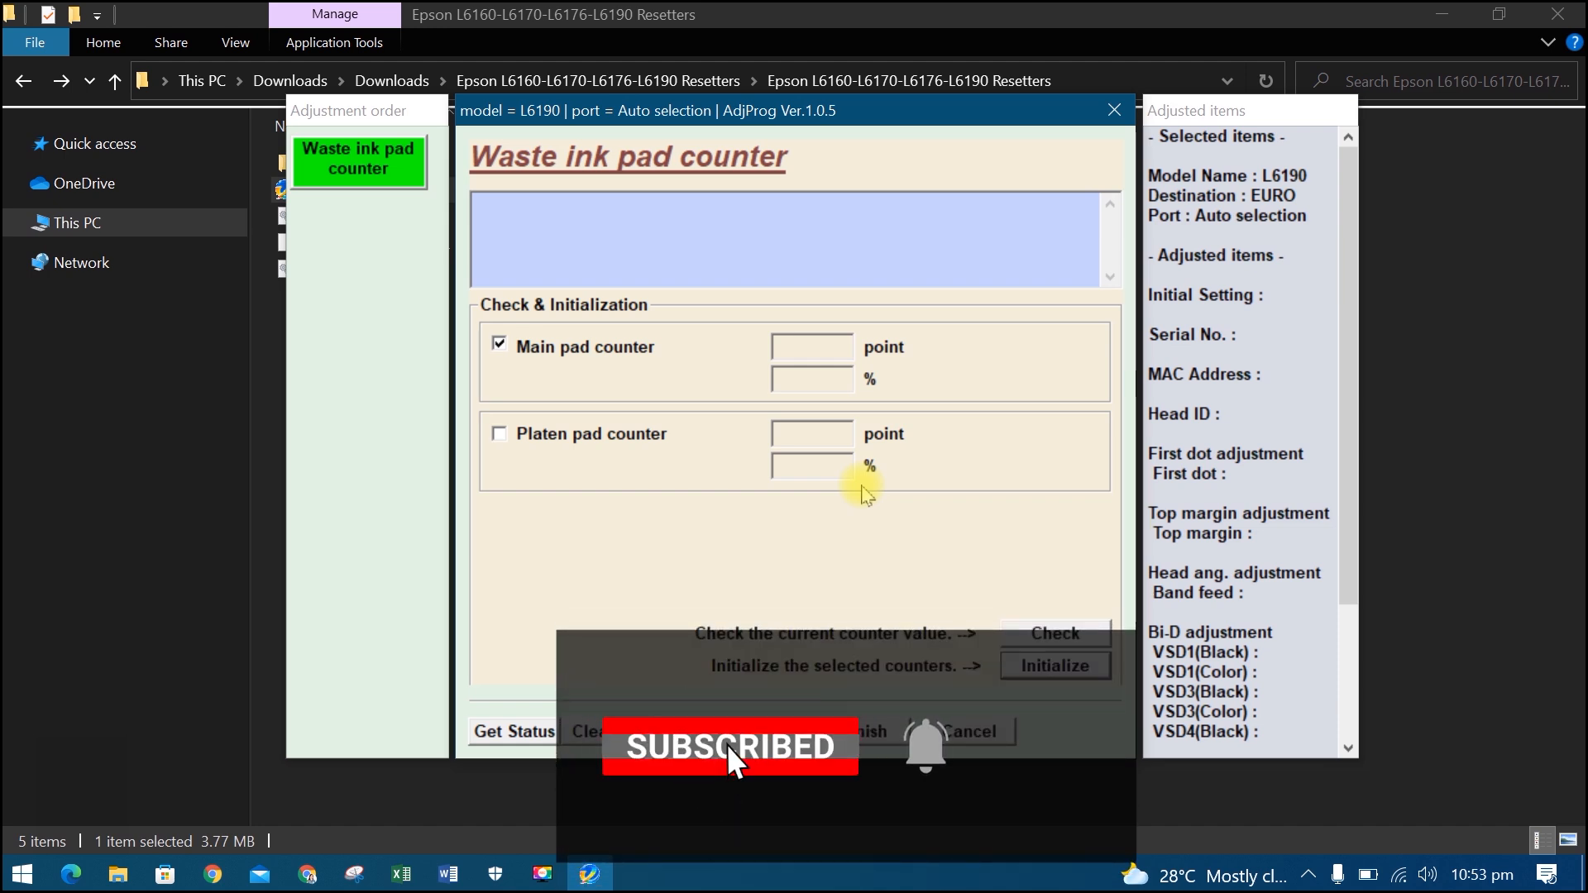
mouse_move(922, 757)
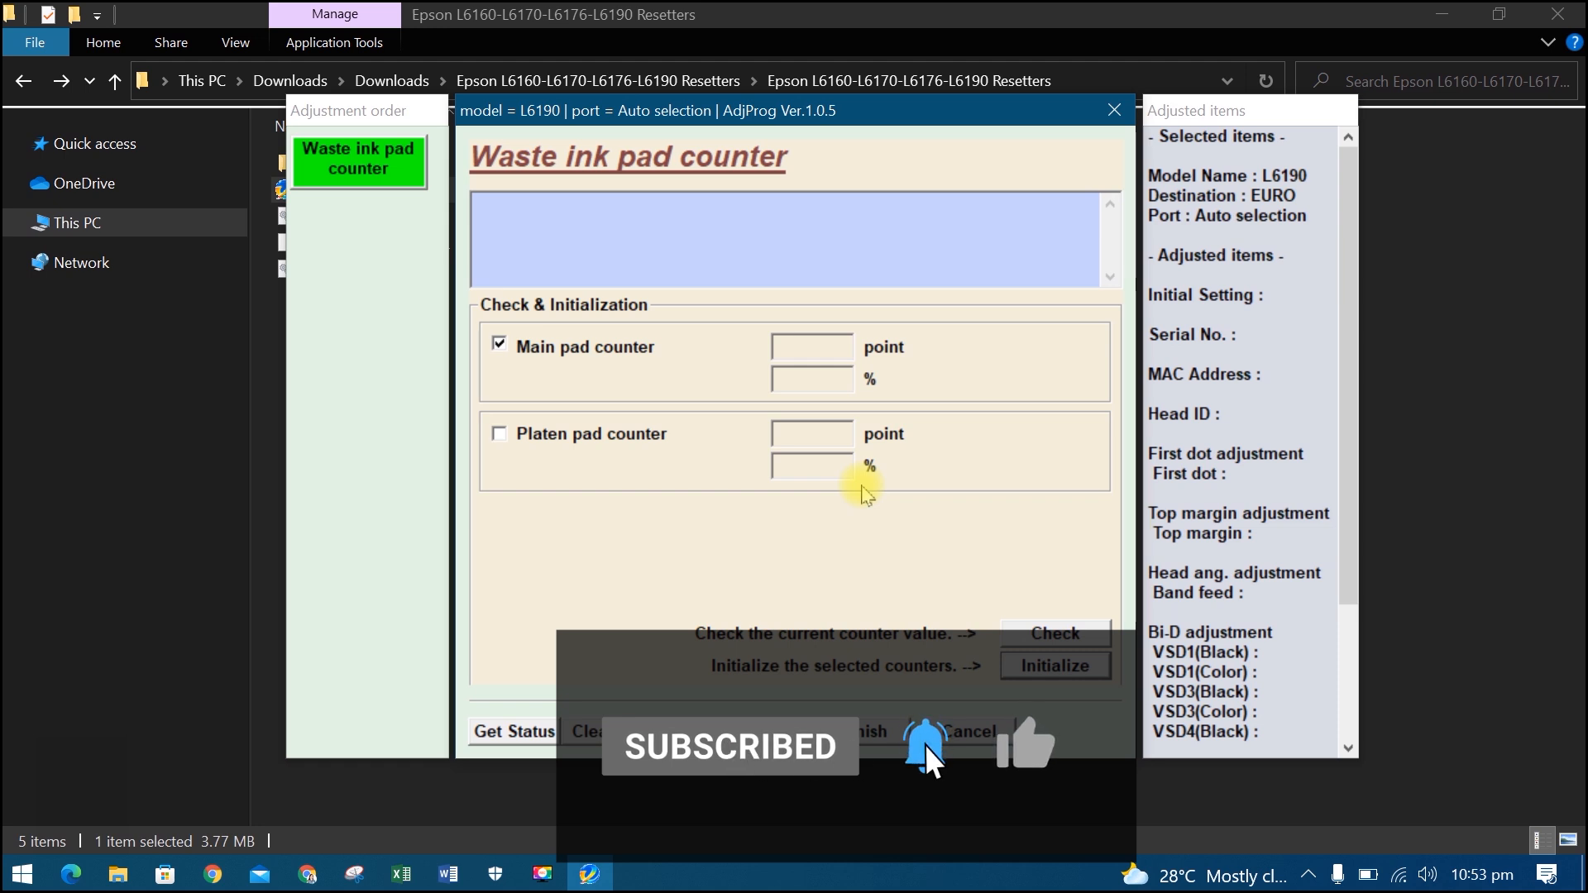